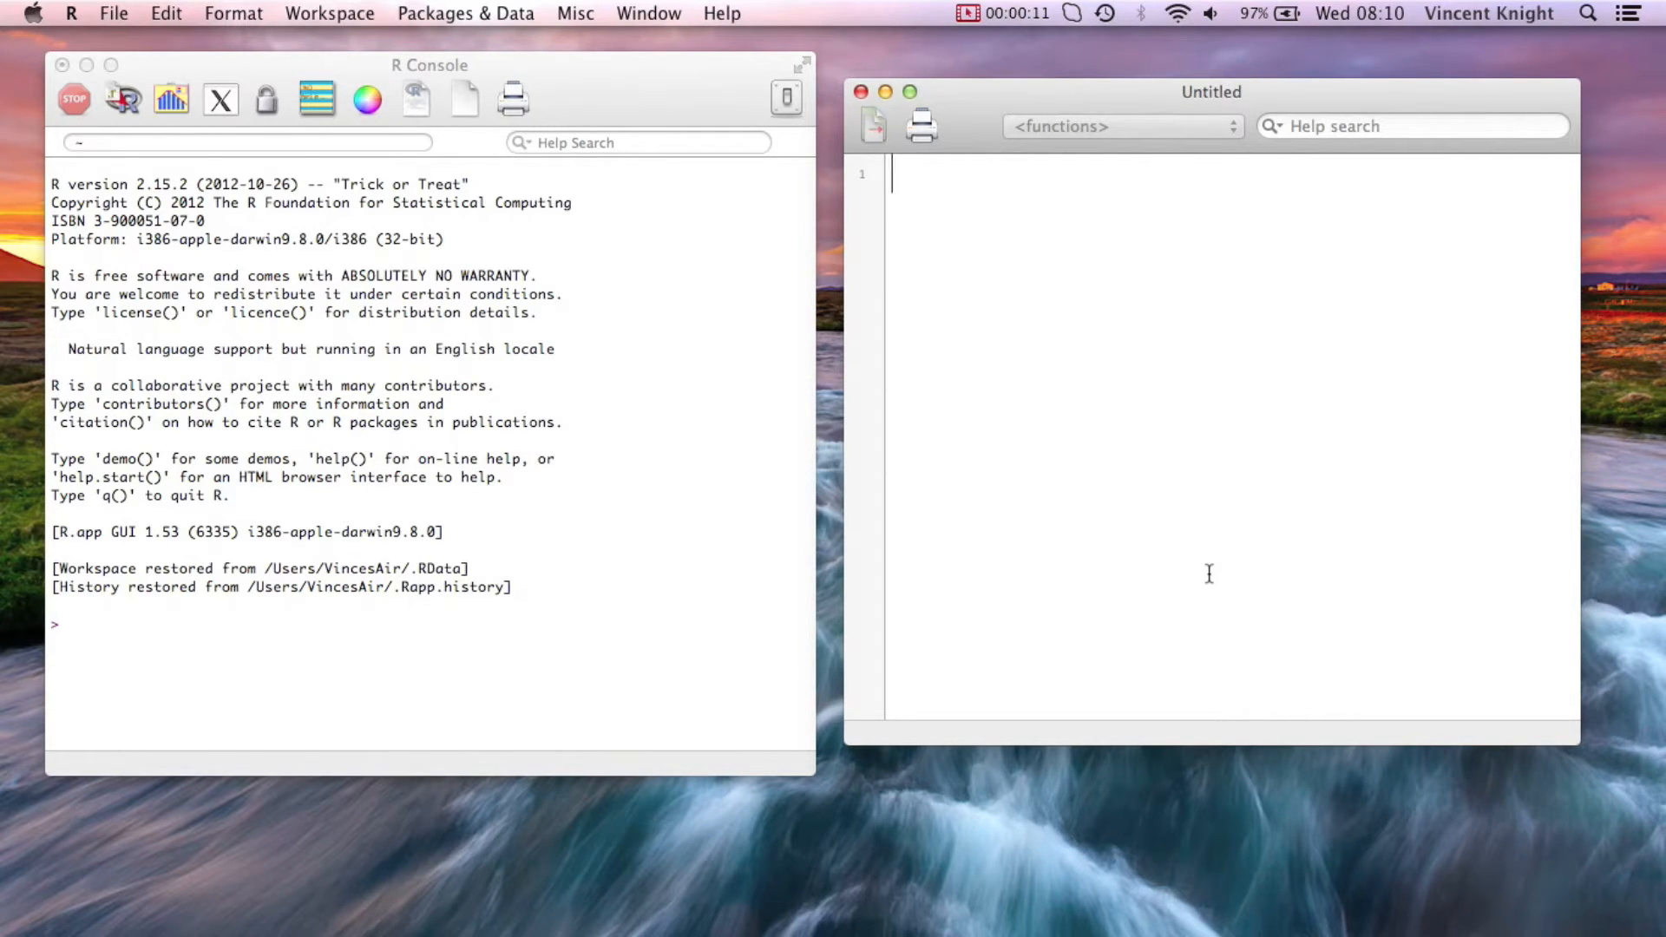
# List the workspace objects with ls() and print the full MMM data frame
pyautogui.write('ls(')
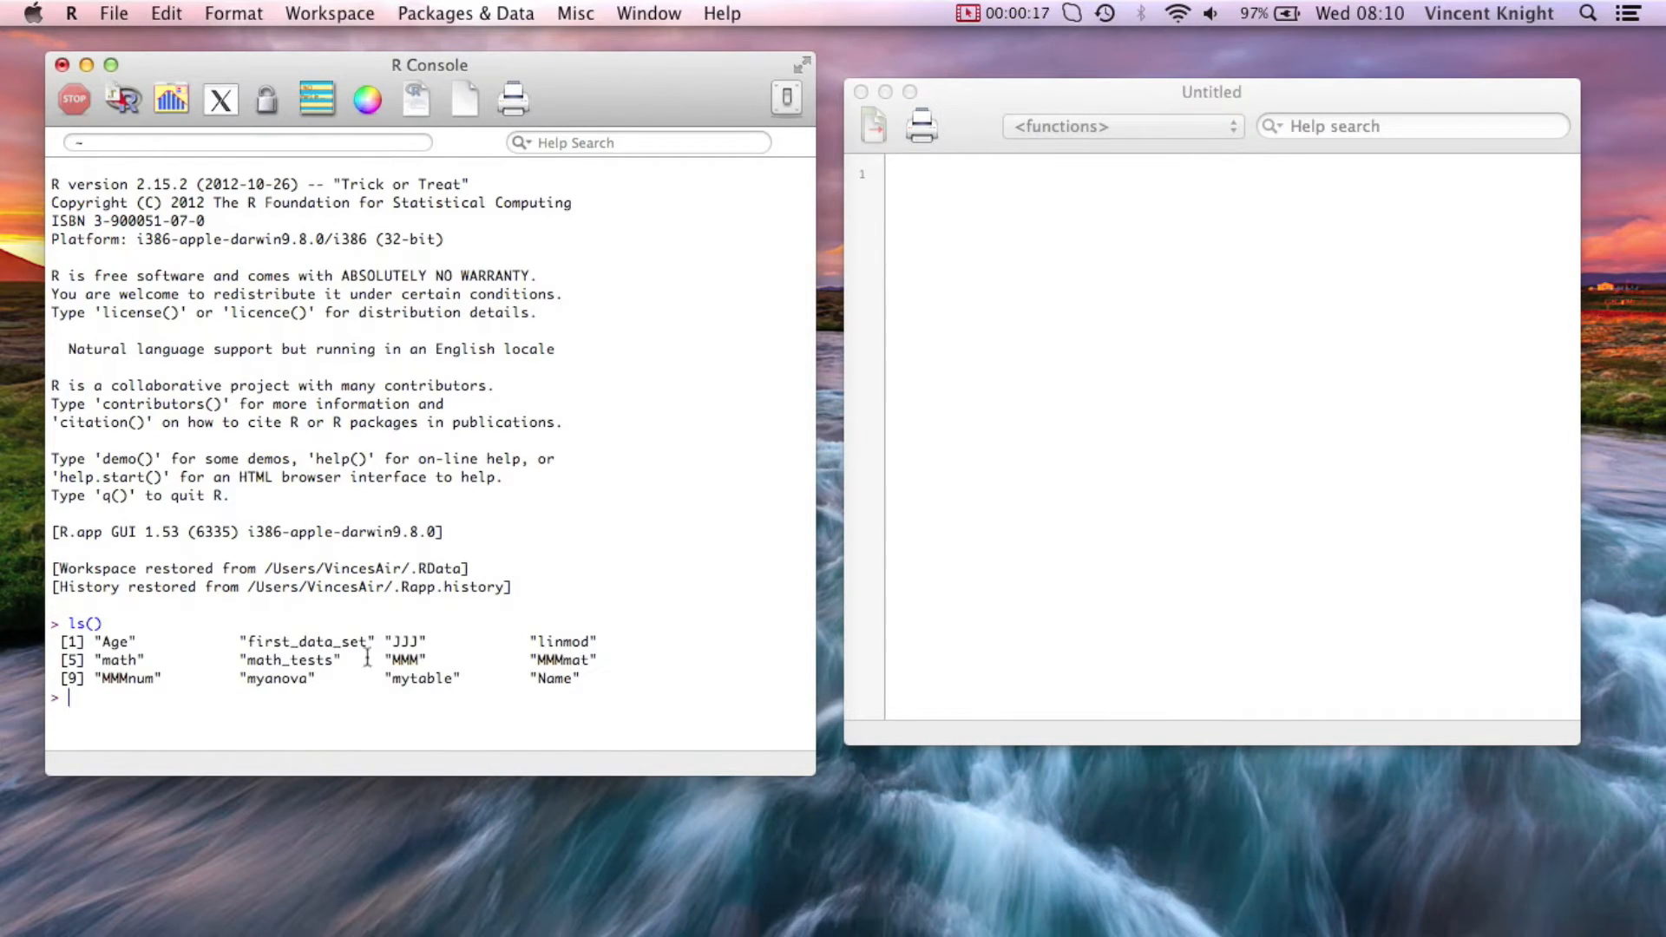
pyautogui.write('MMM')
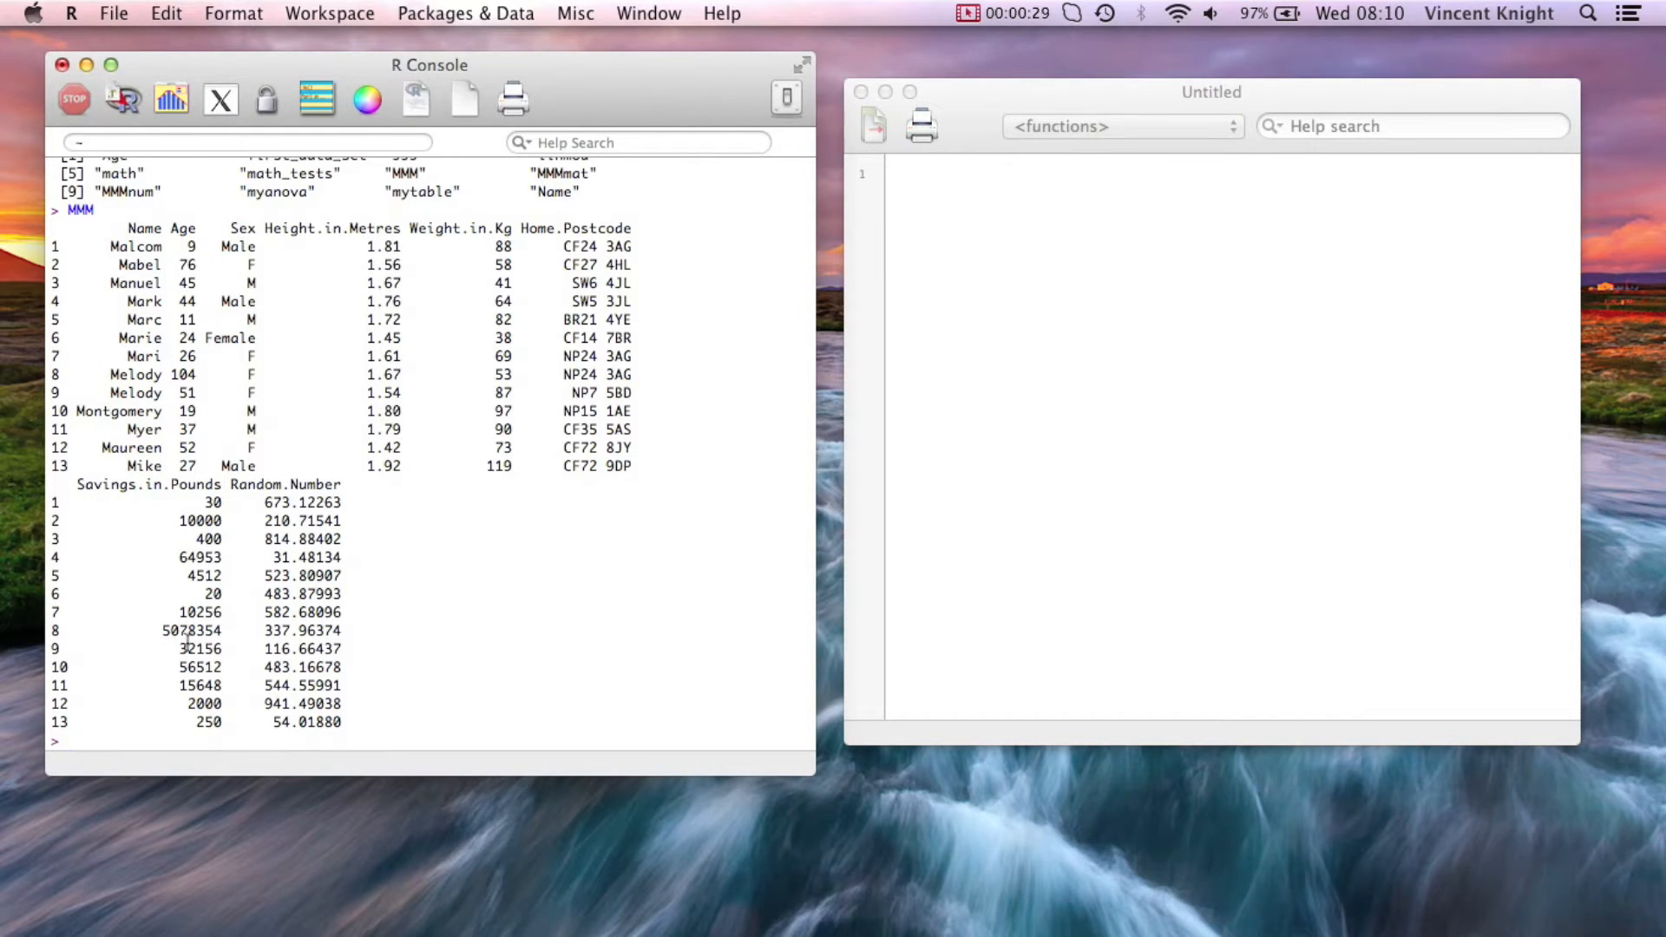
# Attempt MMM(c(1,2,3,6,7,8)), which errors, then subset columns 1,2,3,6,7,8 with MMM[c(1,2,3,6,7,8)]
pyautogui.write('MMM(c')
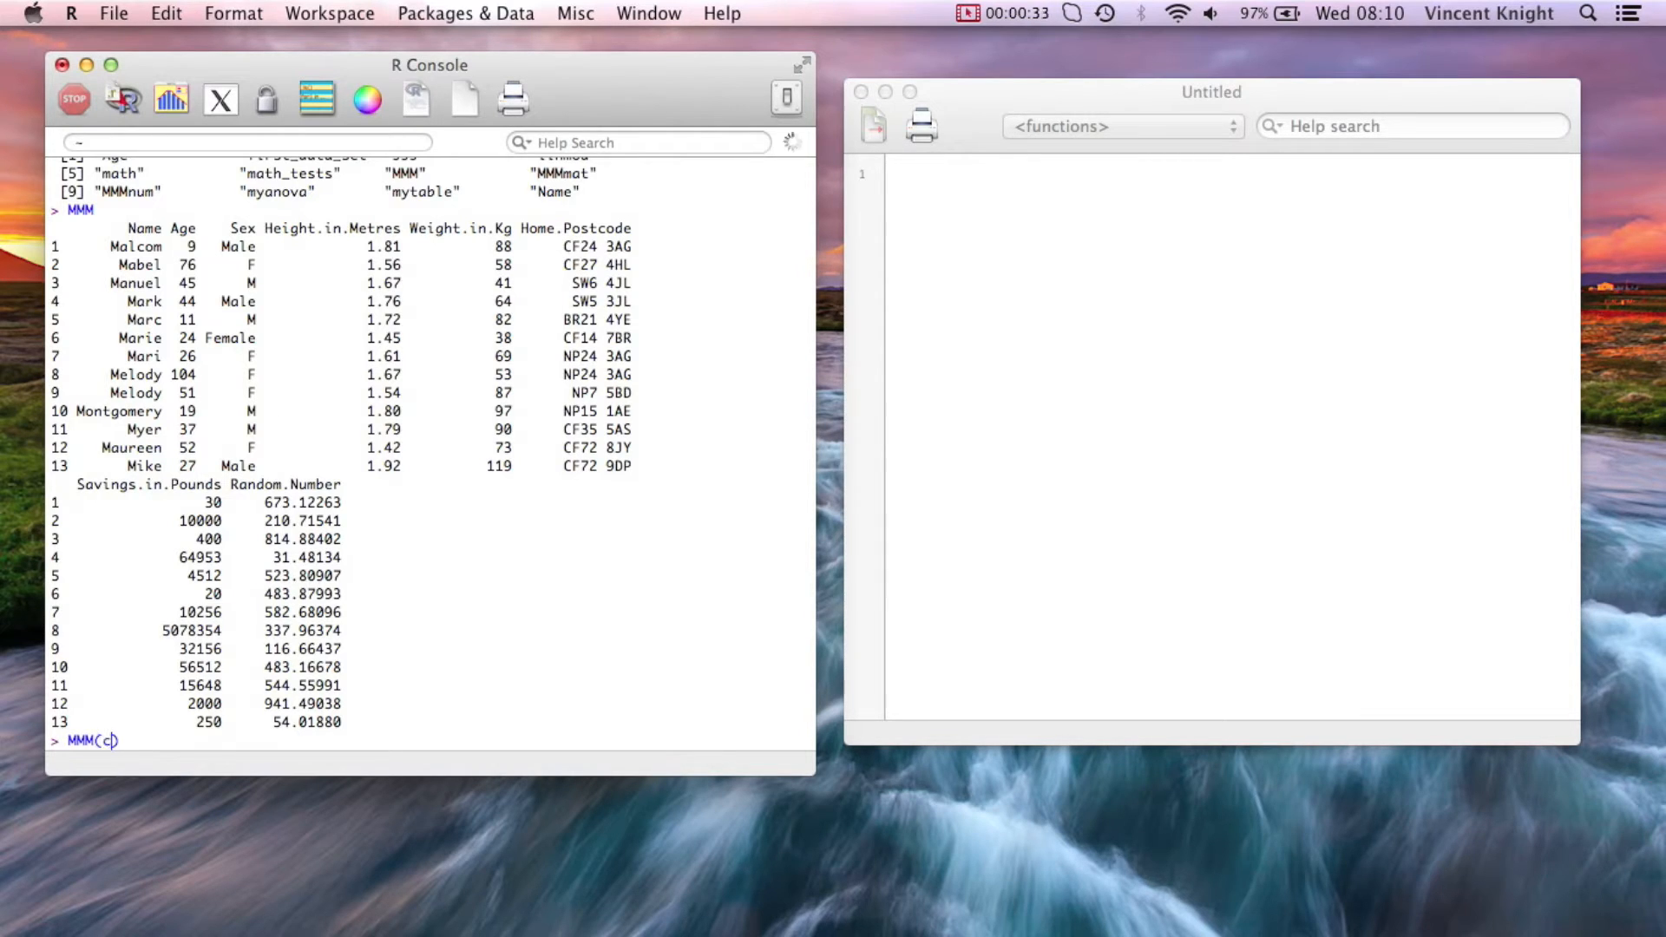
pyautogui.write('1,2,3,4,')
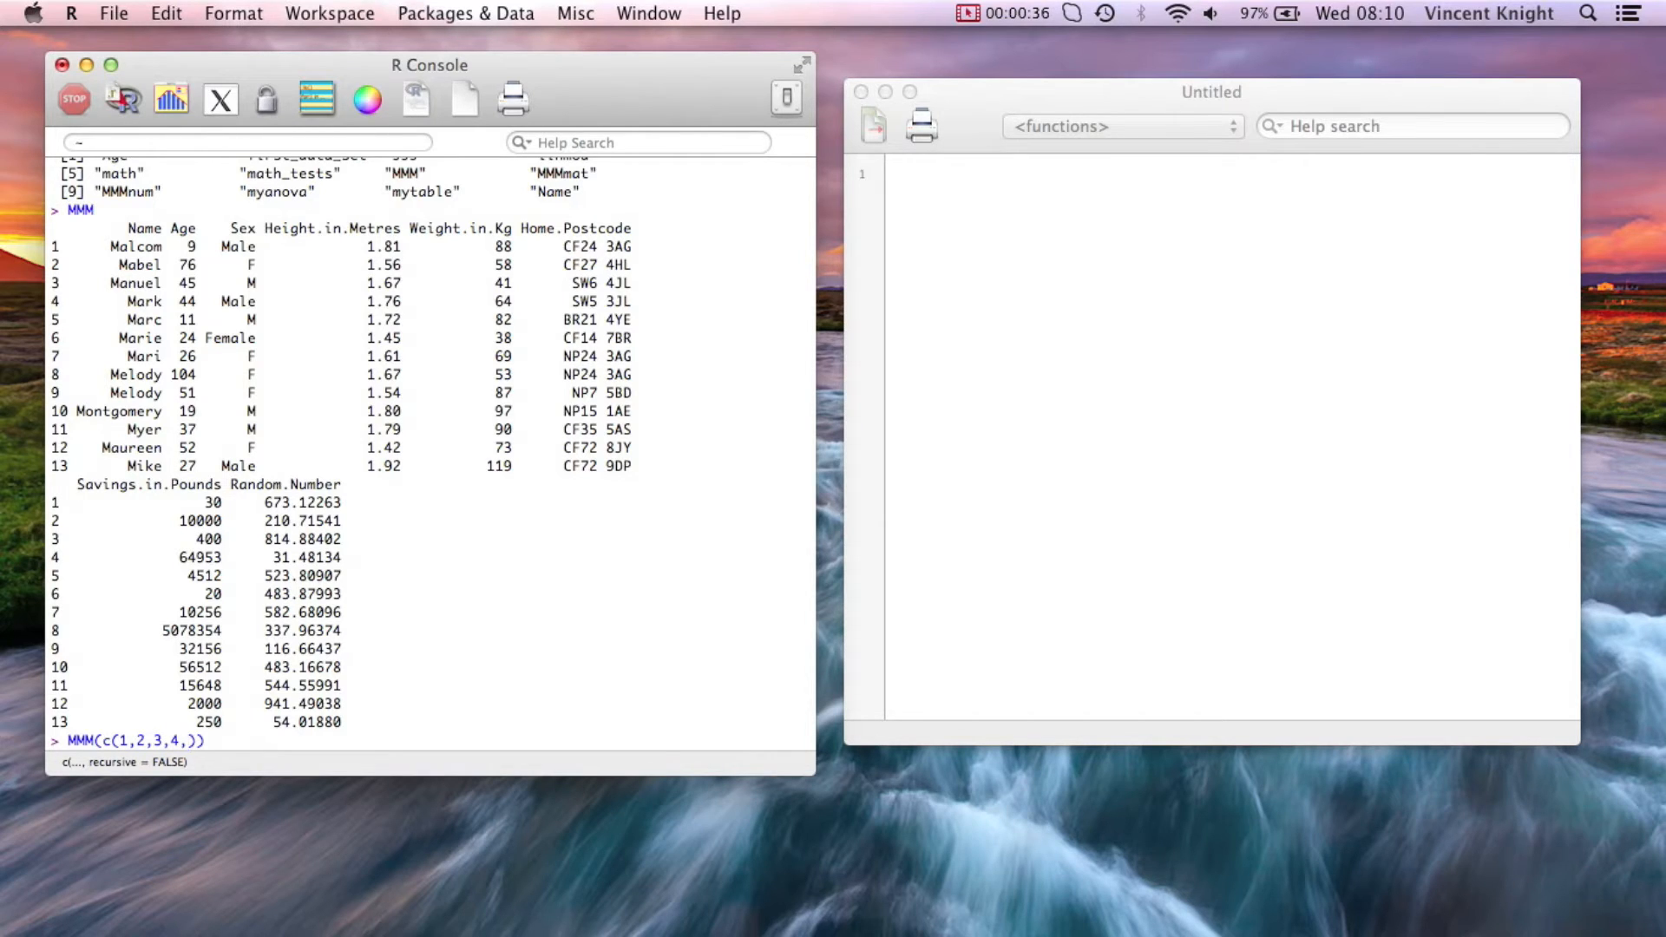
pyautogui.write('6,7,8')
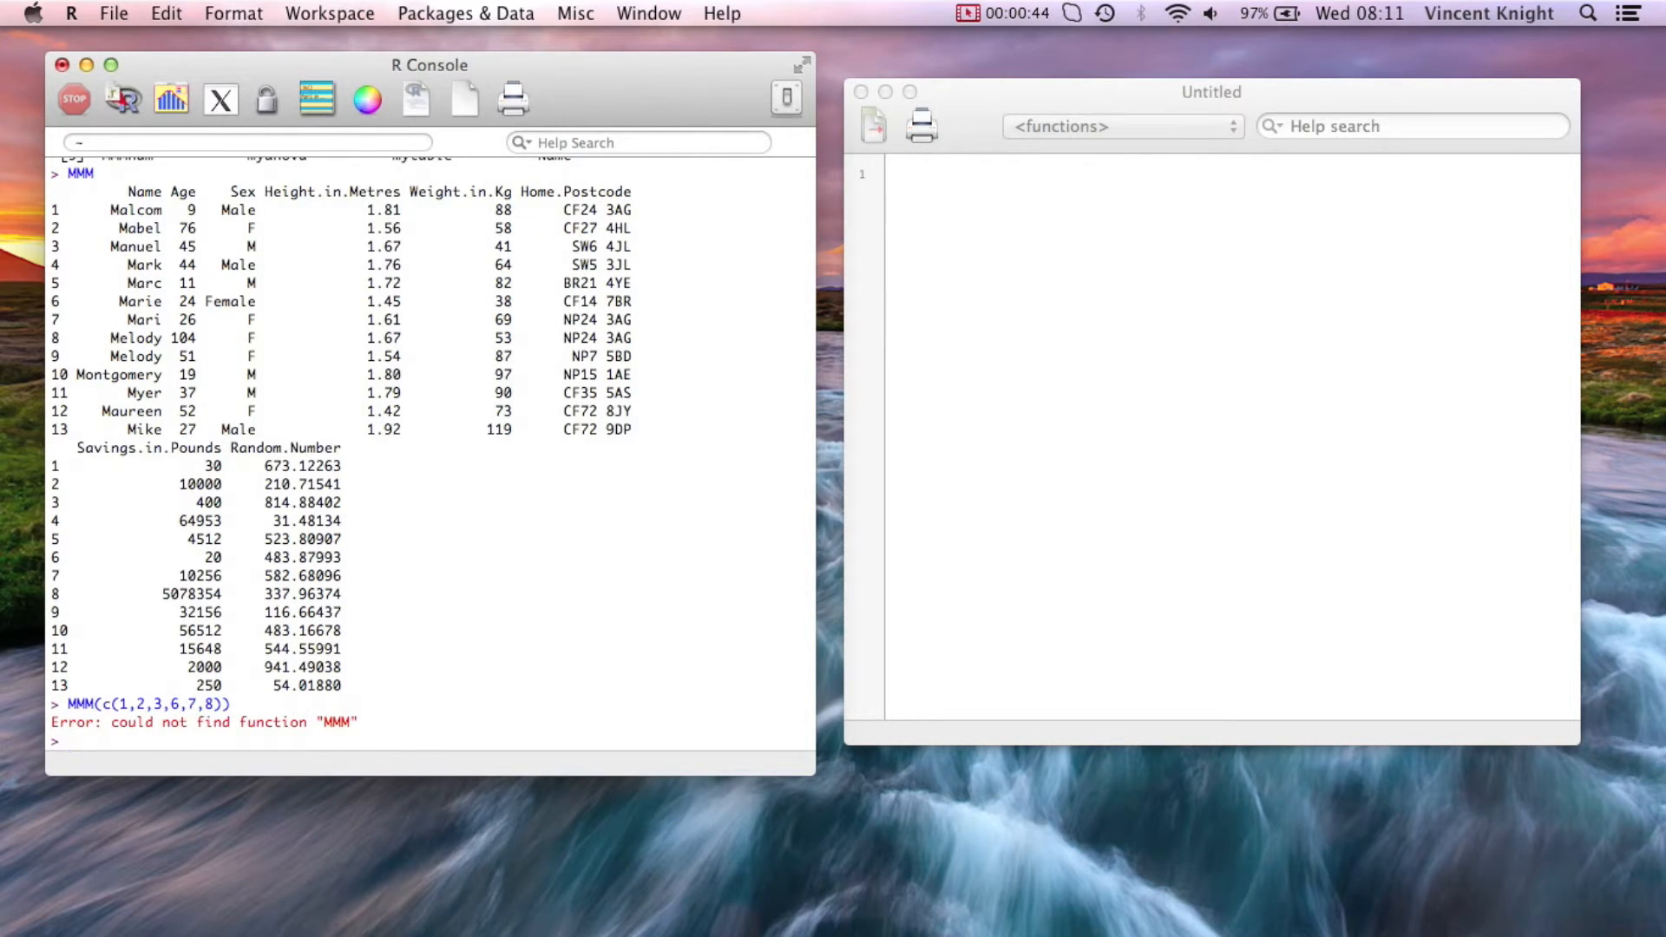
pyautogui.write('MMM(c(1,2,3,6,7,8))')
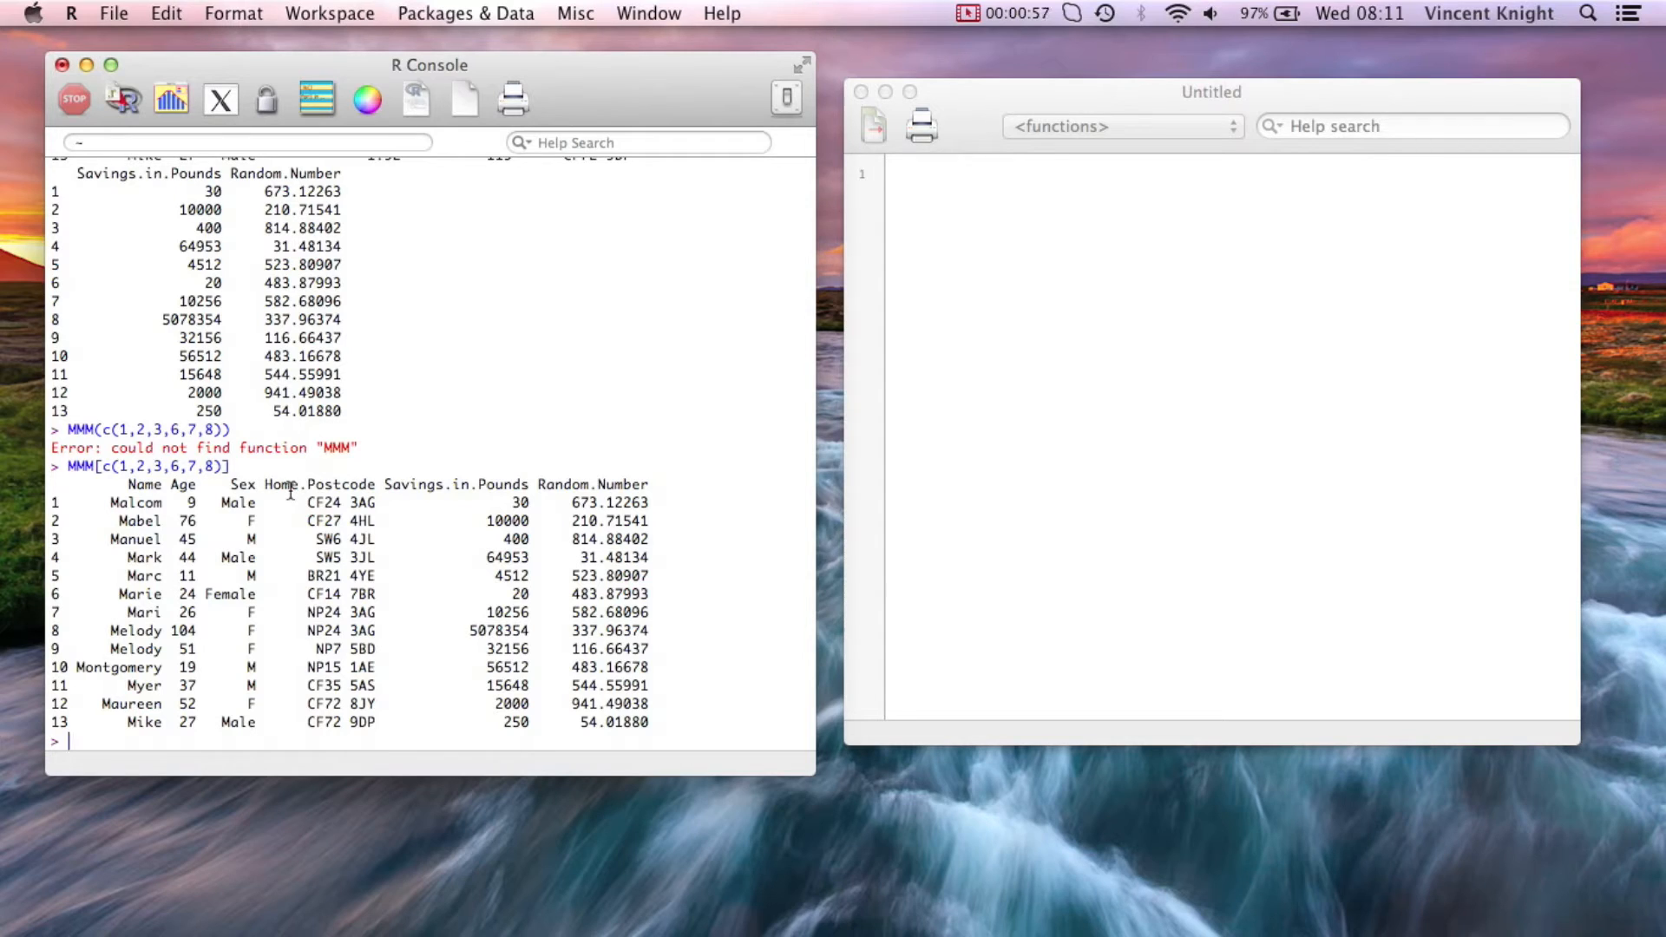
pyautogui.moveTo(120, 629)
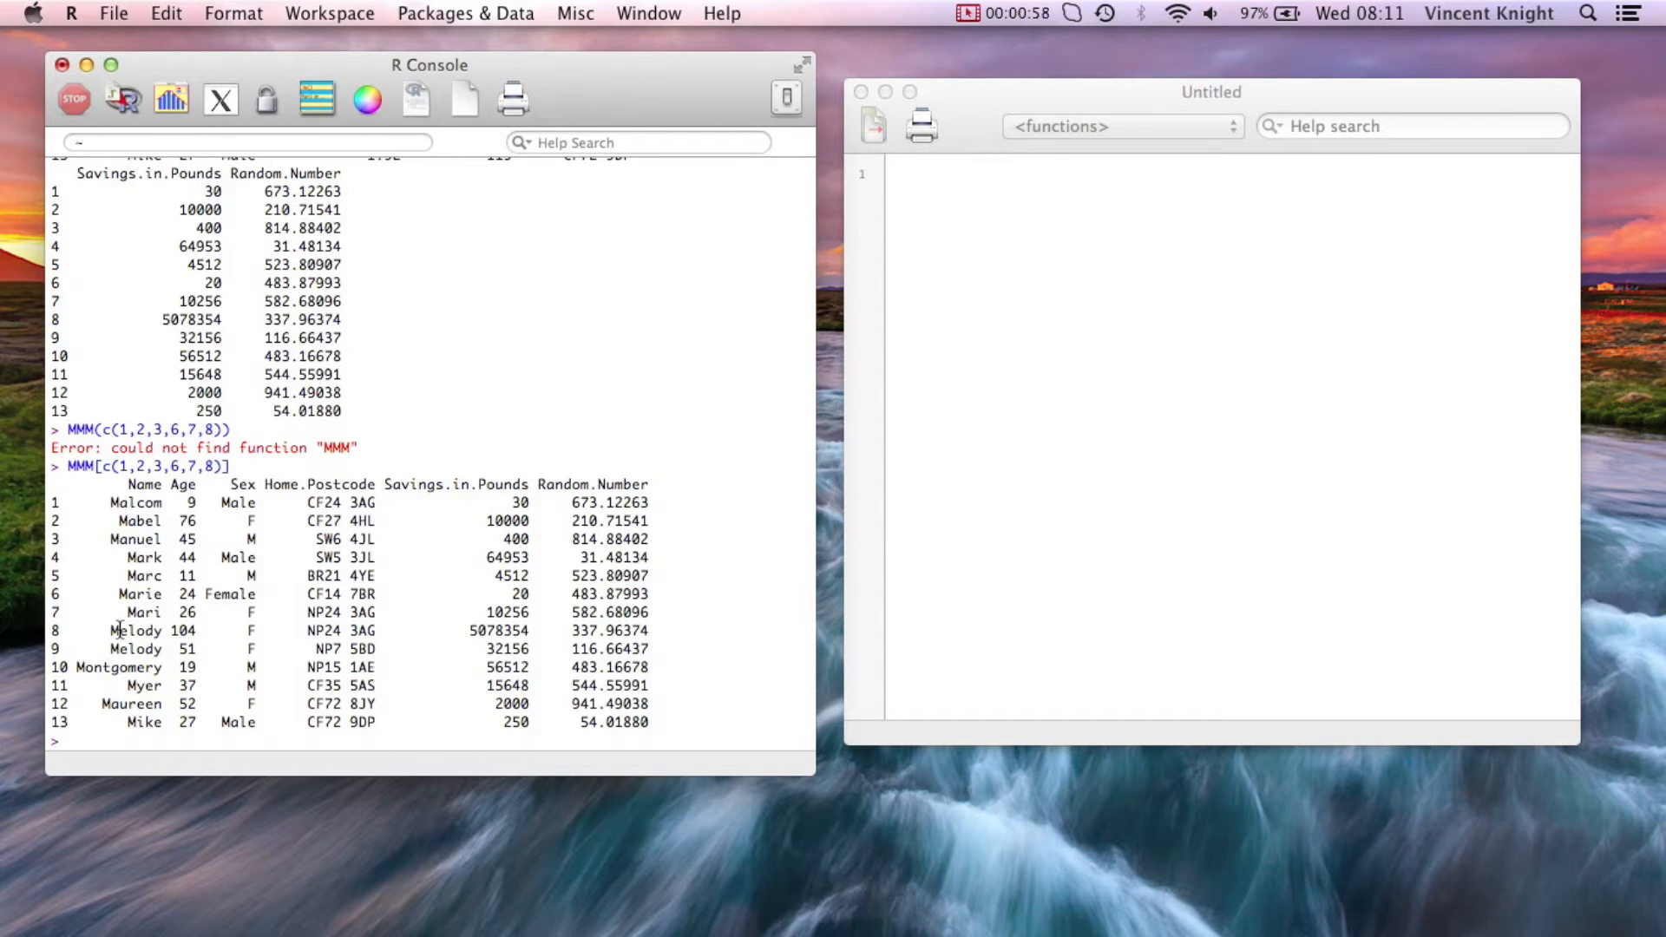
# Drop the height and weight columns using negative indices MMM[c(-4,-5)]
pyautogui.write('MMM[')
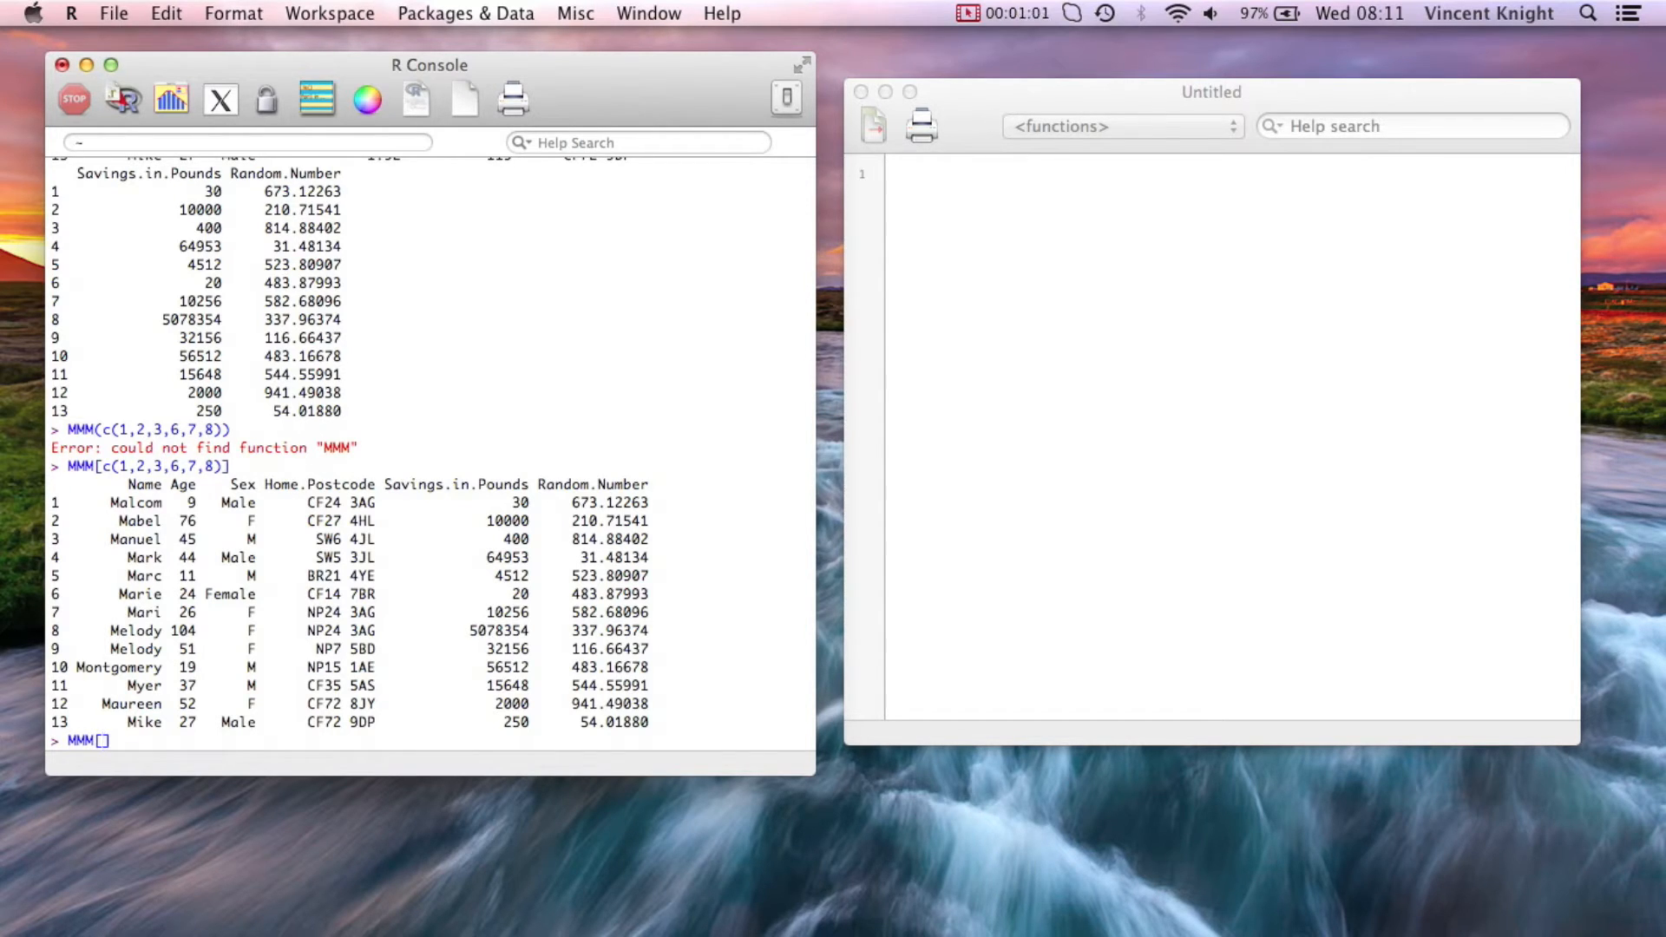
pyautogui.write('c(')
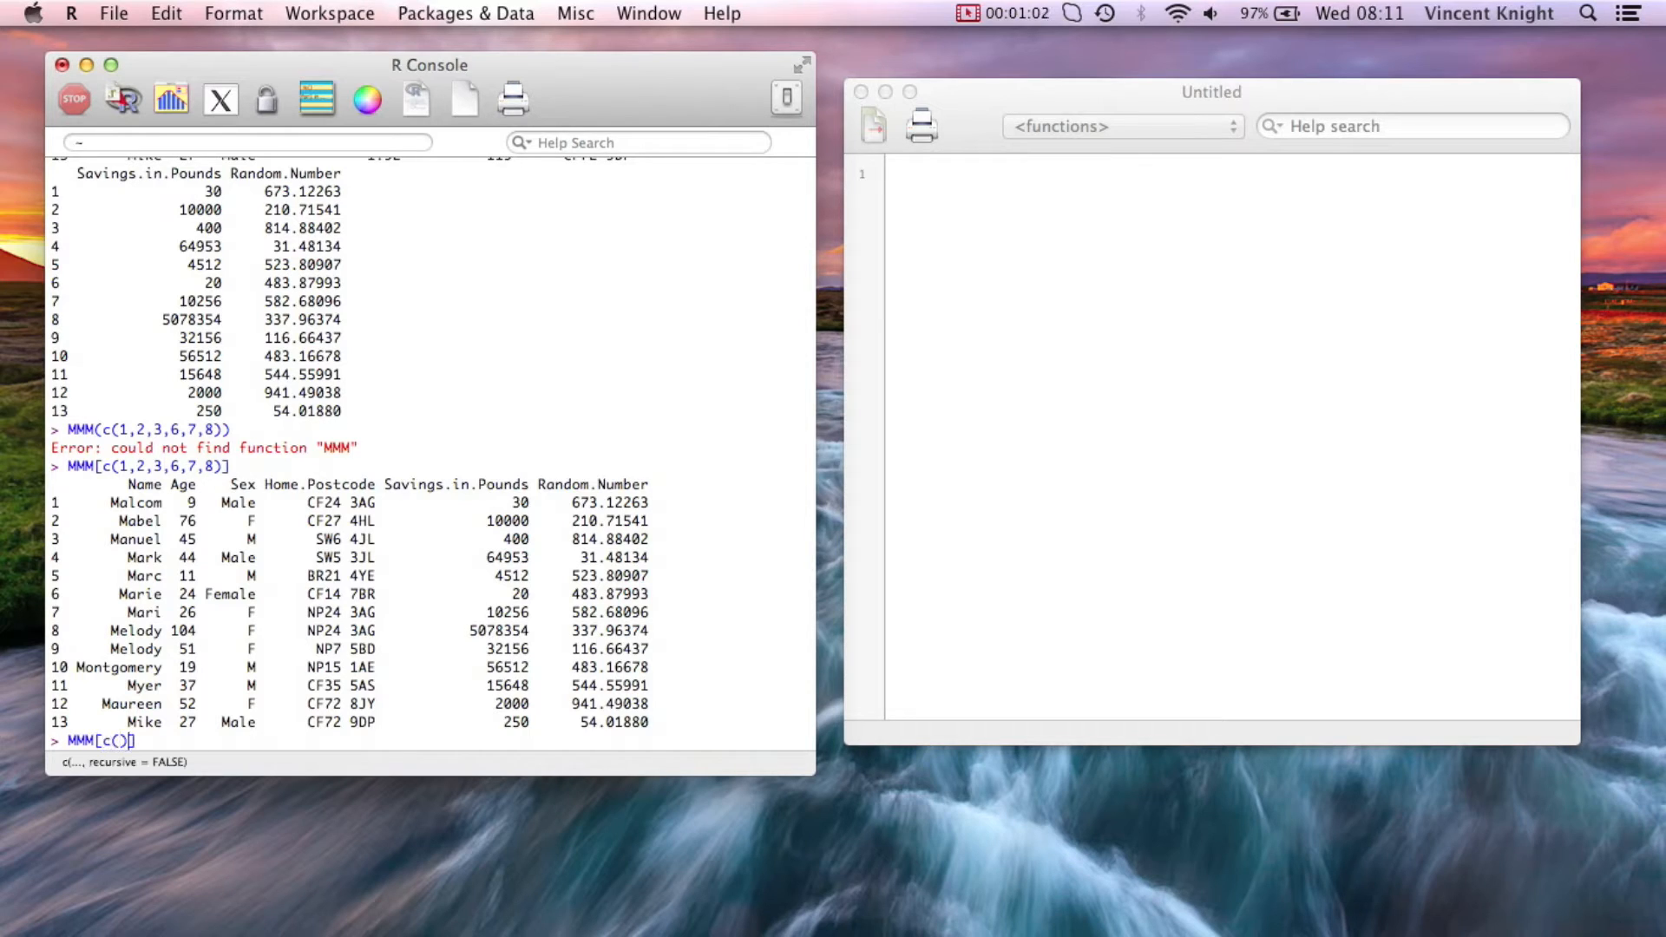
pyautogui.write('-4,-')
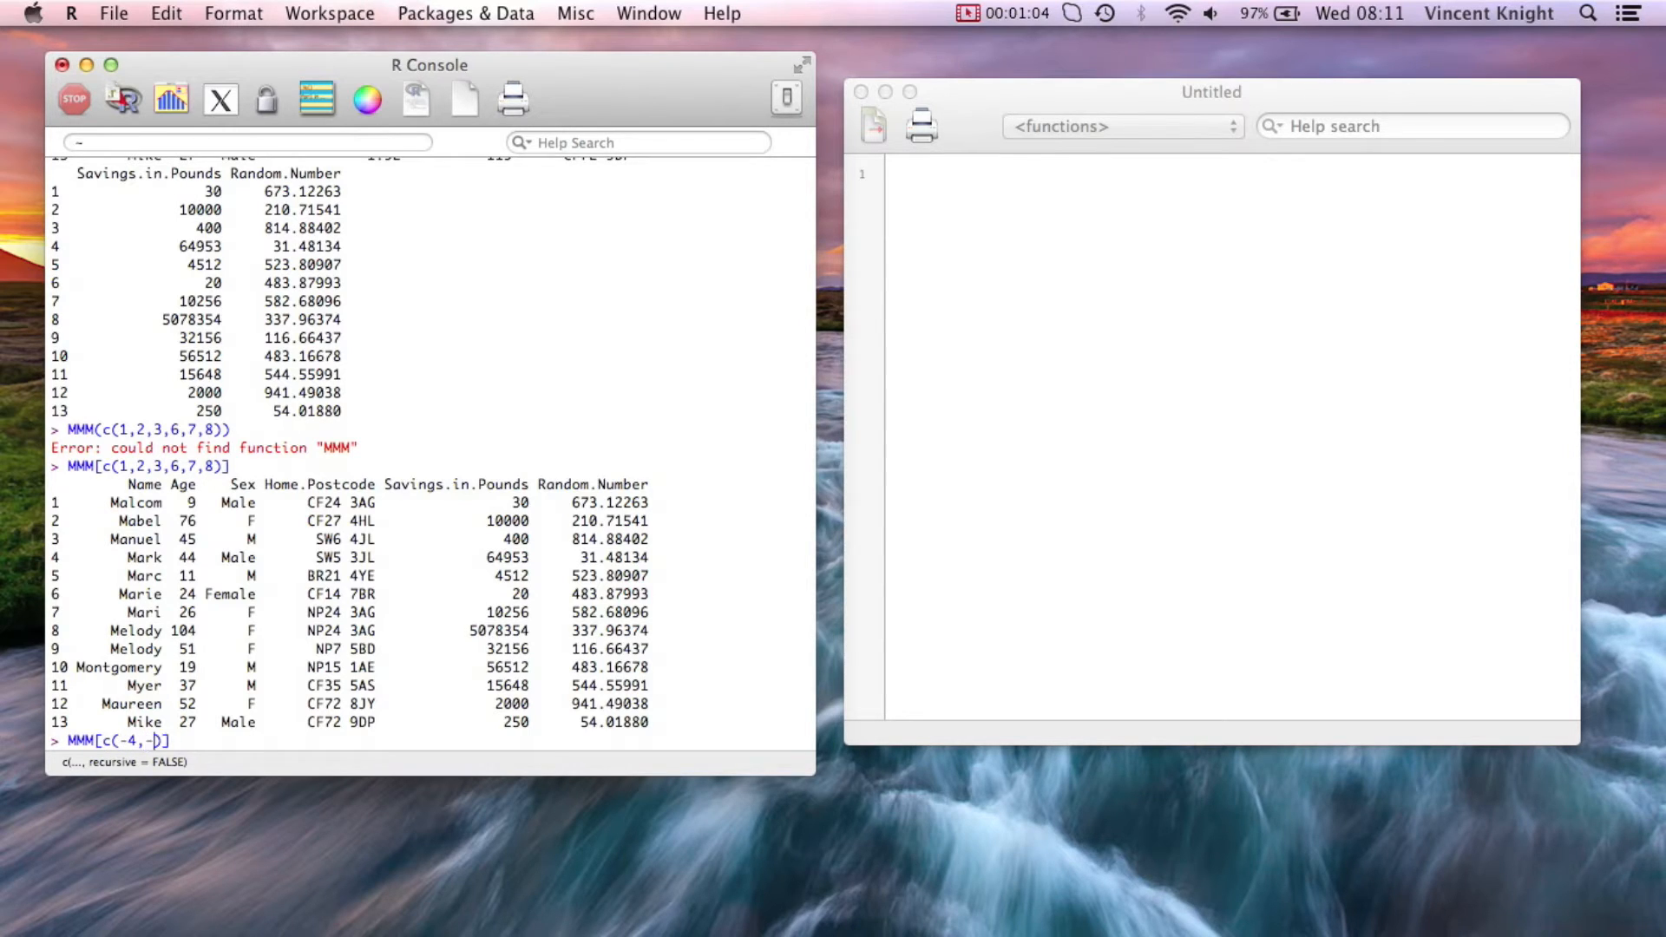
pyautogui.write('-5')
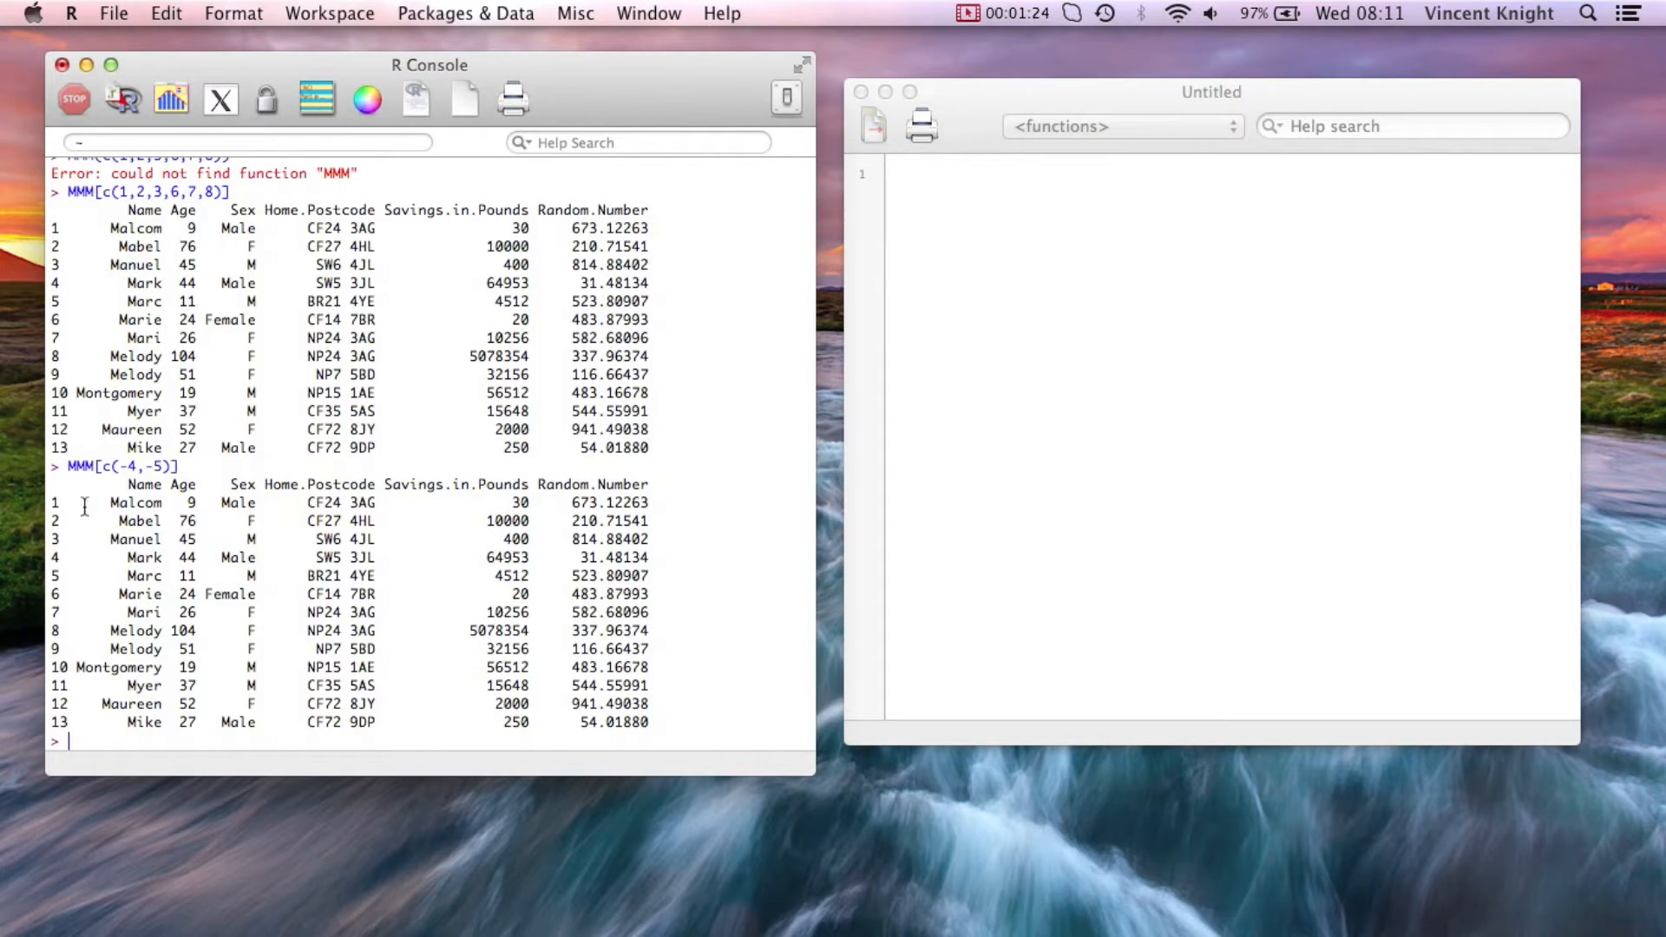
# Select the Name, Random.Number and Age columns by name with MMM[c("Name","Random.Number","Age")]
pyautogui.write('MMM')
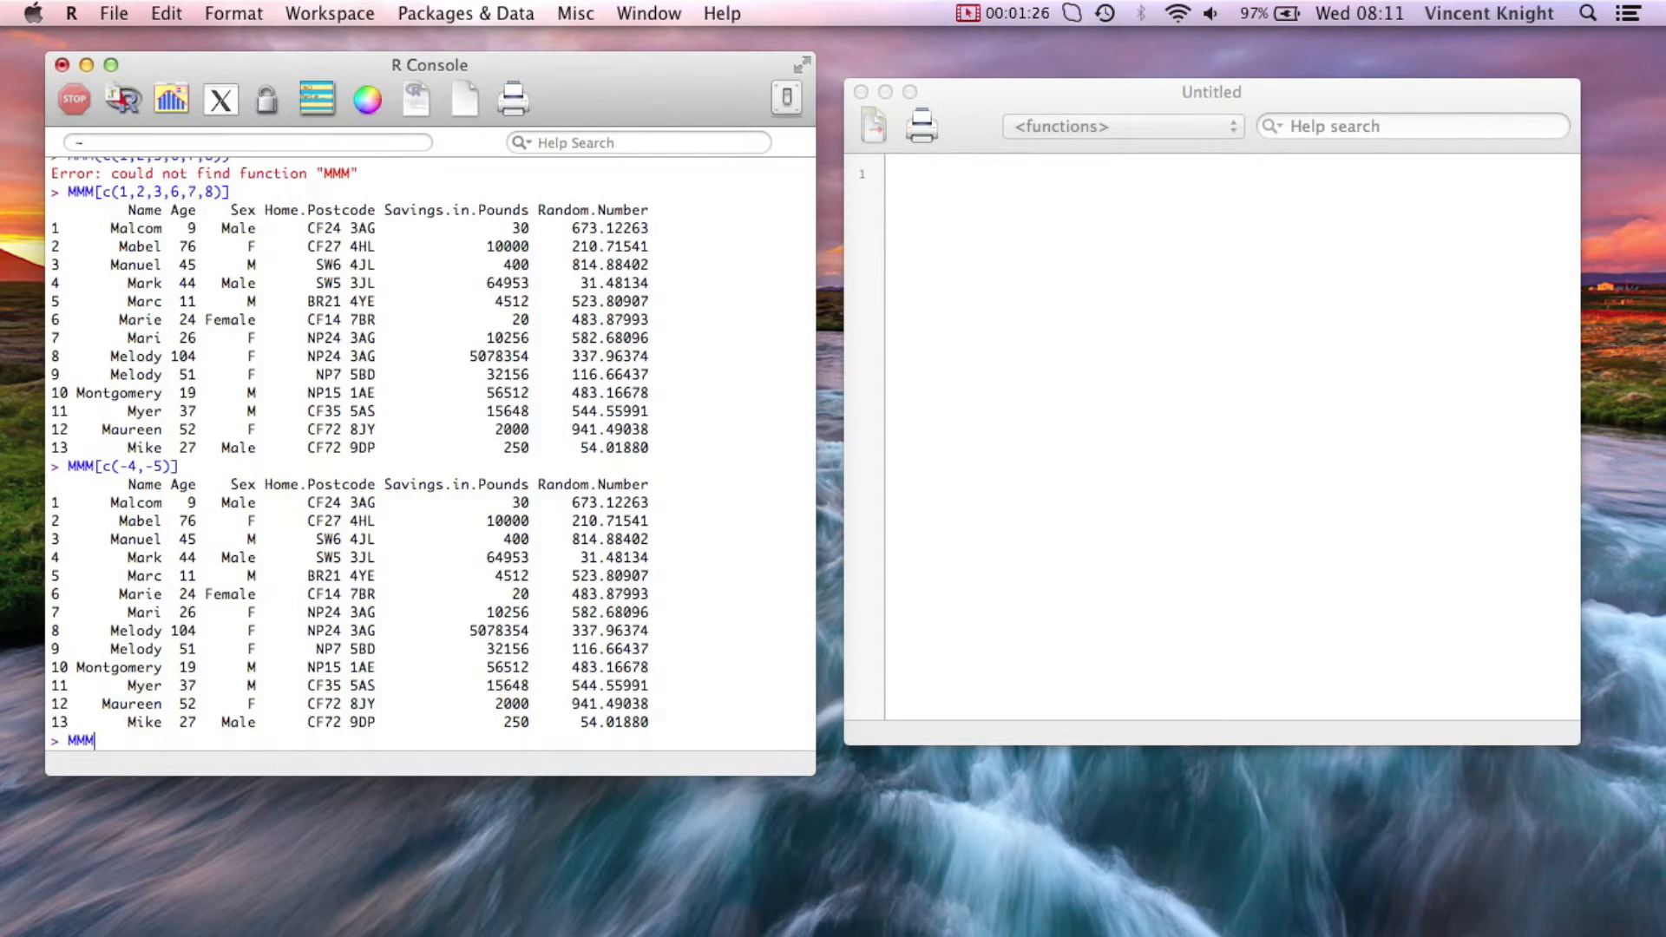
pyautogui.write('[]')
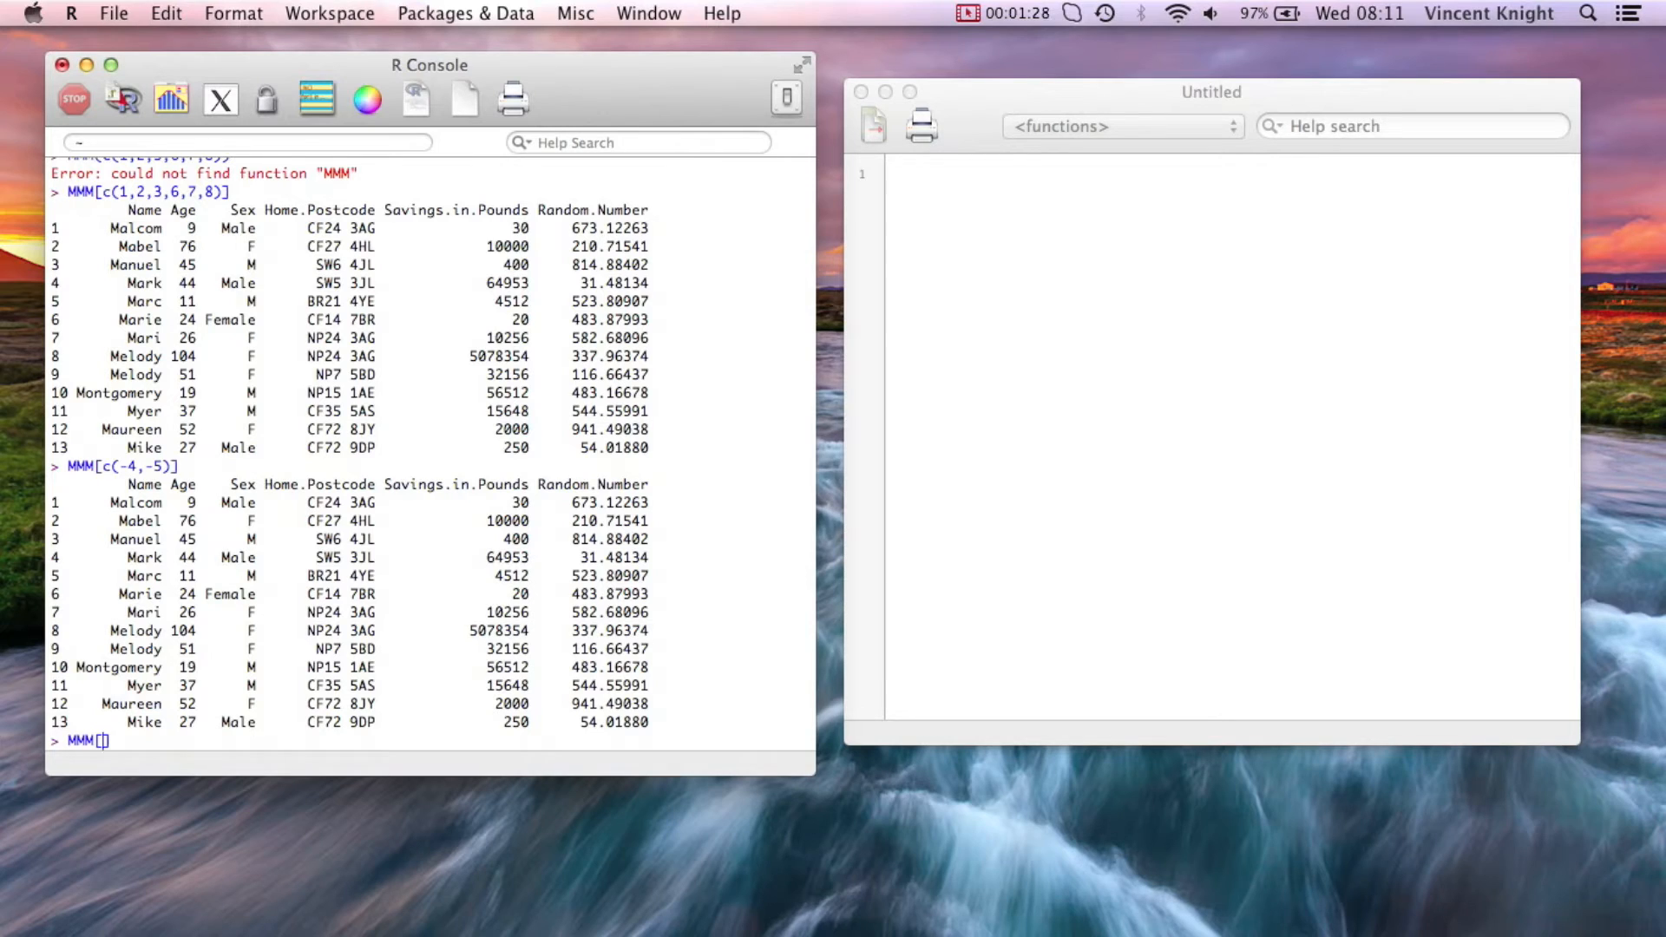
pyautogui.write('c("")')
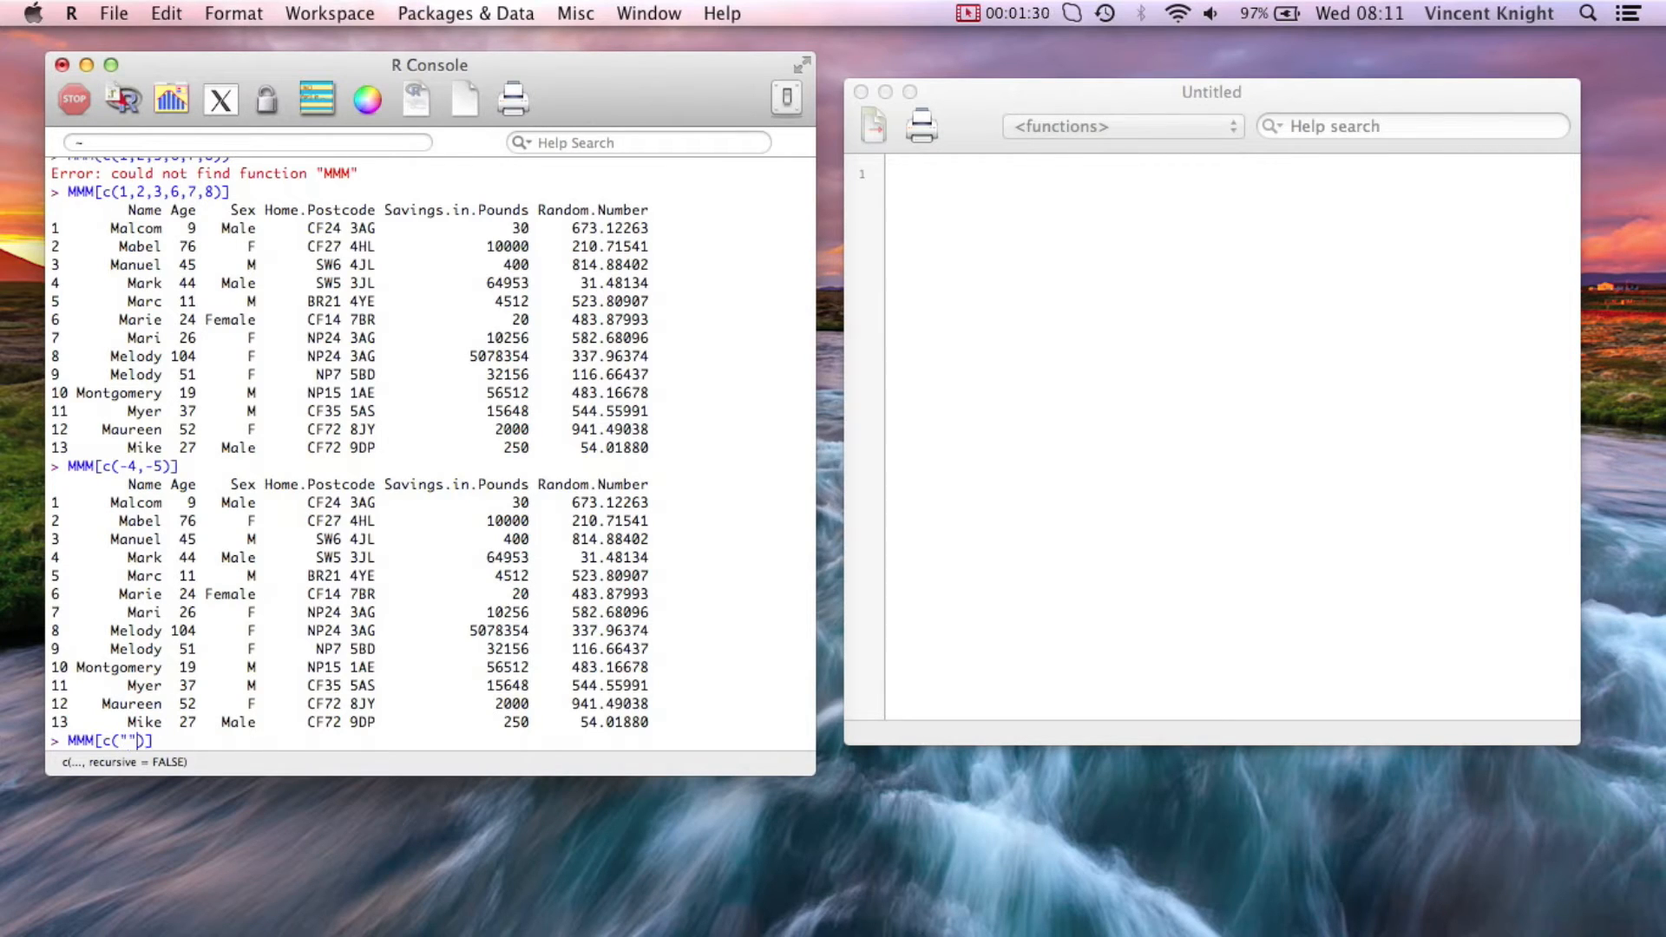
pyautogui.write('Name",')
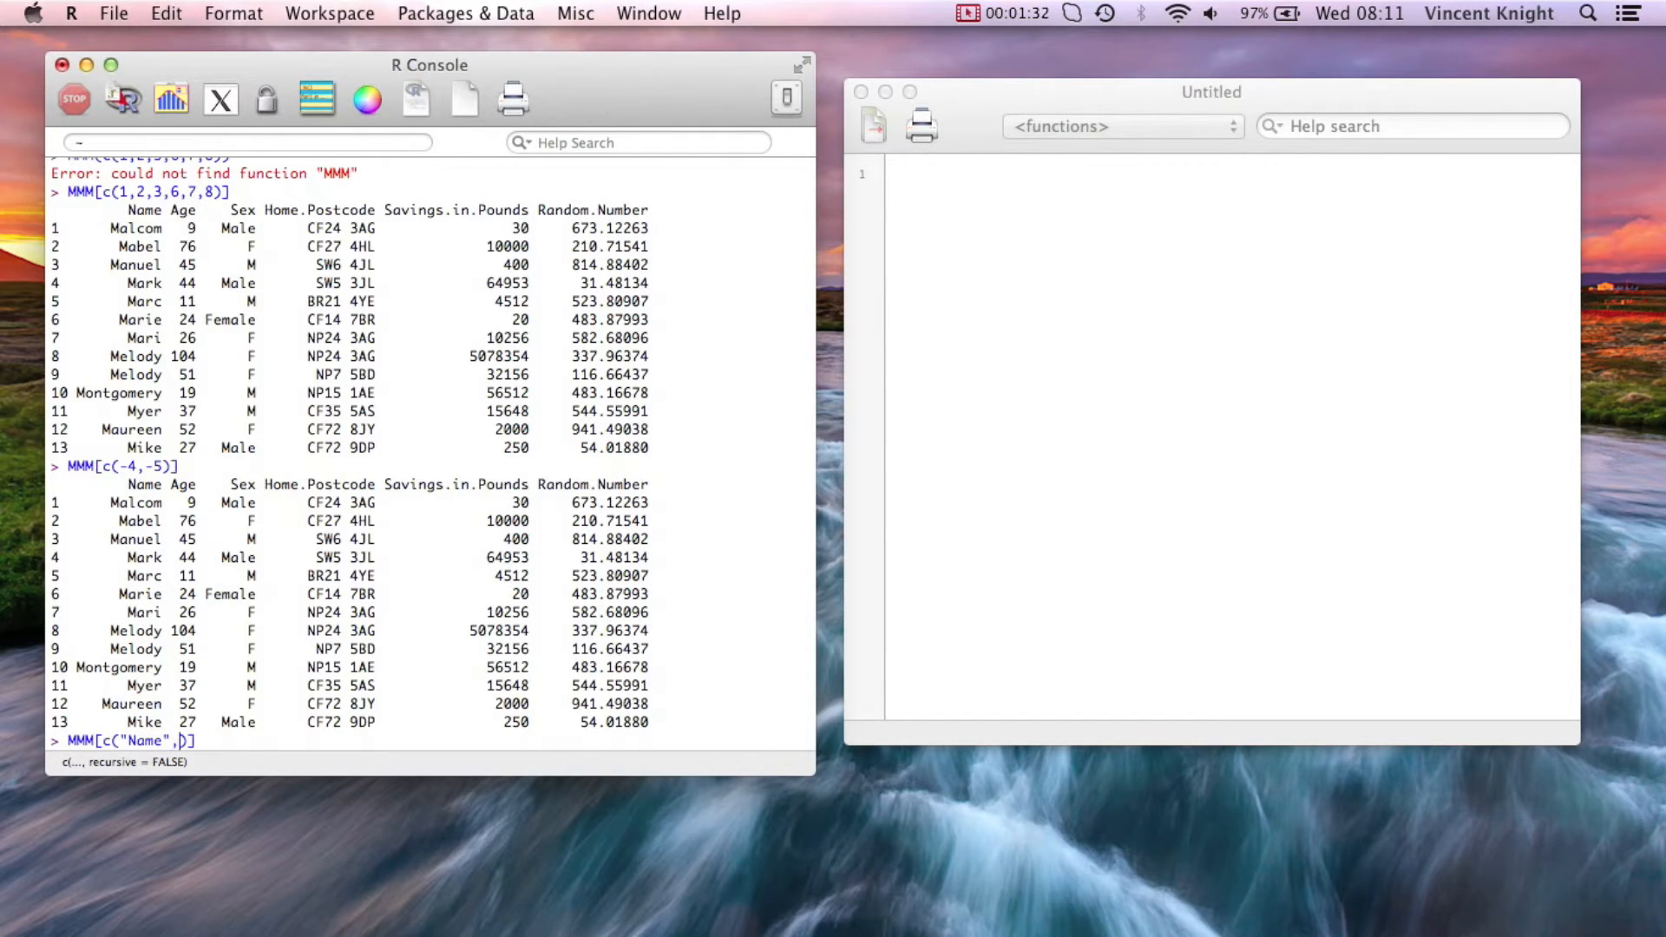
pyautogui.write('""')
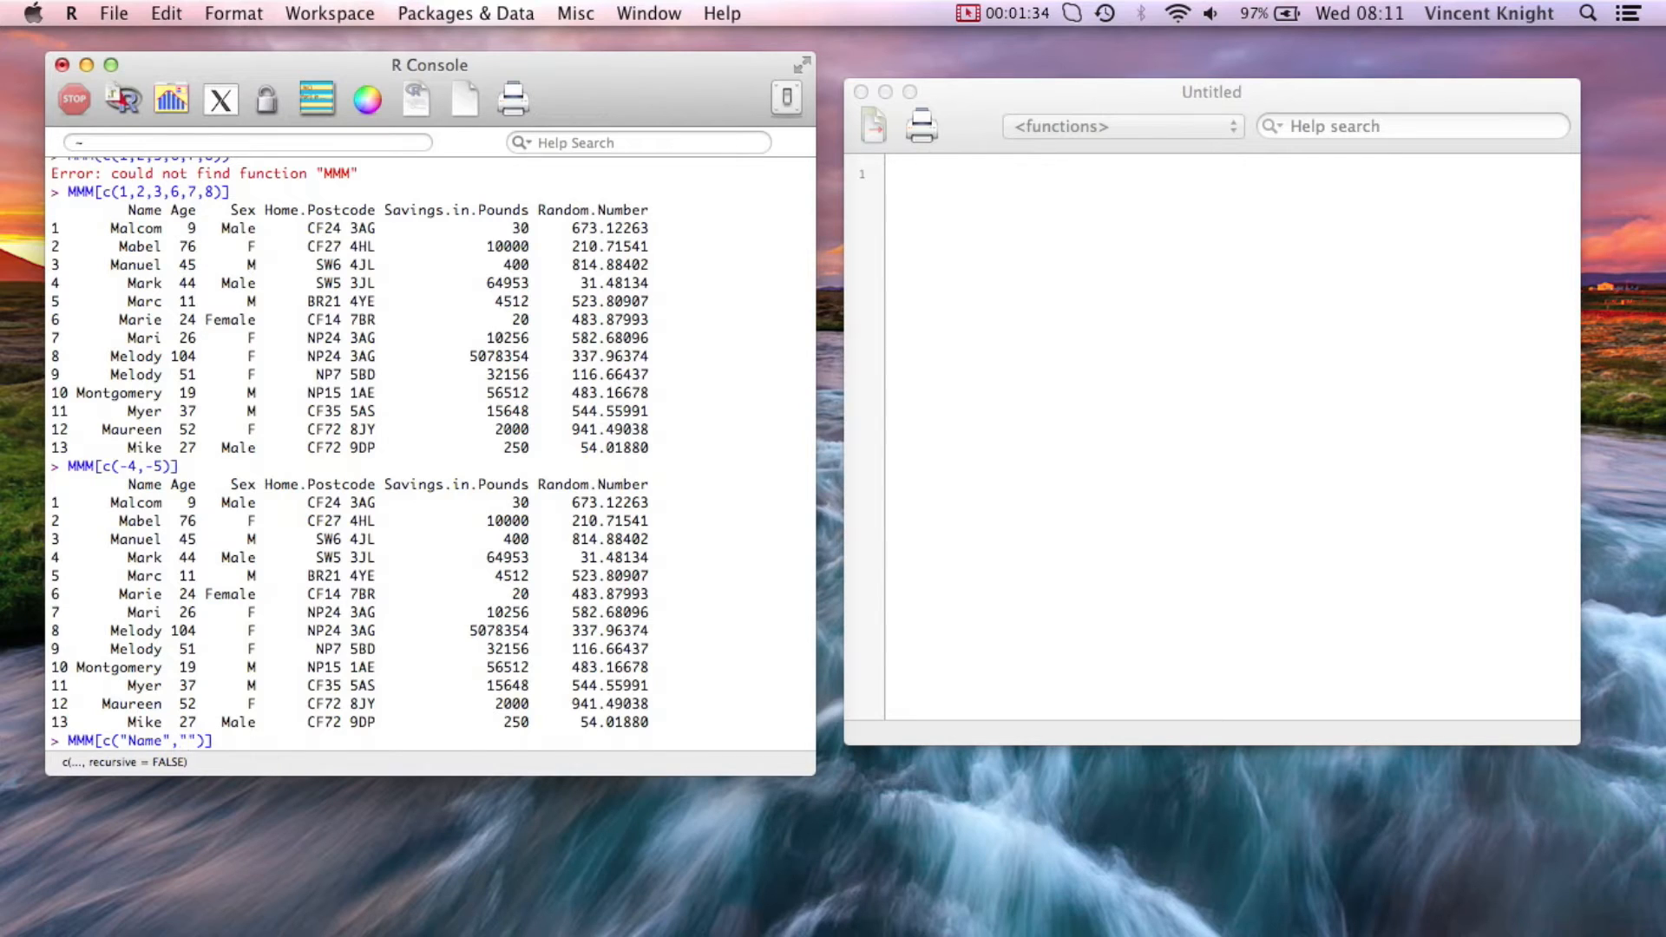
pyautogui.write('R')
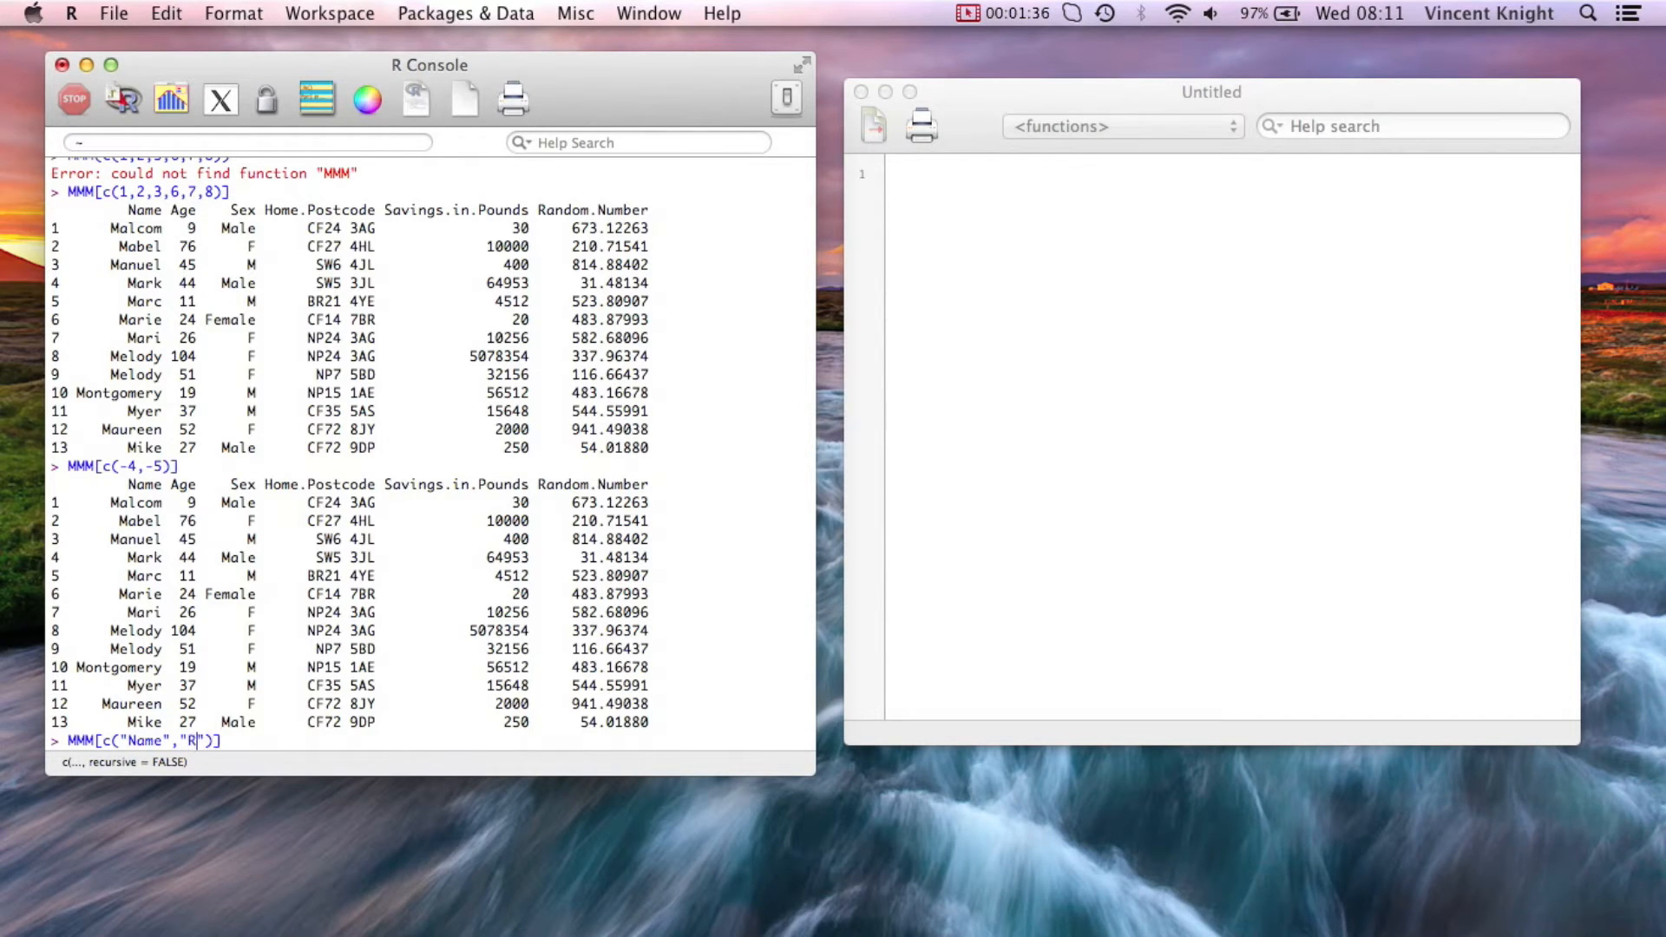
pyautogui.write('andom.Number","Age')
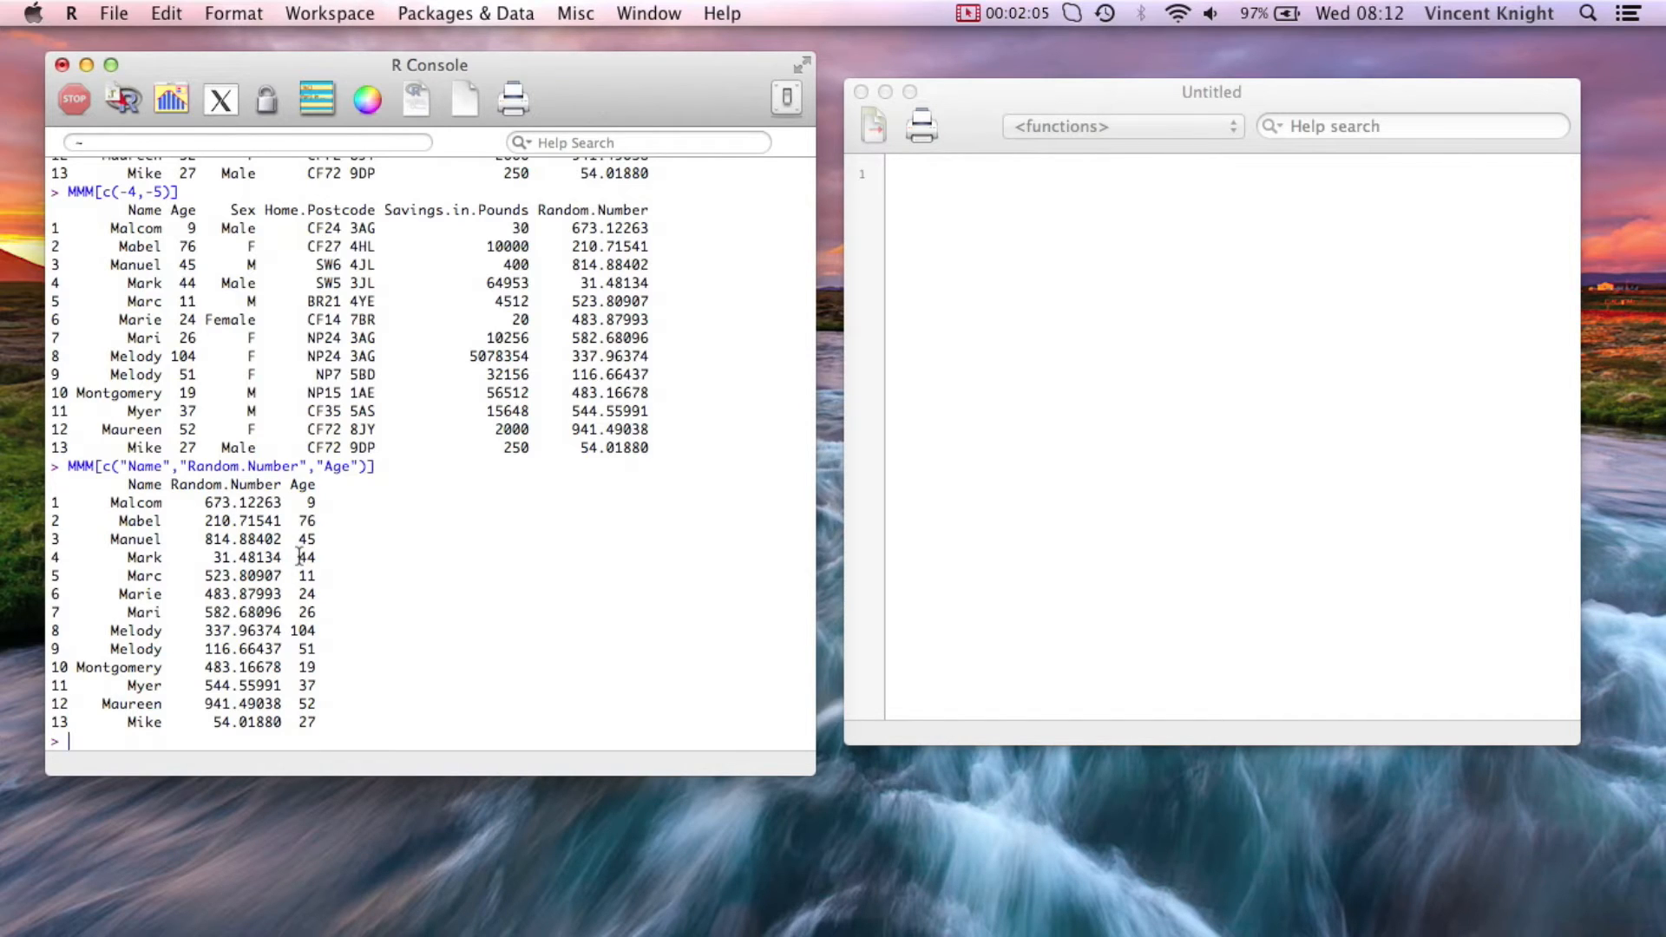
# List MMM's eight column names with names(MMM)
pyautogui.write('name')
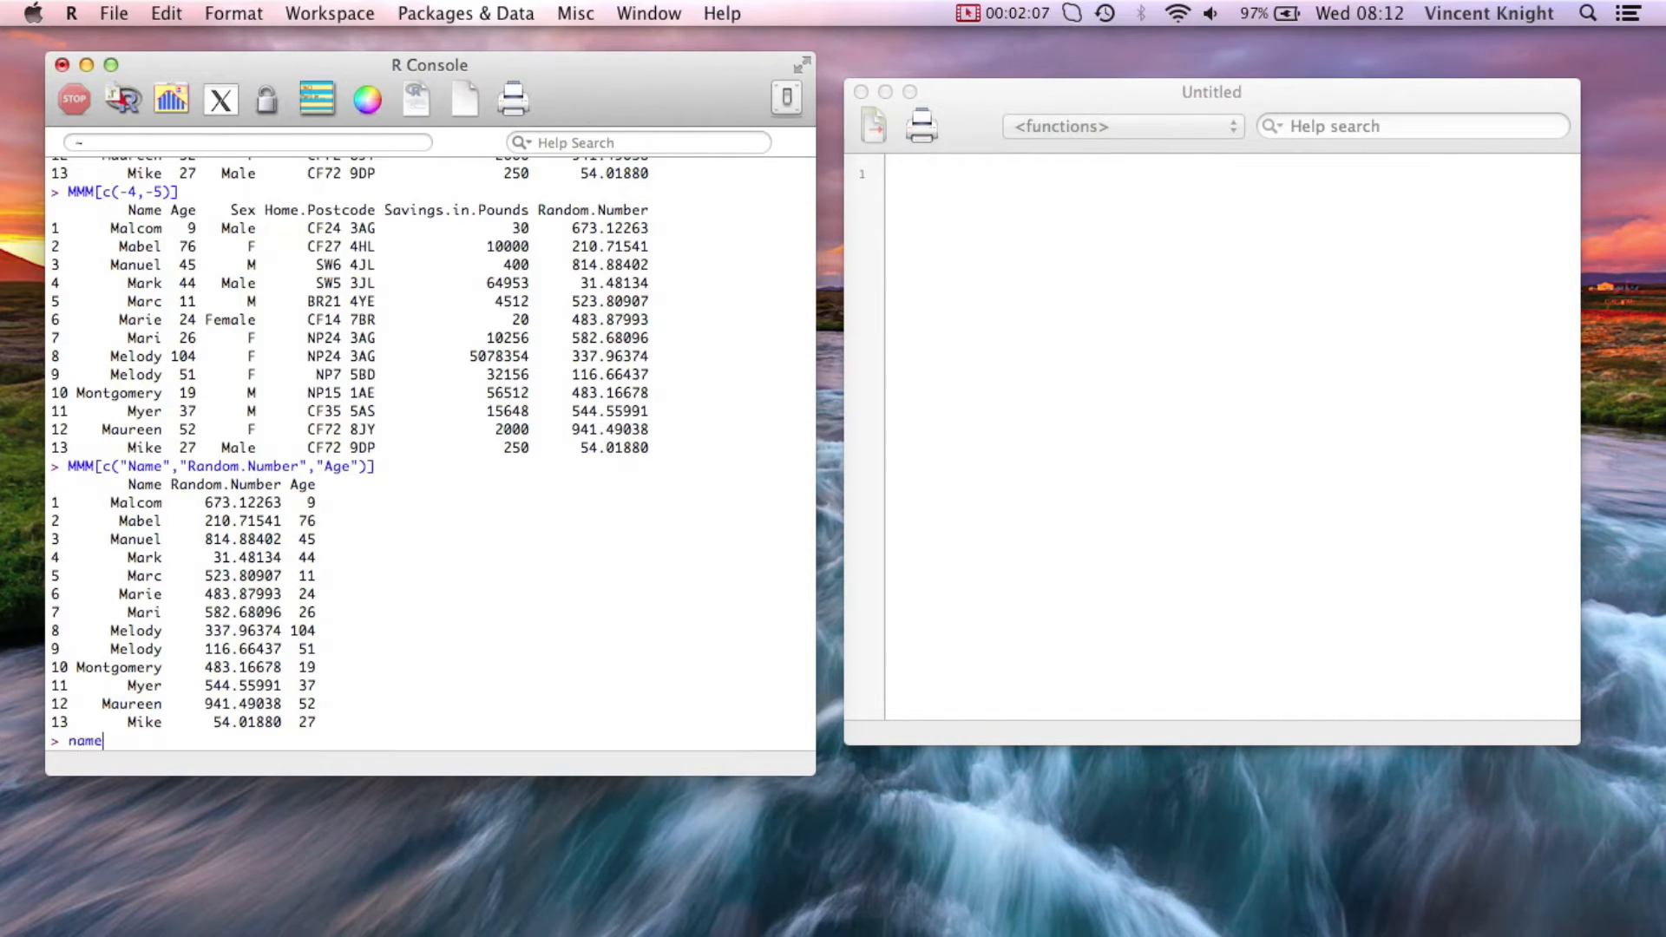
pyautogui.write('s(MMM)')
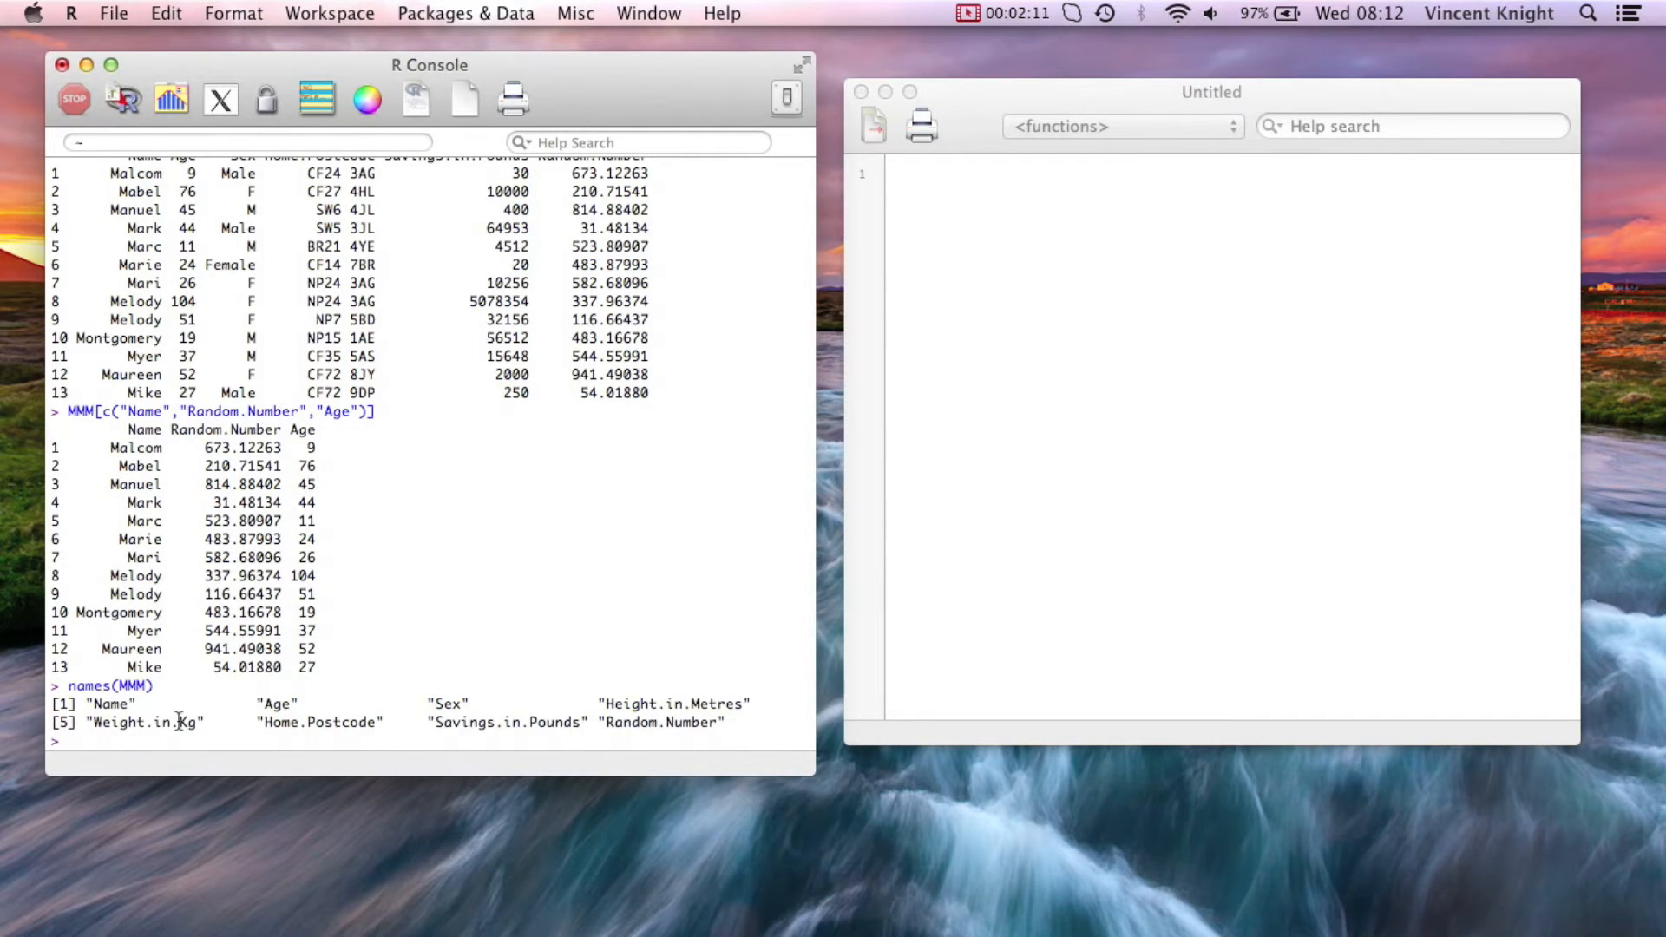
pyautogui.moveTo(361, 722)
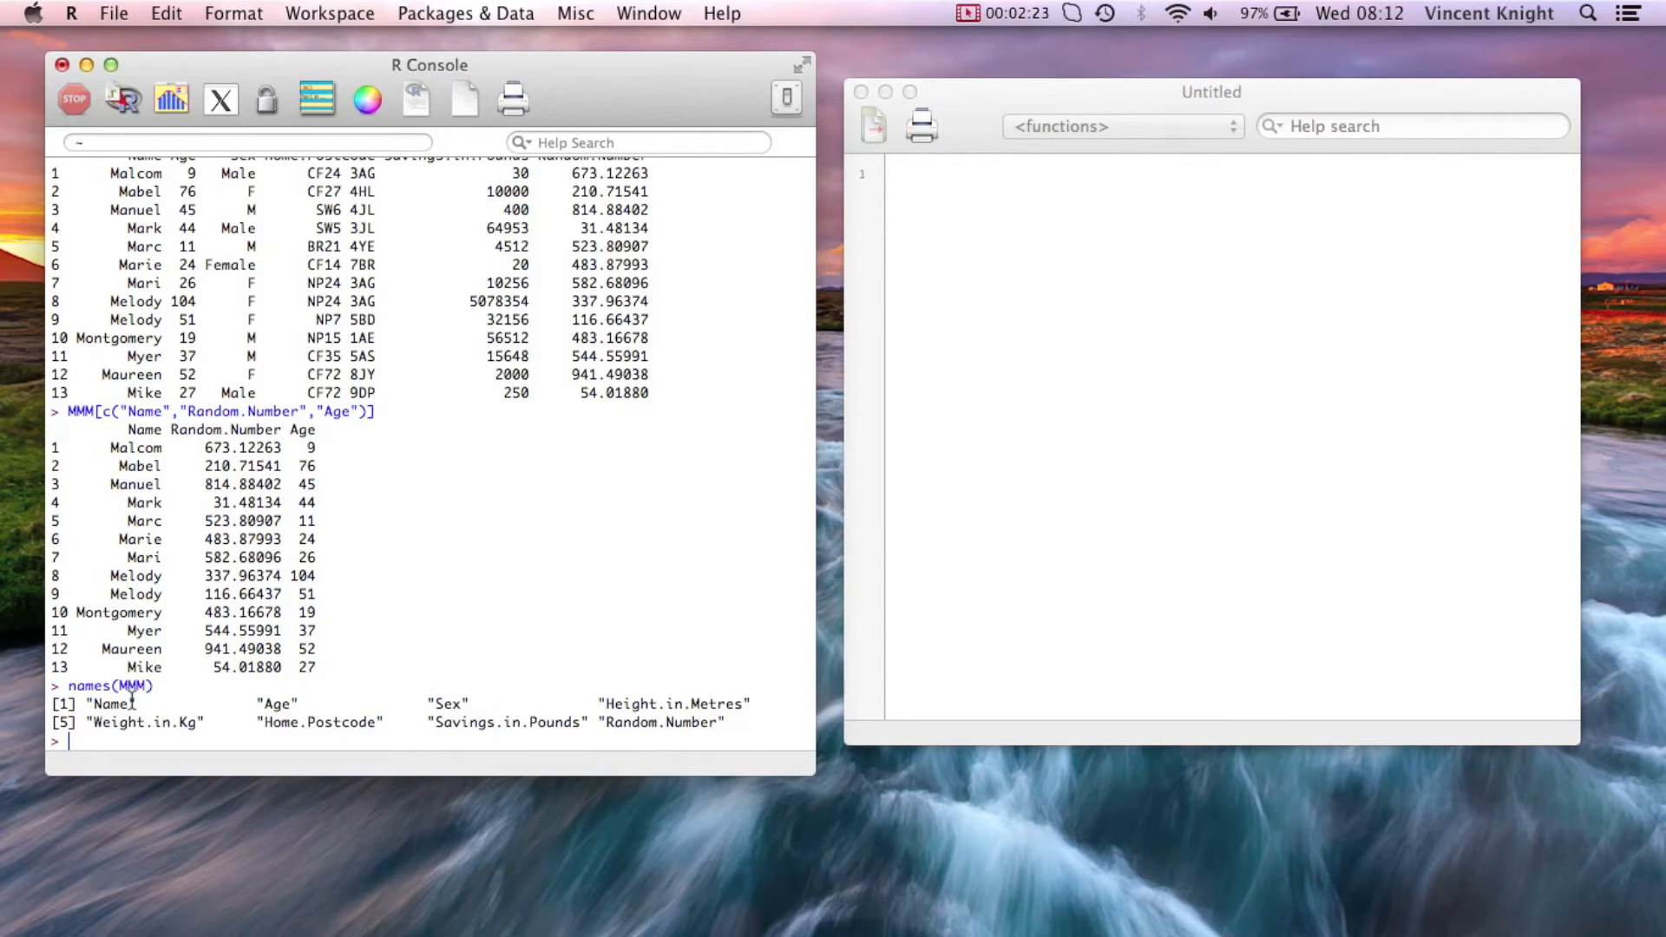
# Get a TRUE/FALSE vector with names(MMM) %in% c("Age","Sex")
pyautogui.write('names(MMM')
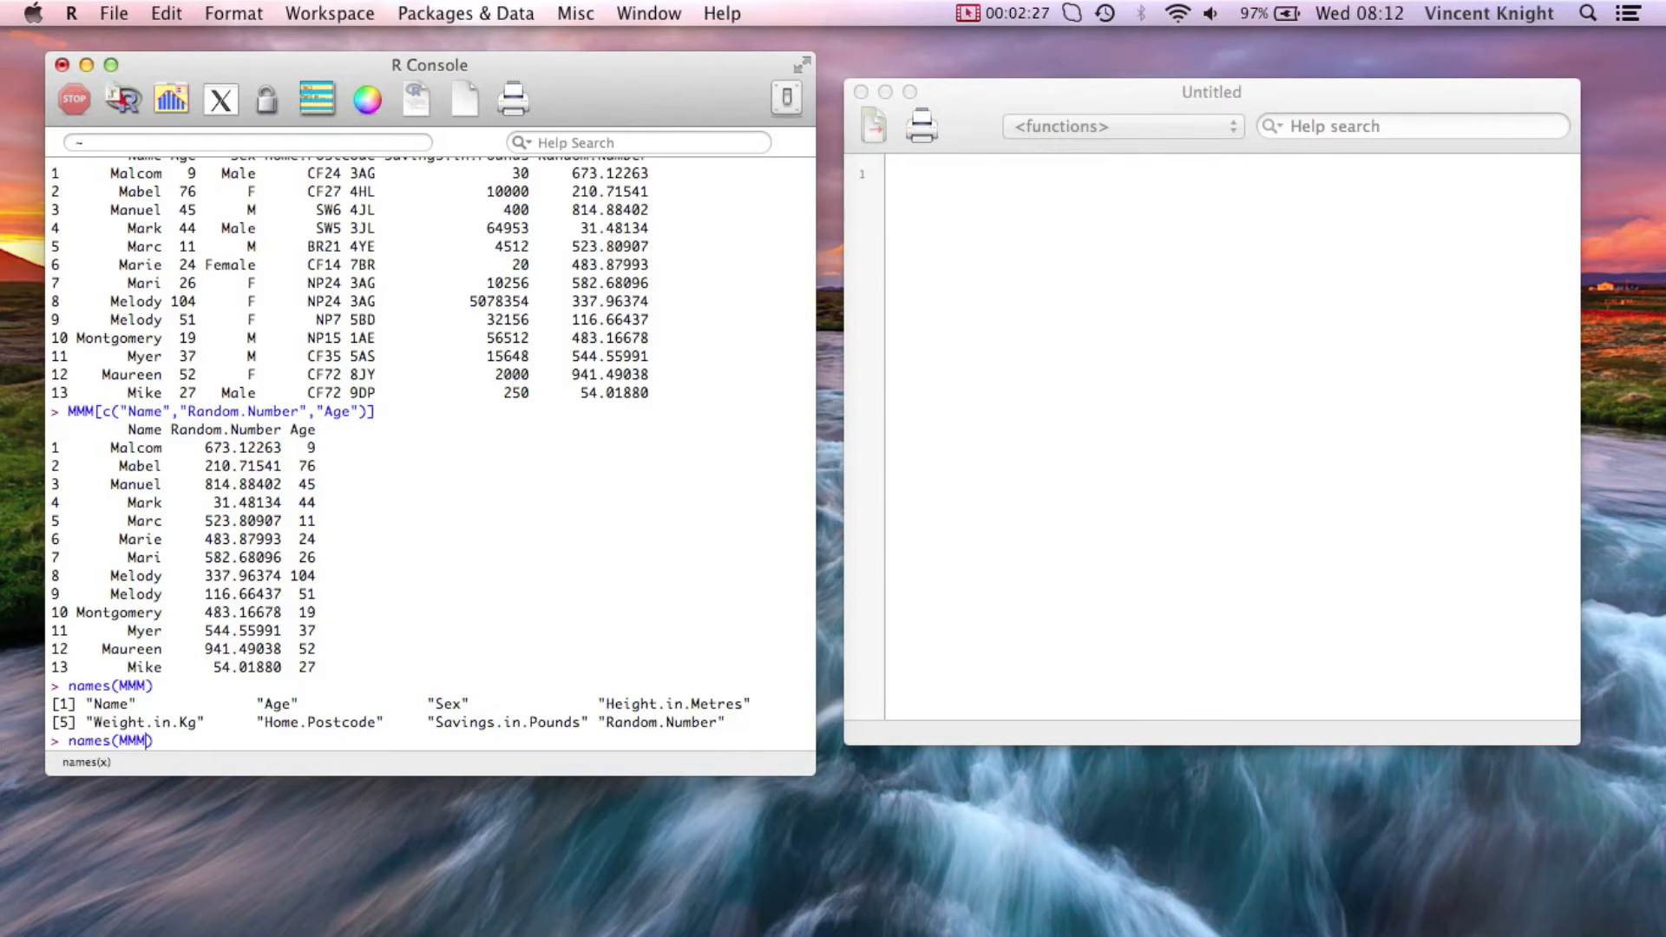
pyautogui.write('%in5')
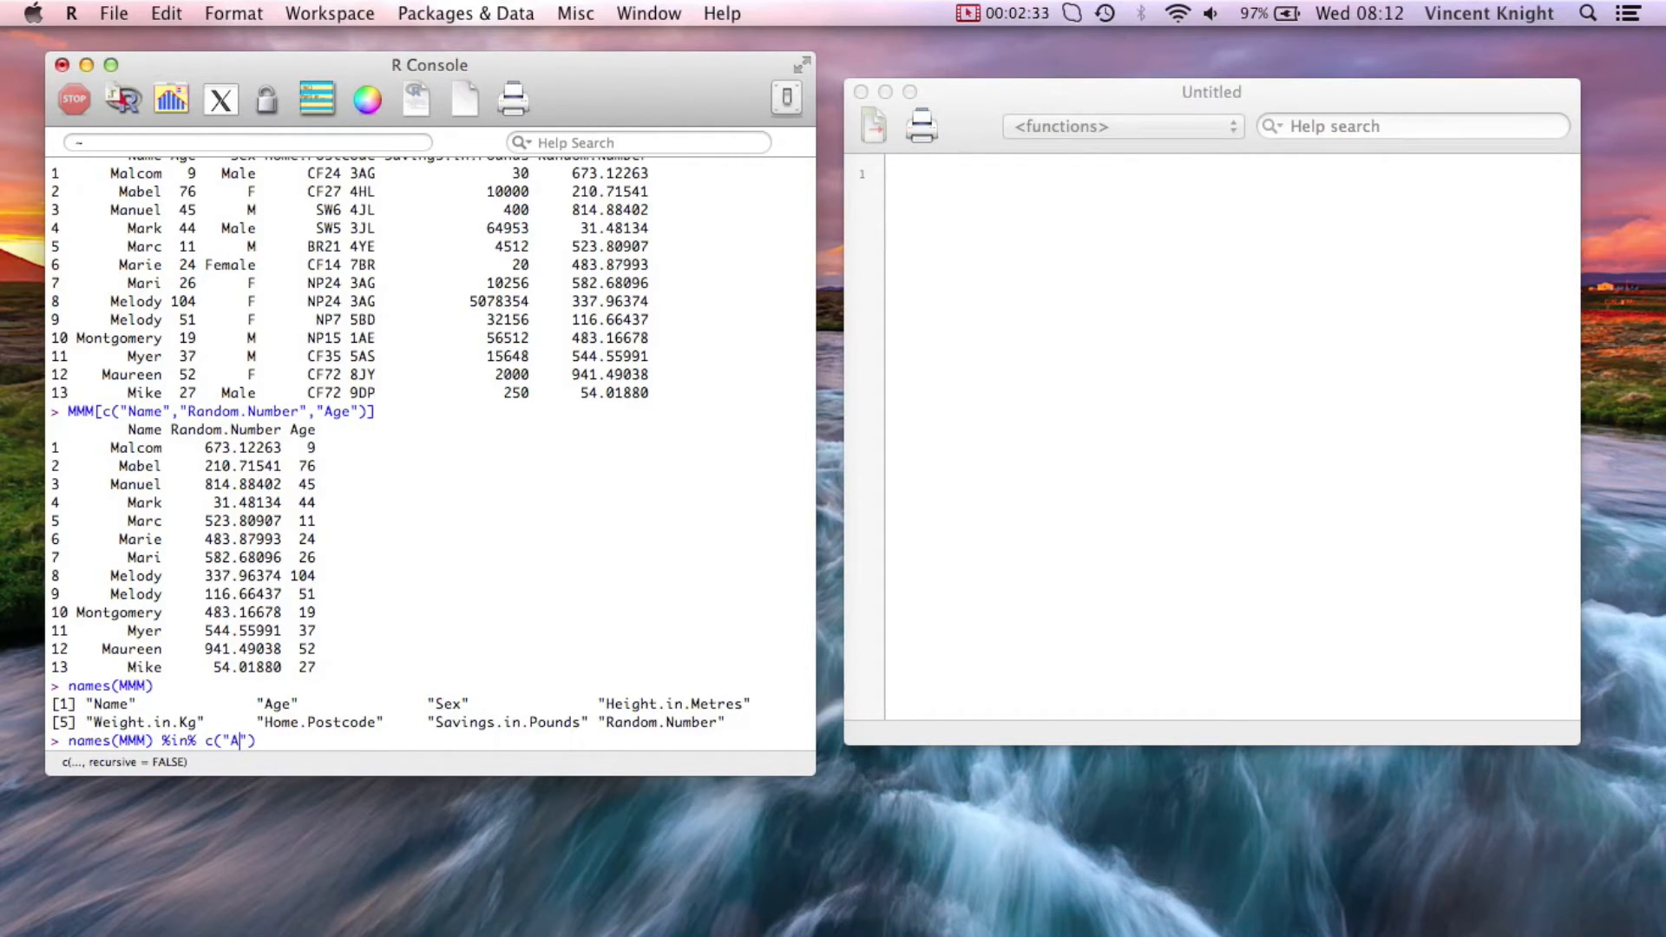
pyautogui.write('ge","Sex')
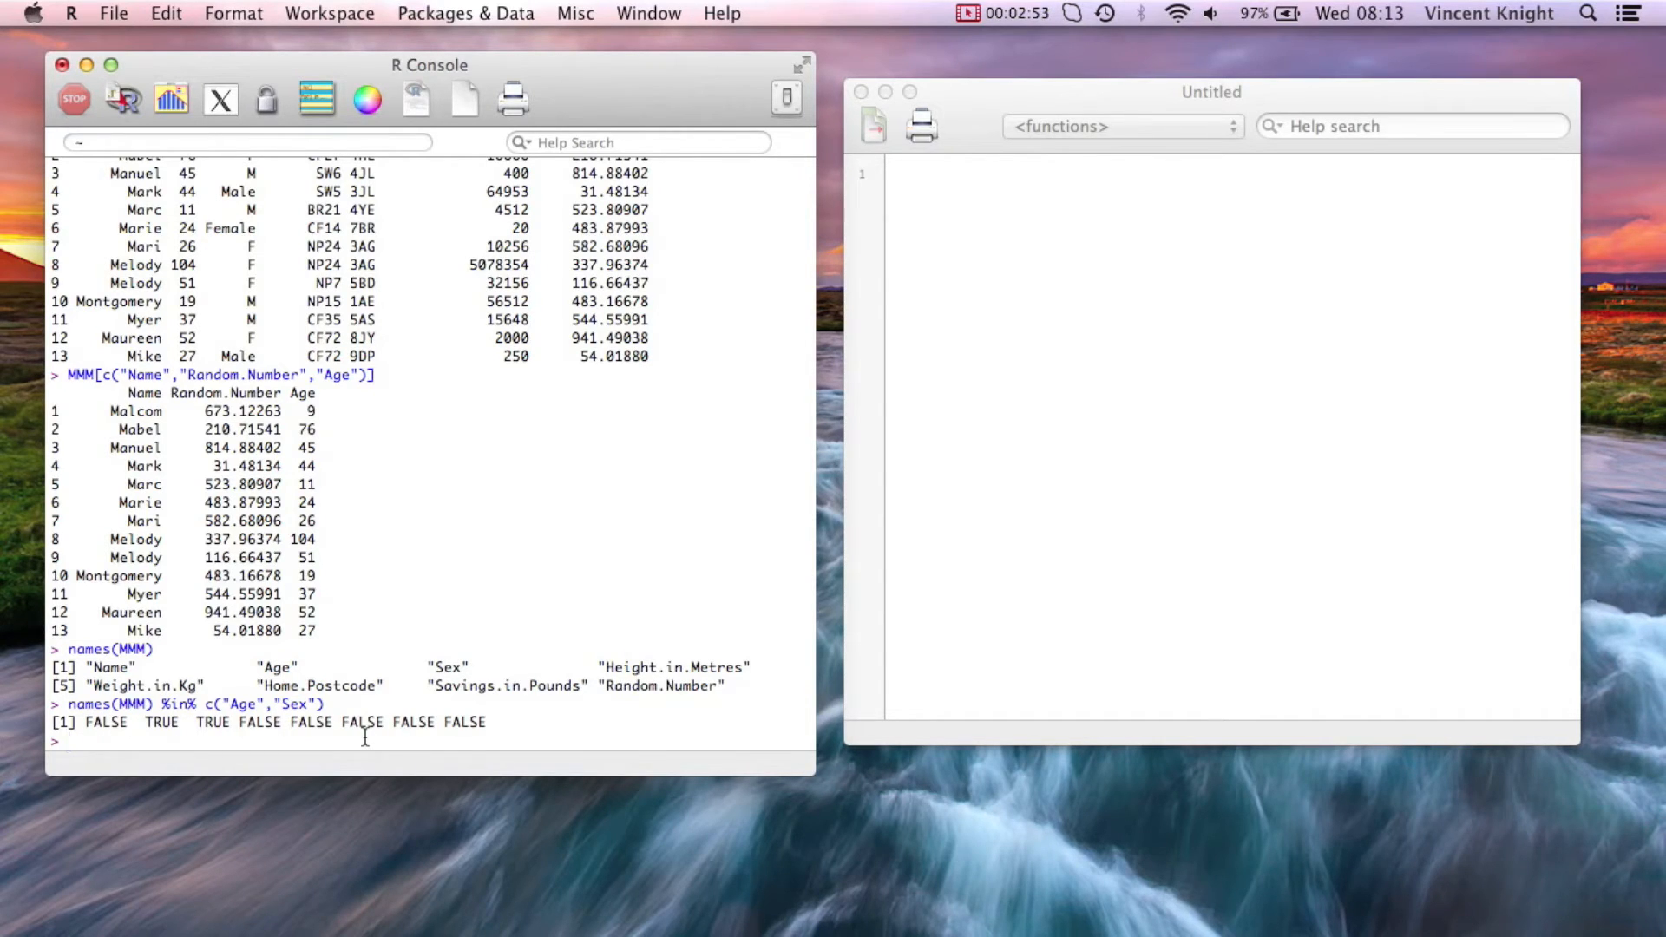
# Store the Age/Sex logical vector as Index<-names(MMM) %in% c("Age","Sex")
pyautogui.write('Index<-')
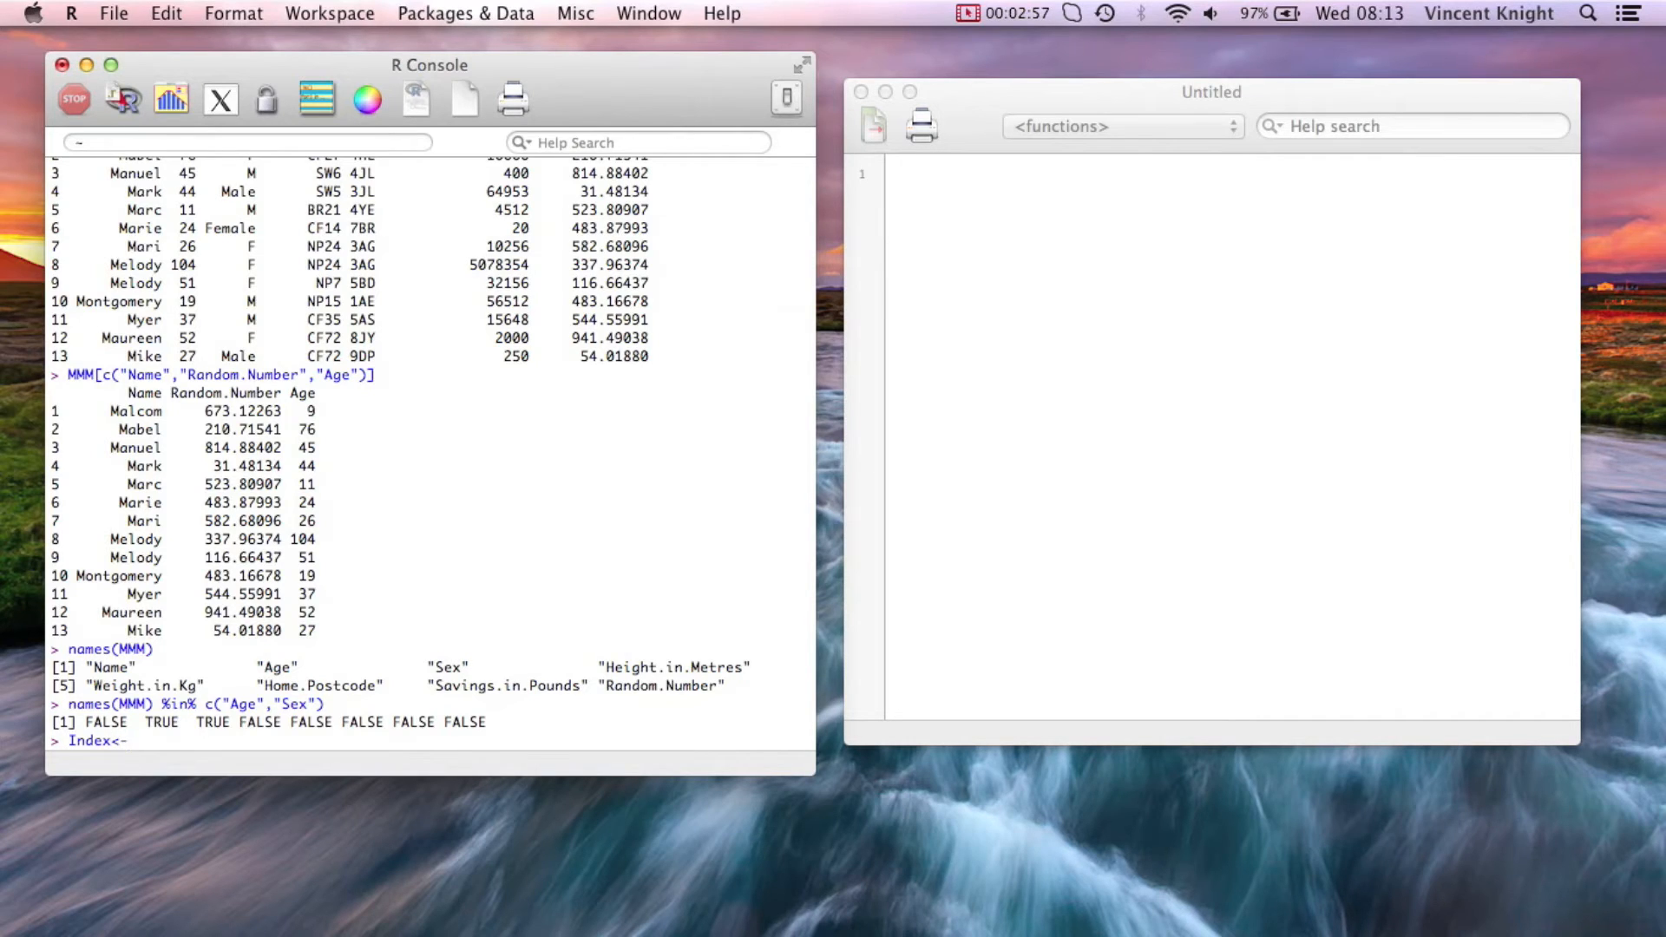
pyautogui.write('name(na')
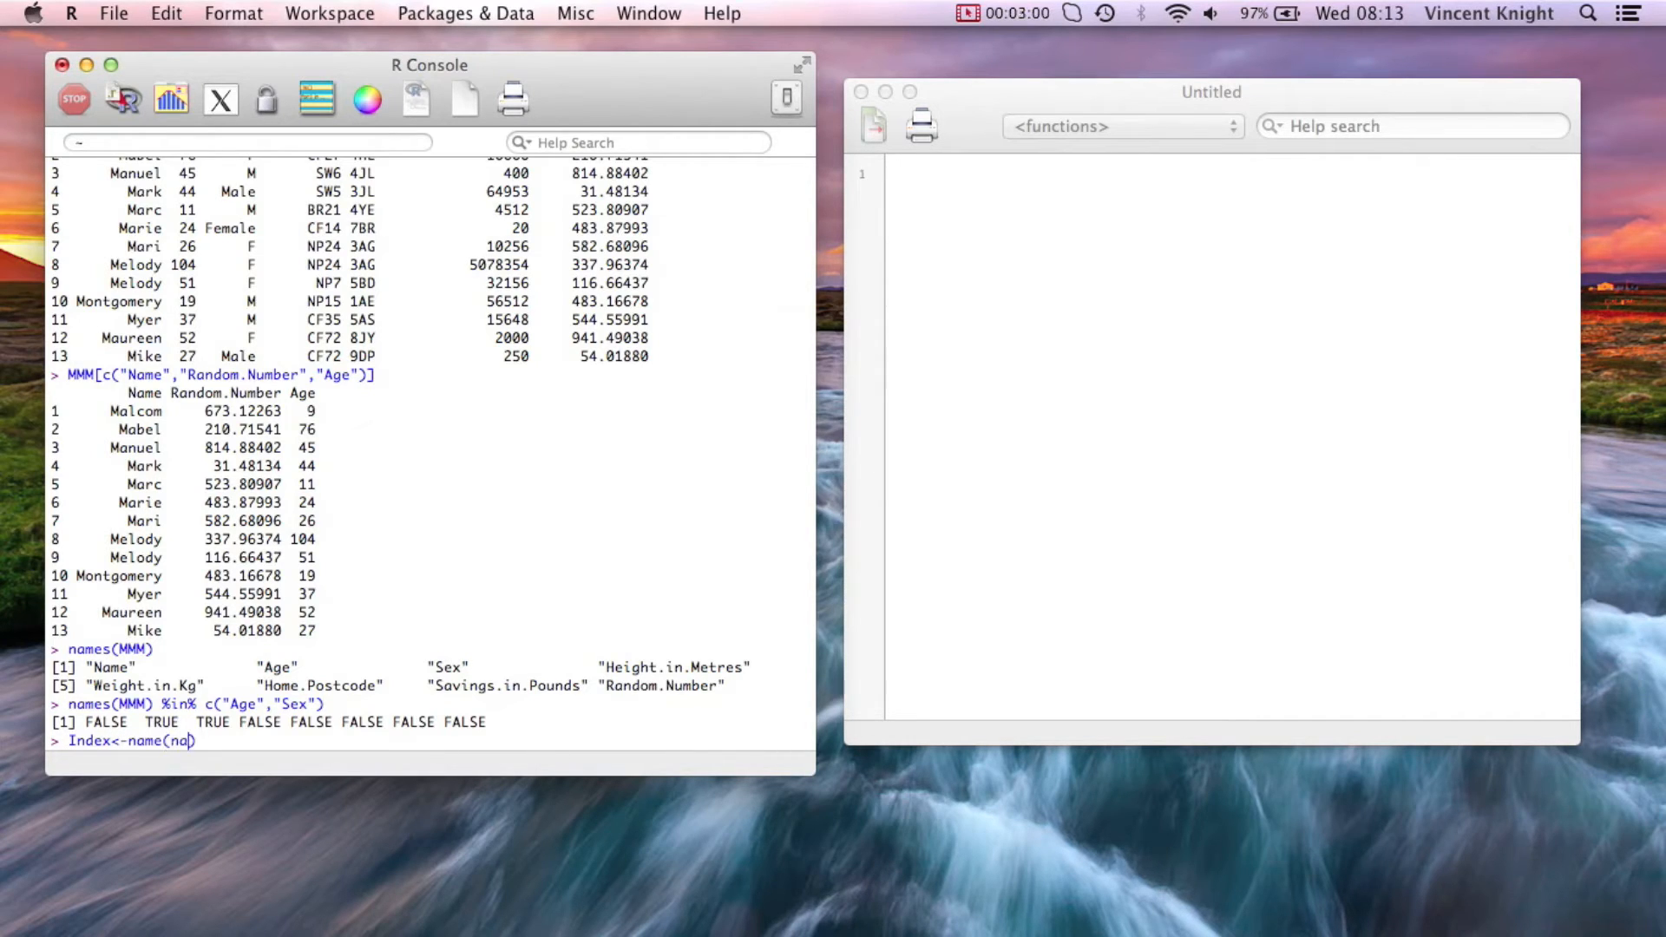
pyautogui.write('MMM)')
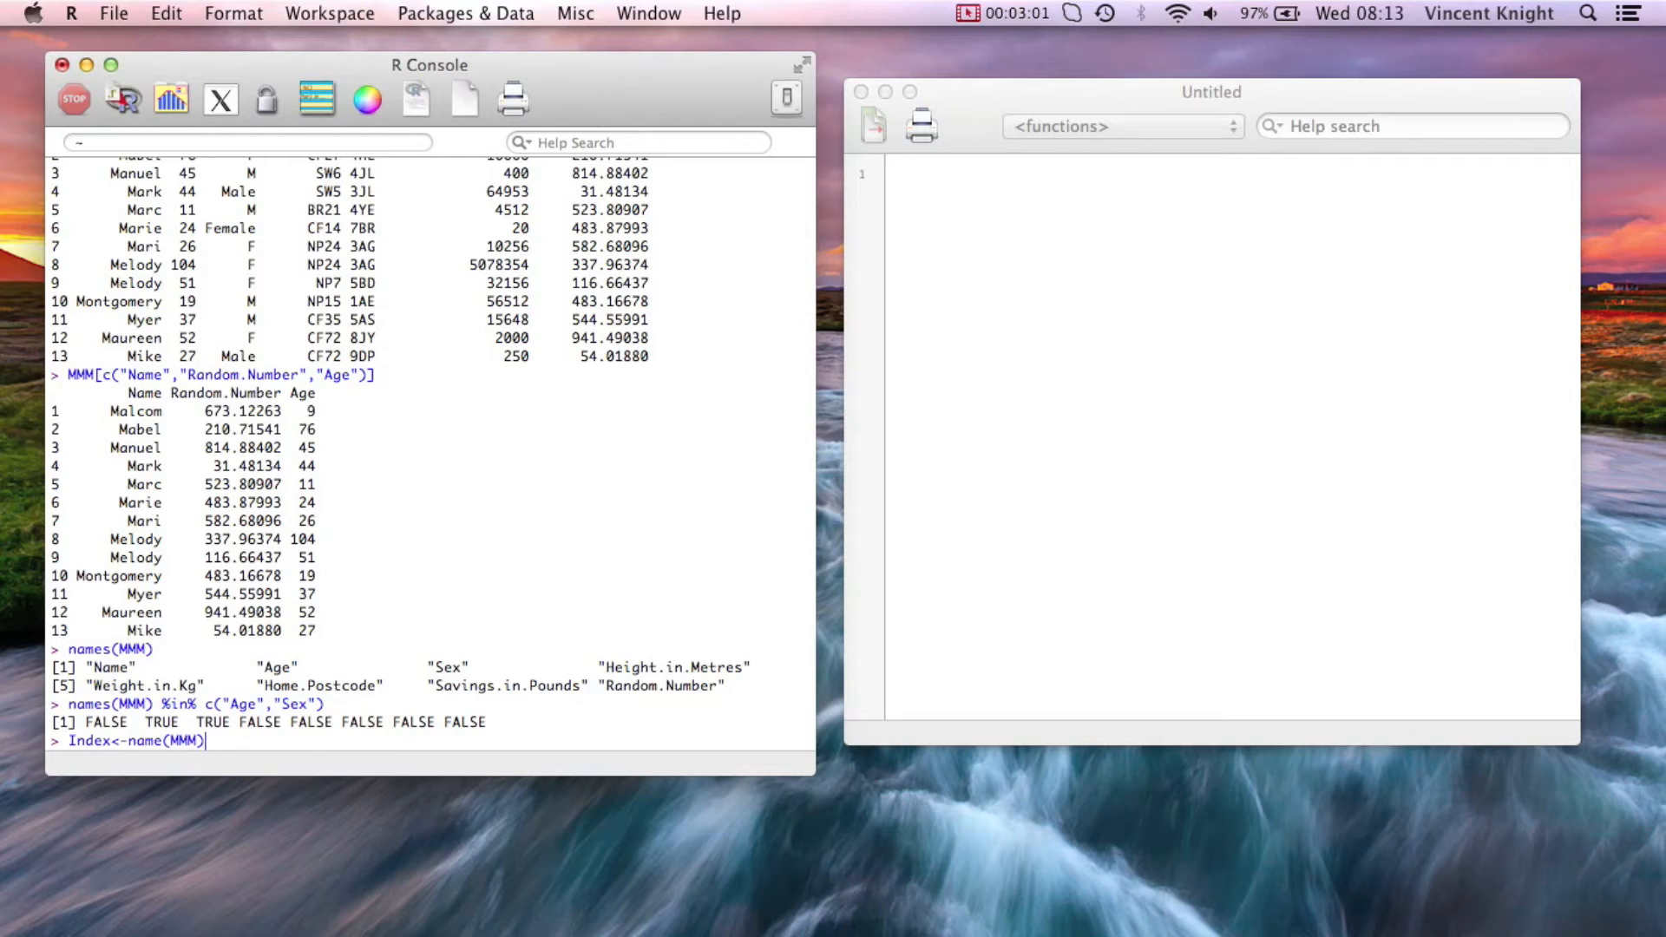
pyautogui.write('%in% in')
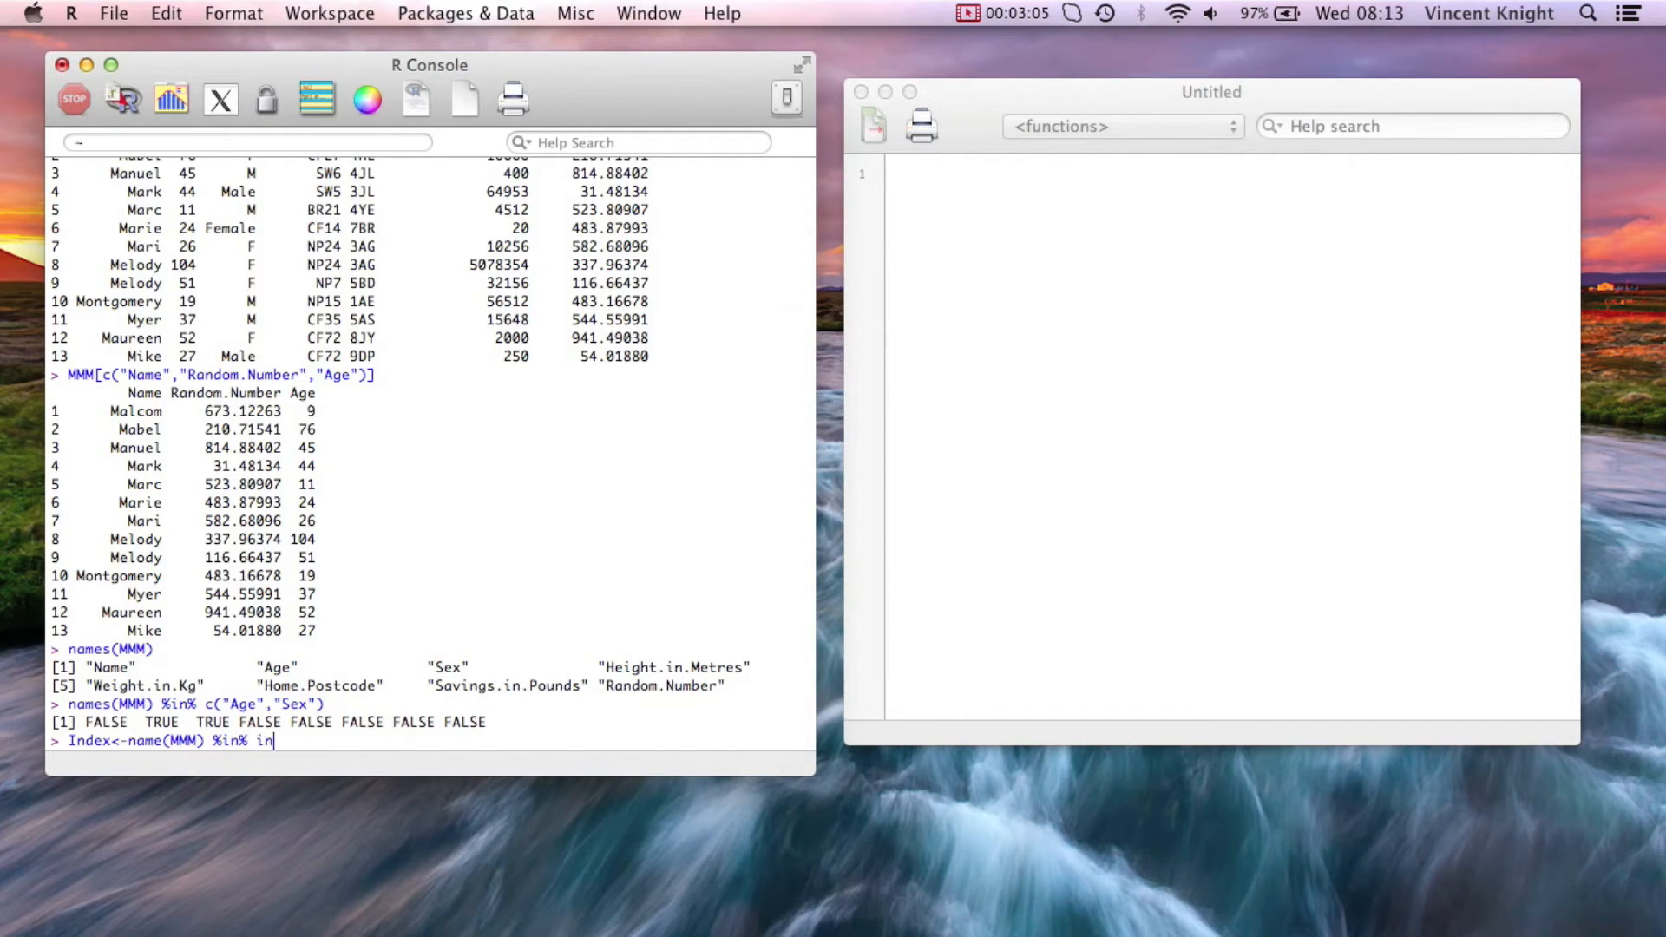
pyautogui.write('()')
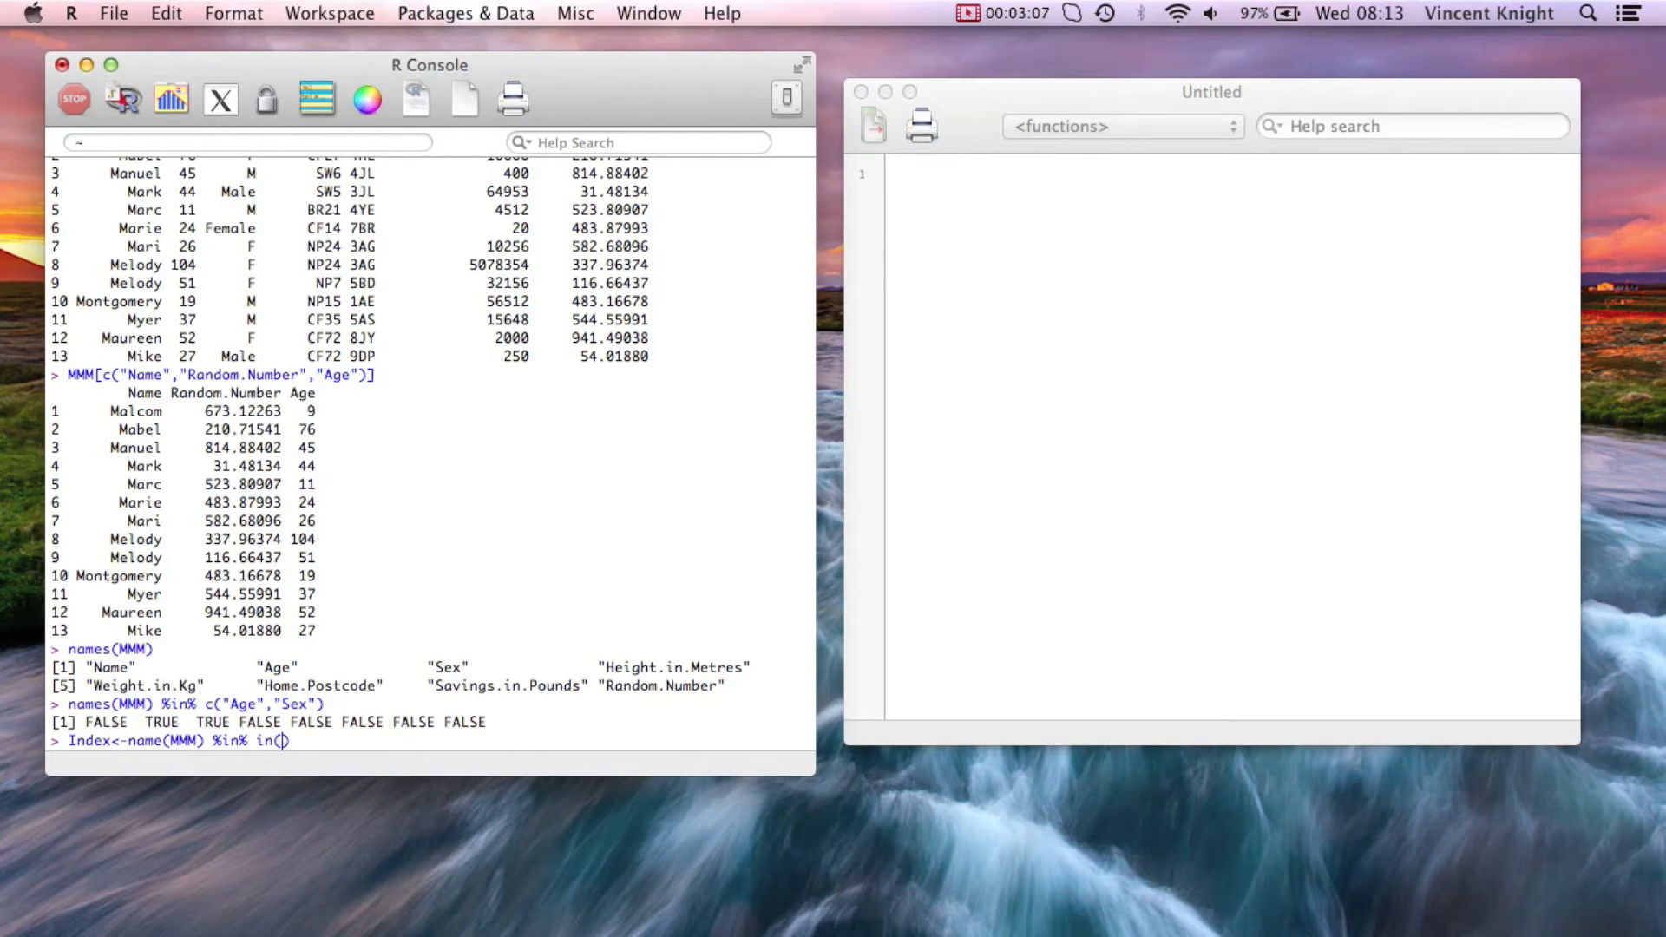
pyautogui.write('"Age"')
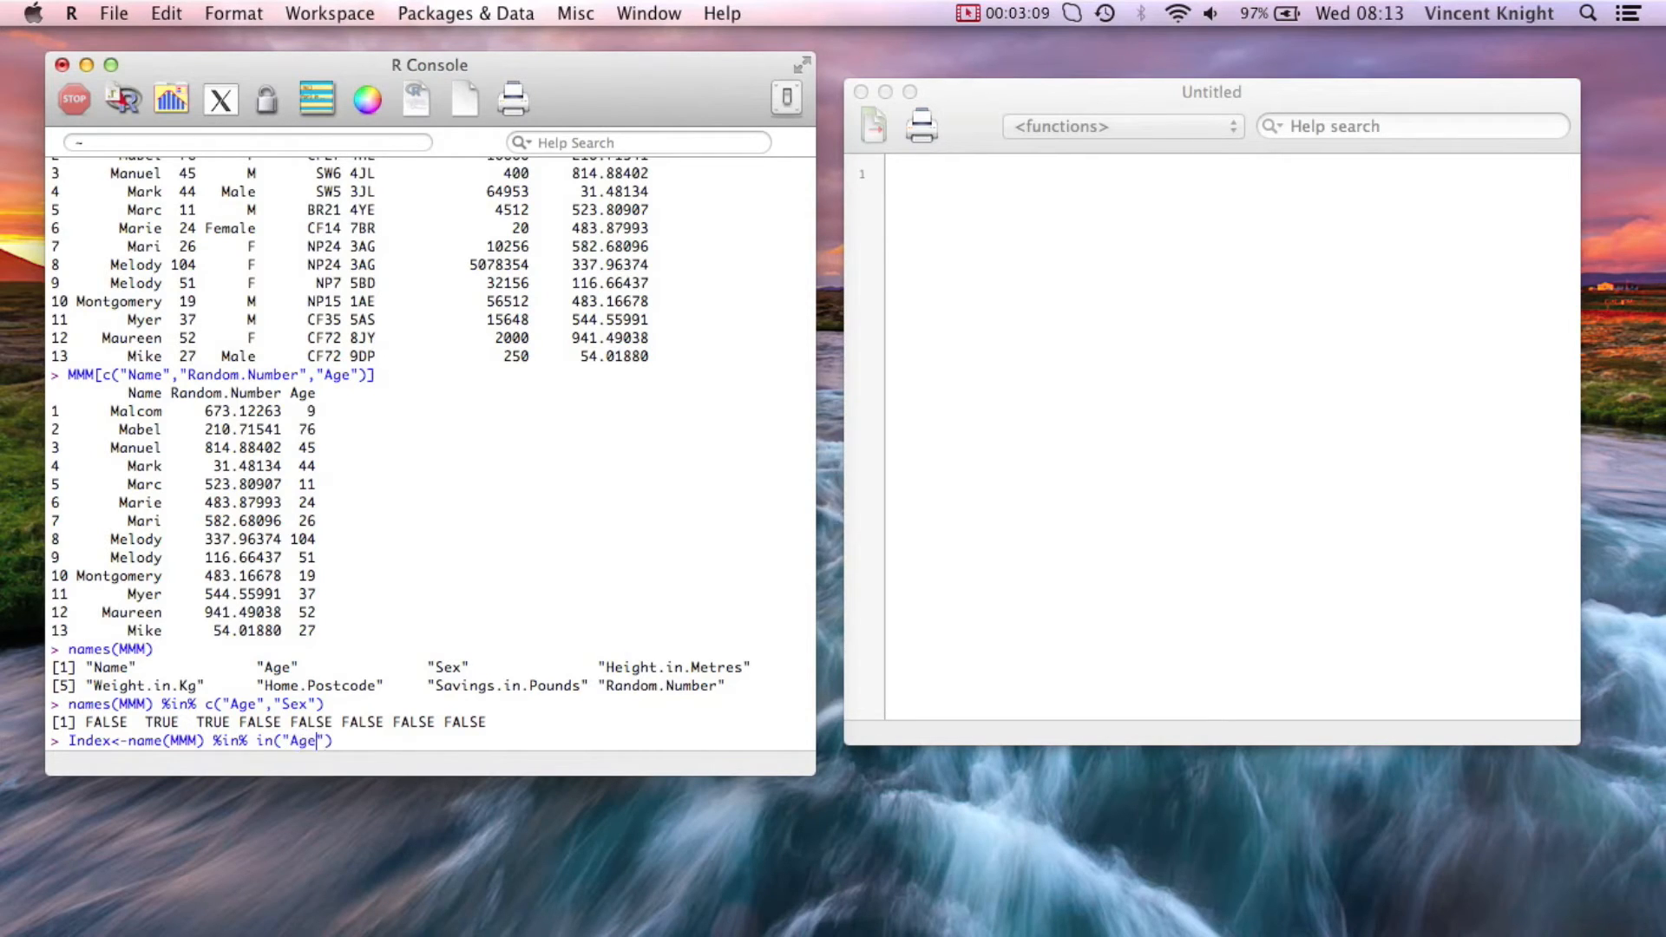
pyautogui.write('"s')
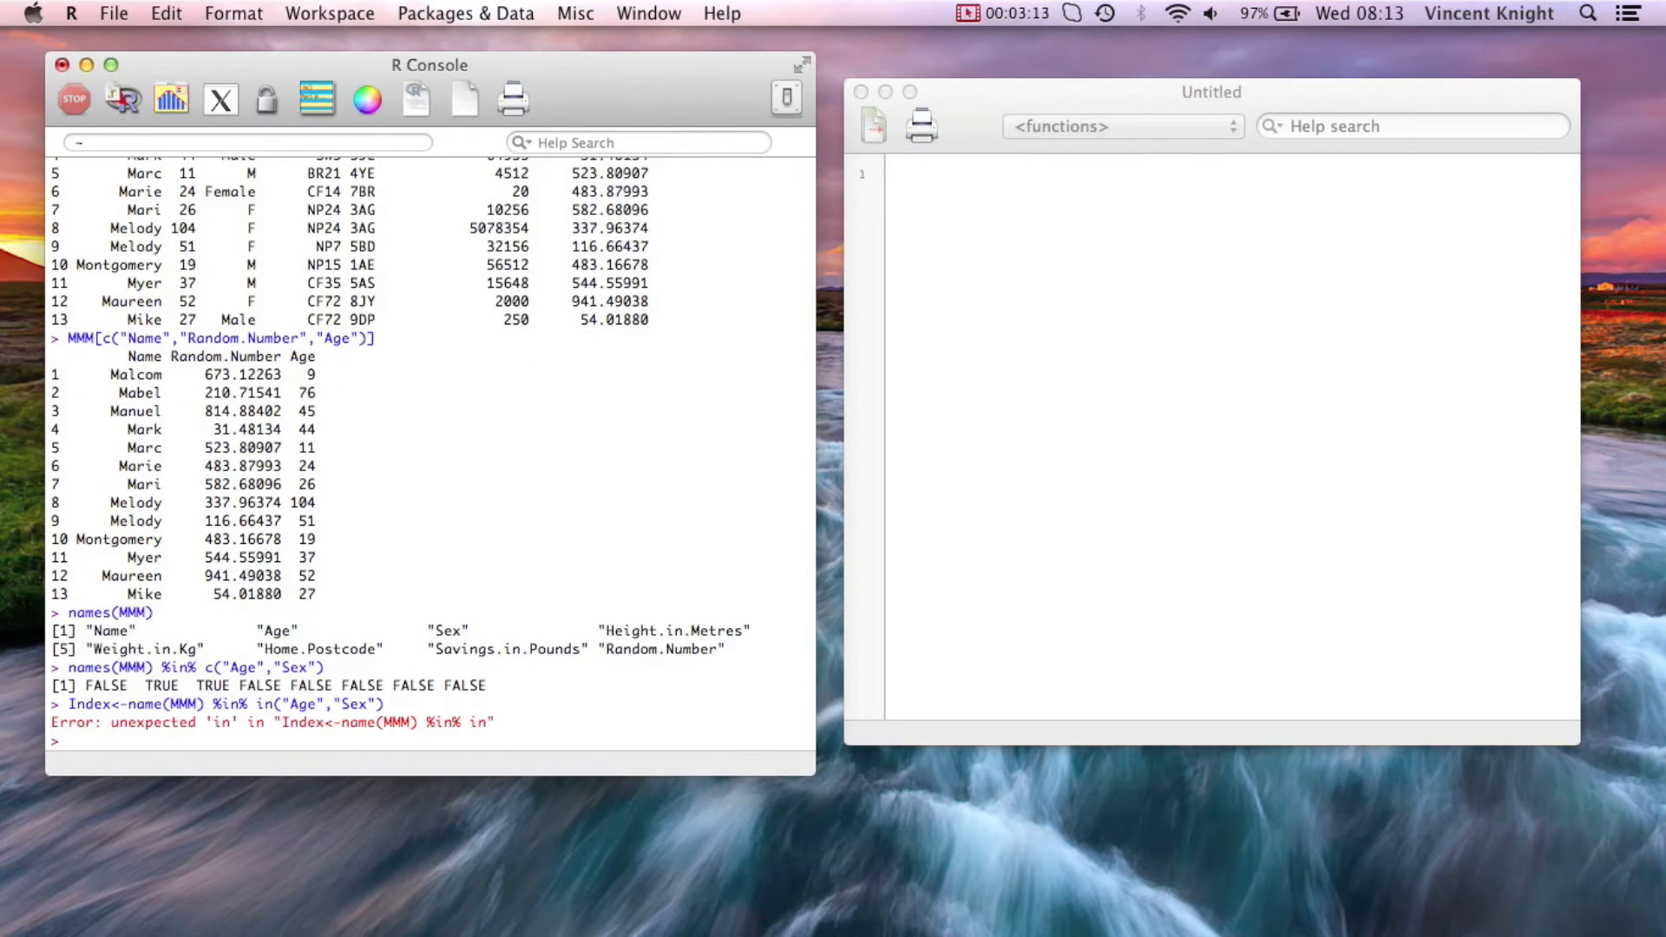
pyautogui.write('Index<-name(MMM) %in% in("Age","Sex")')
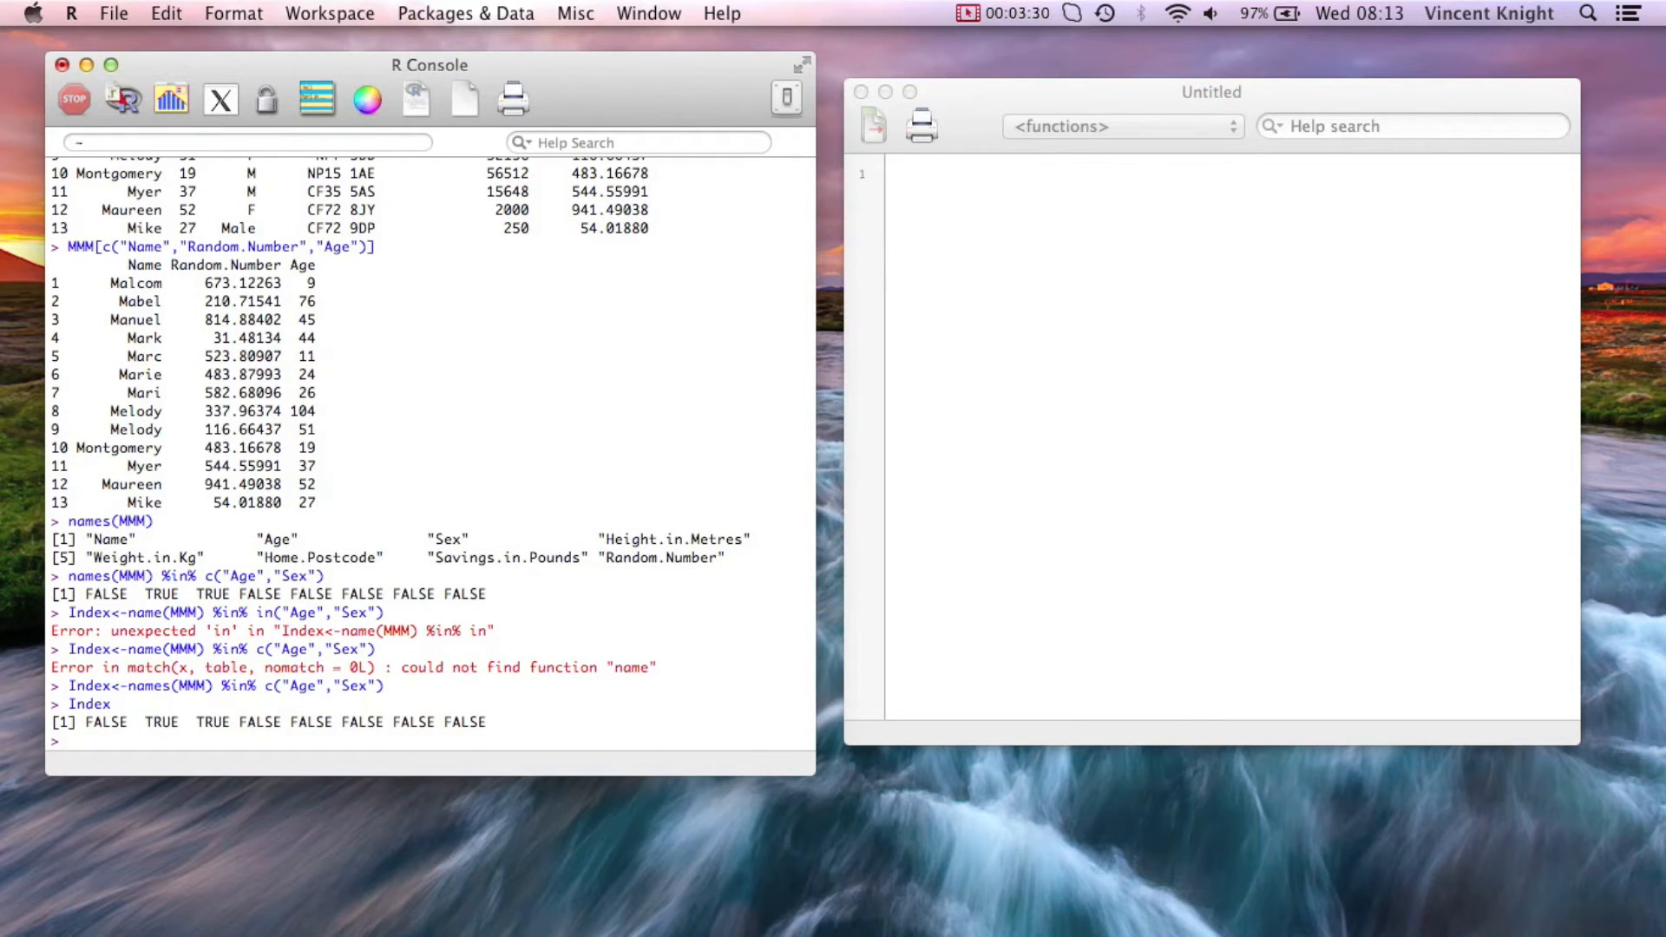
# Print Index and show only the Age and Sex columns with MMM[Index]
pyautogui.write('MMM[]')
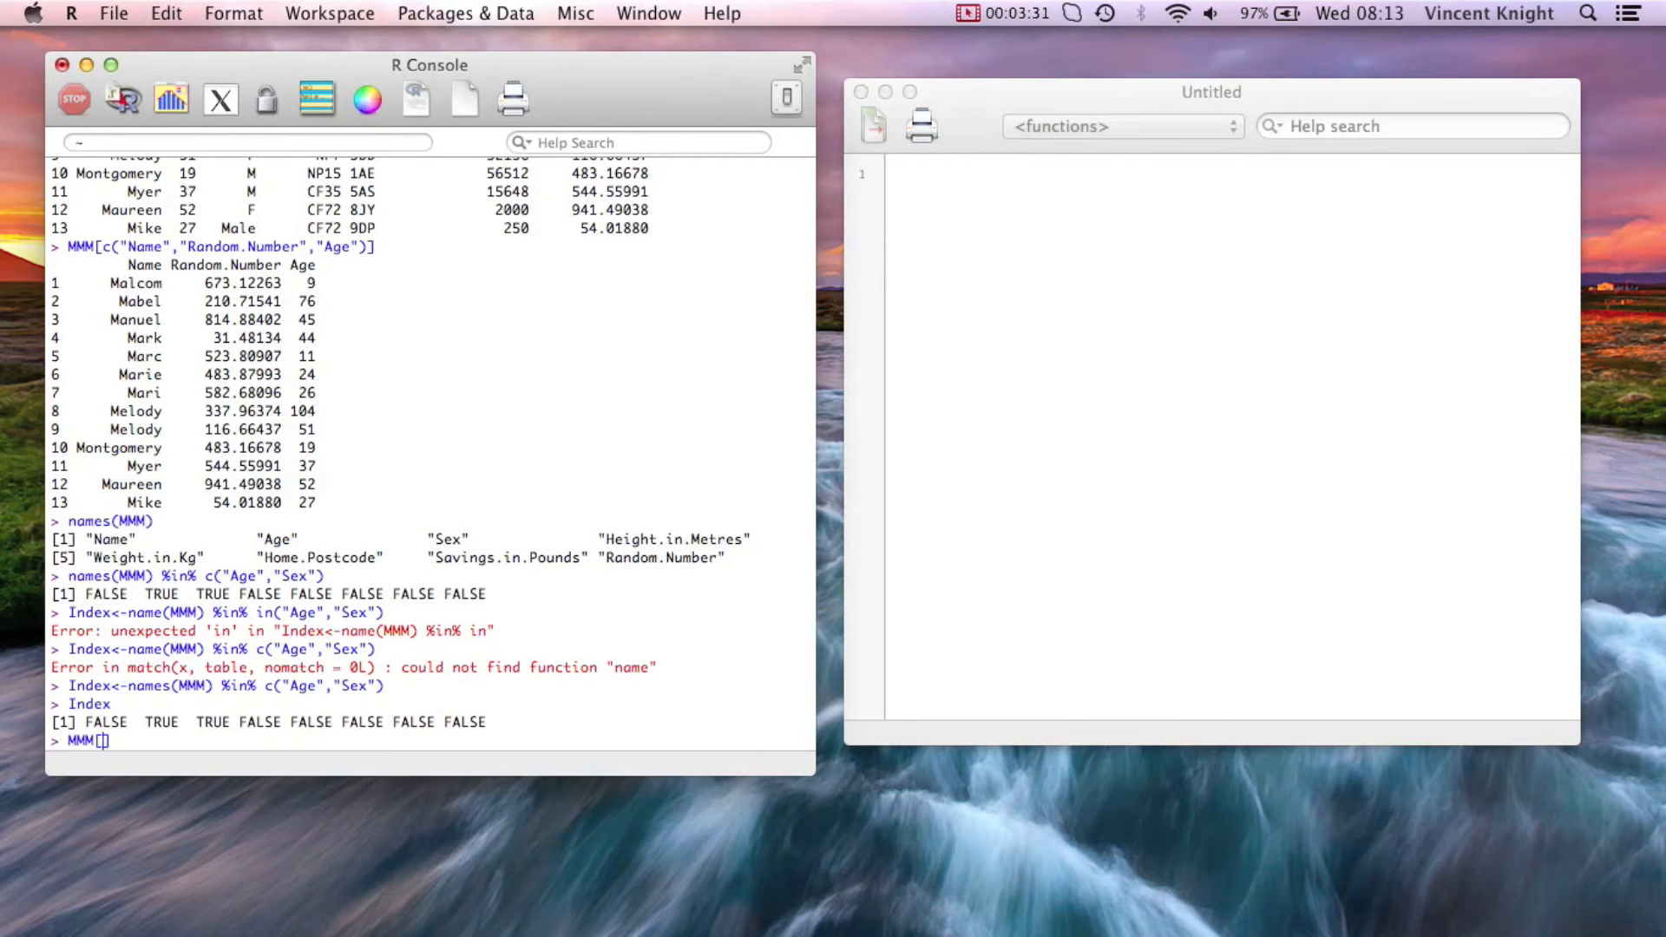
pyautogui.write('index')
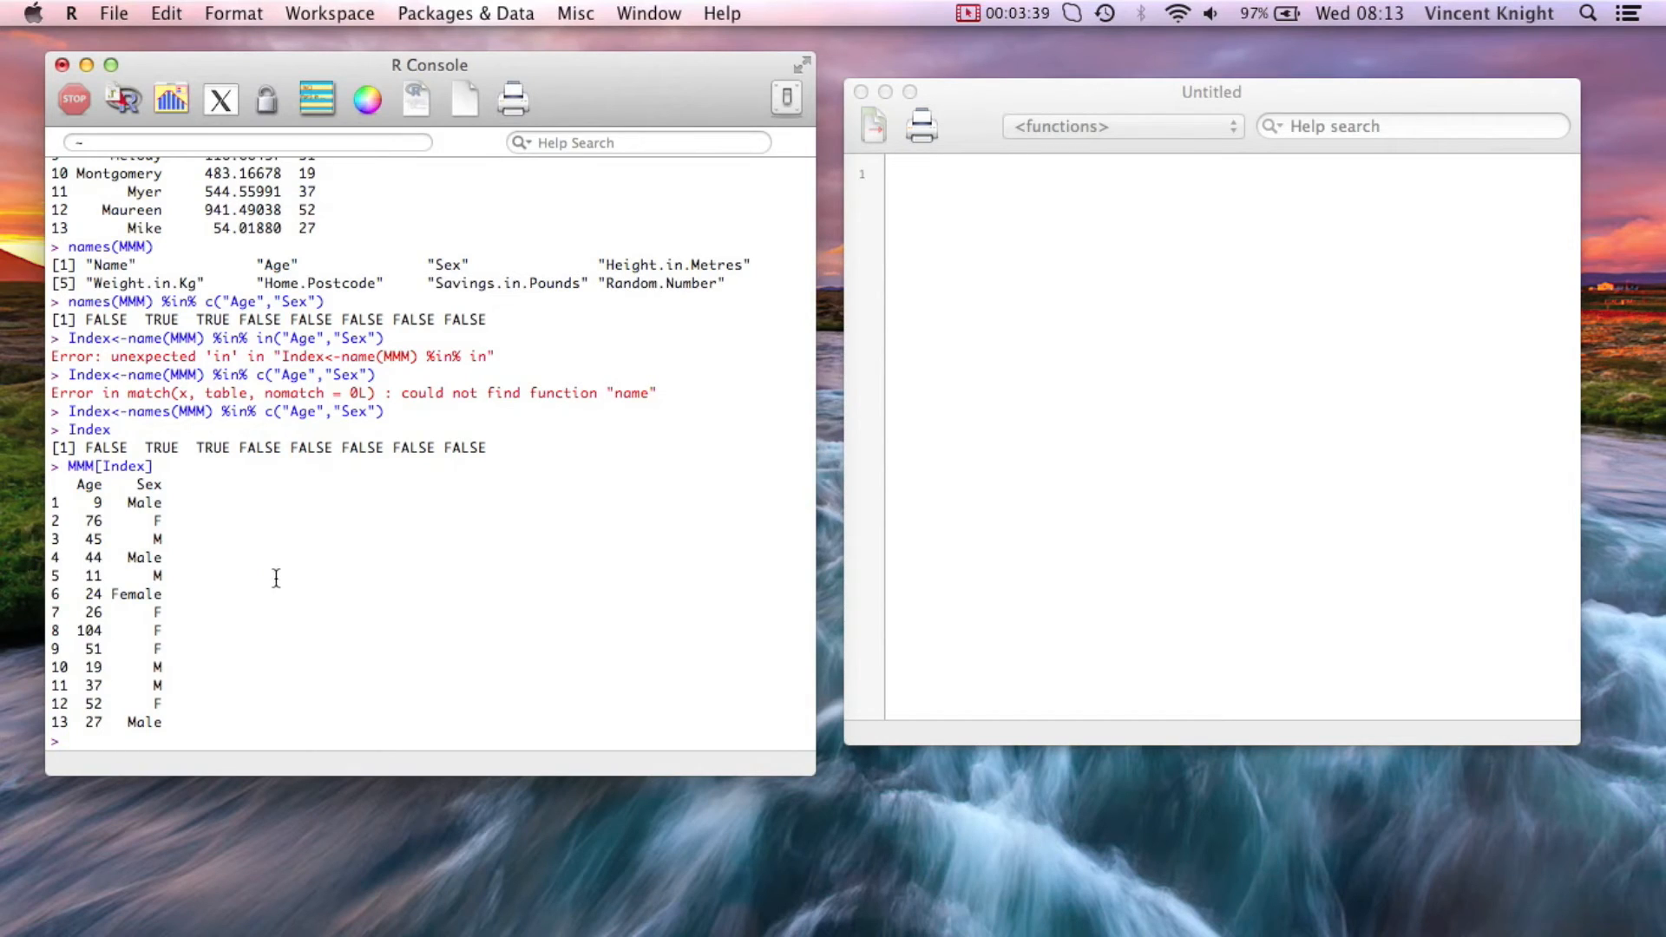
pyautogui.write('MM')
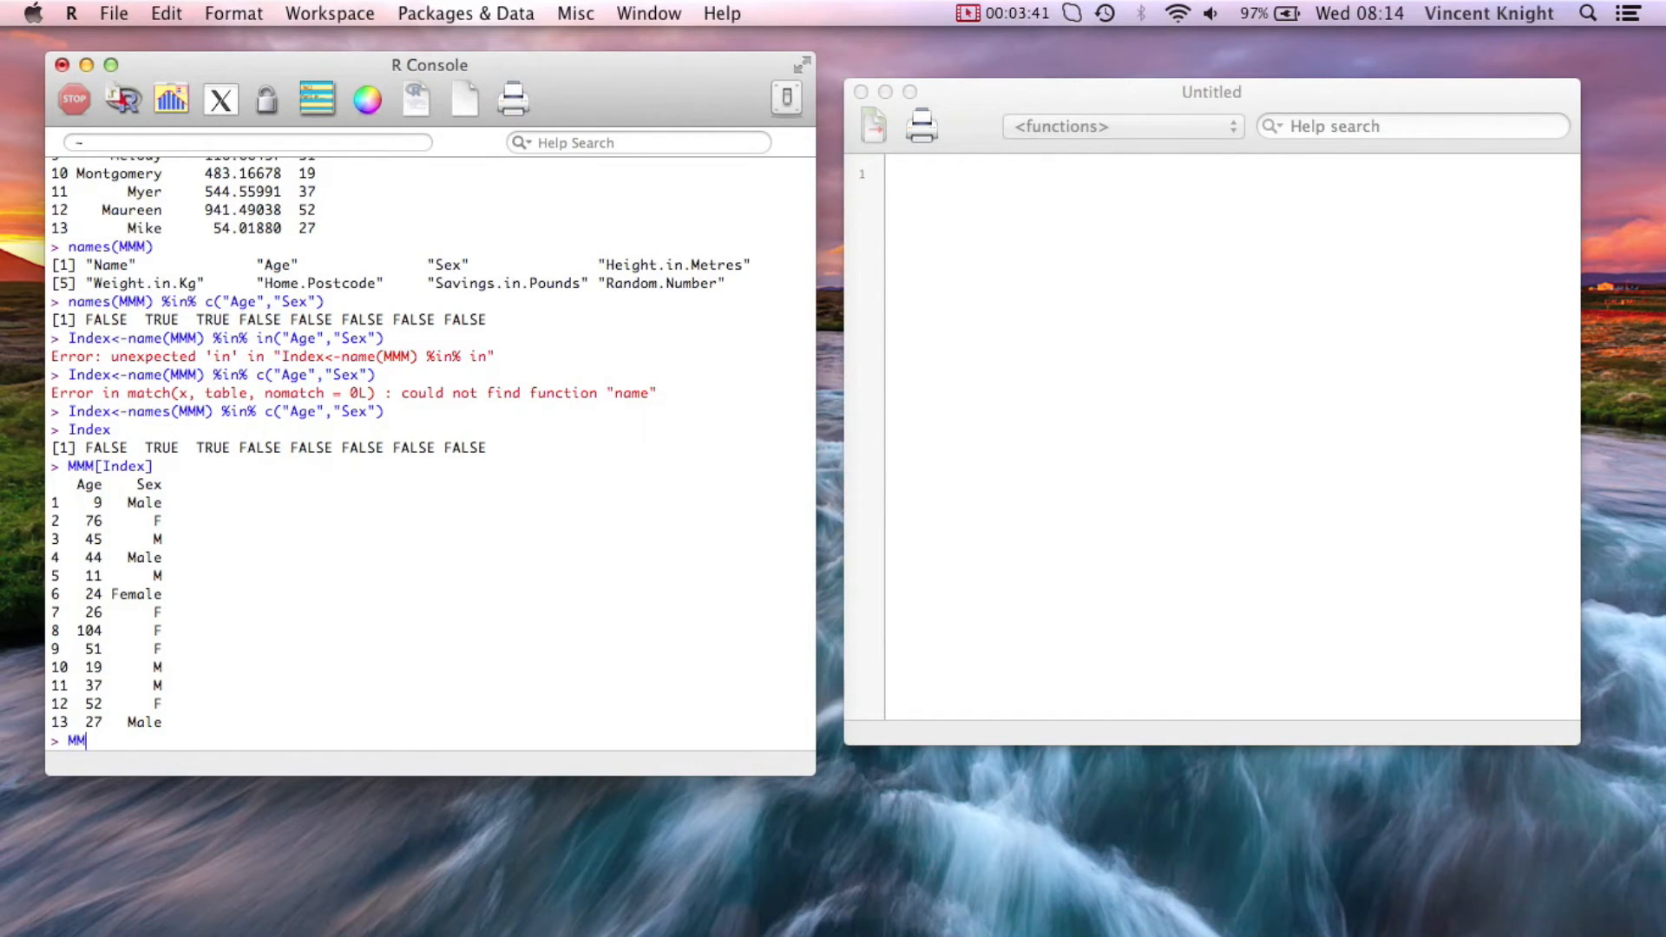
# Negate the index with !Index and show every column except Age and Sex via MMM[!Index]
pyautogui.write('M[!in]')
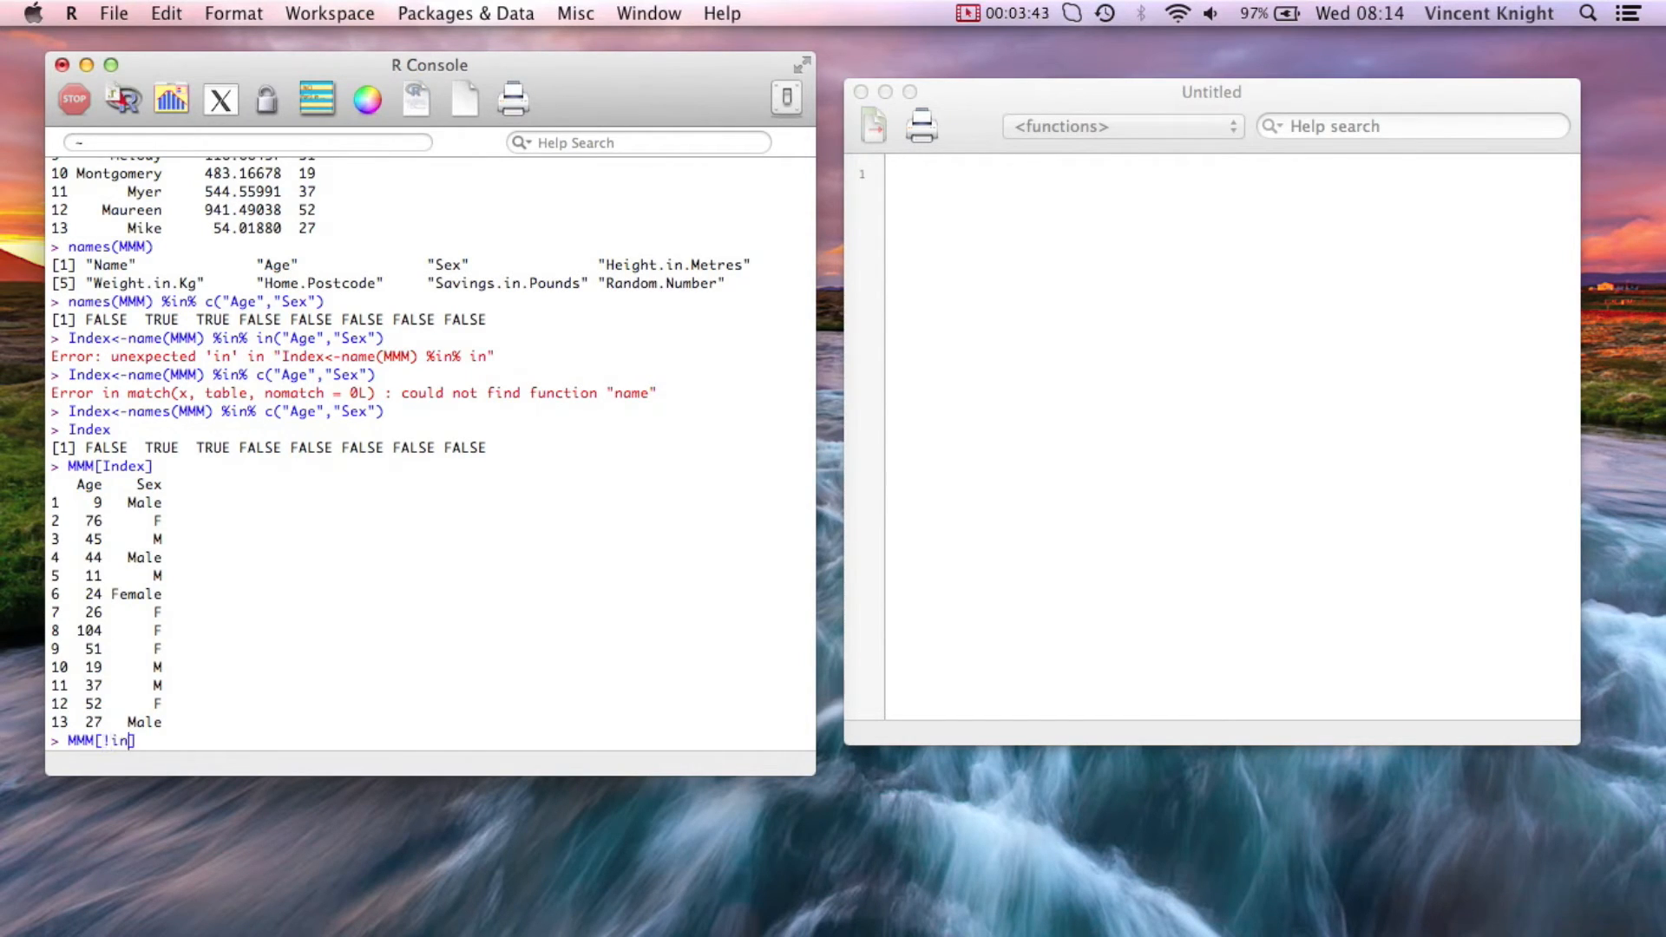
pyautogui.write('index')
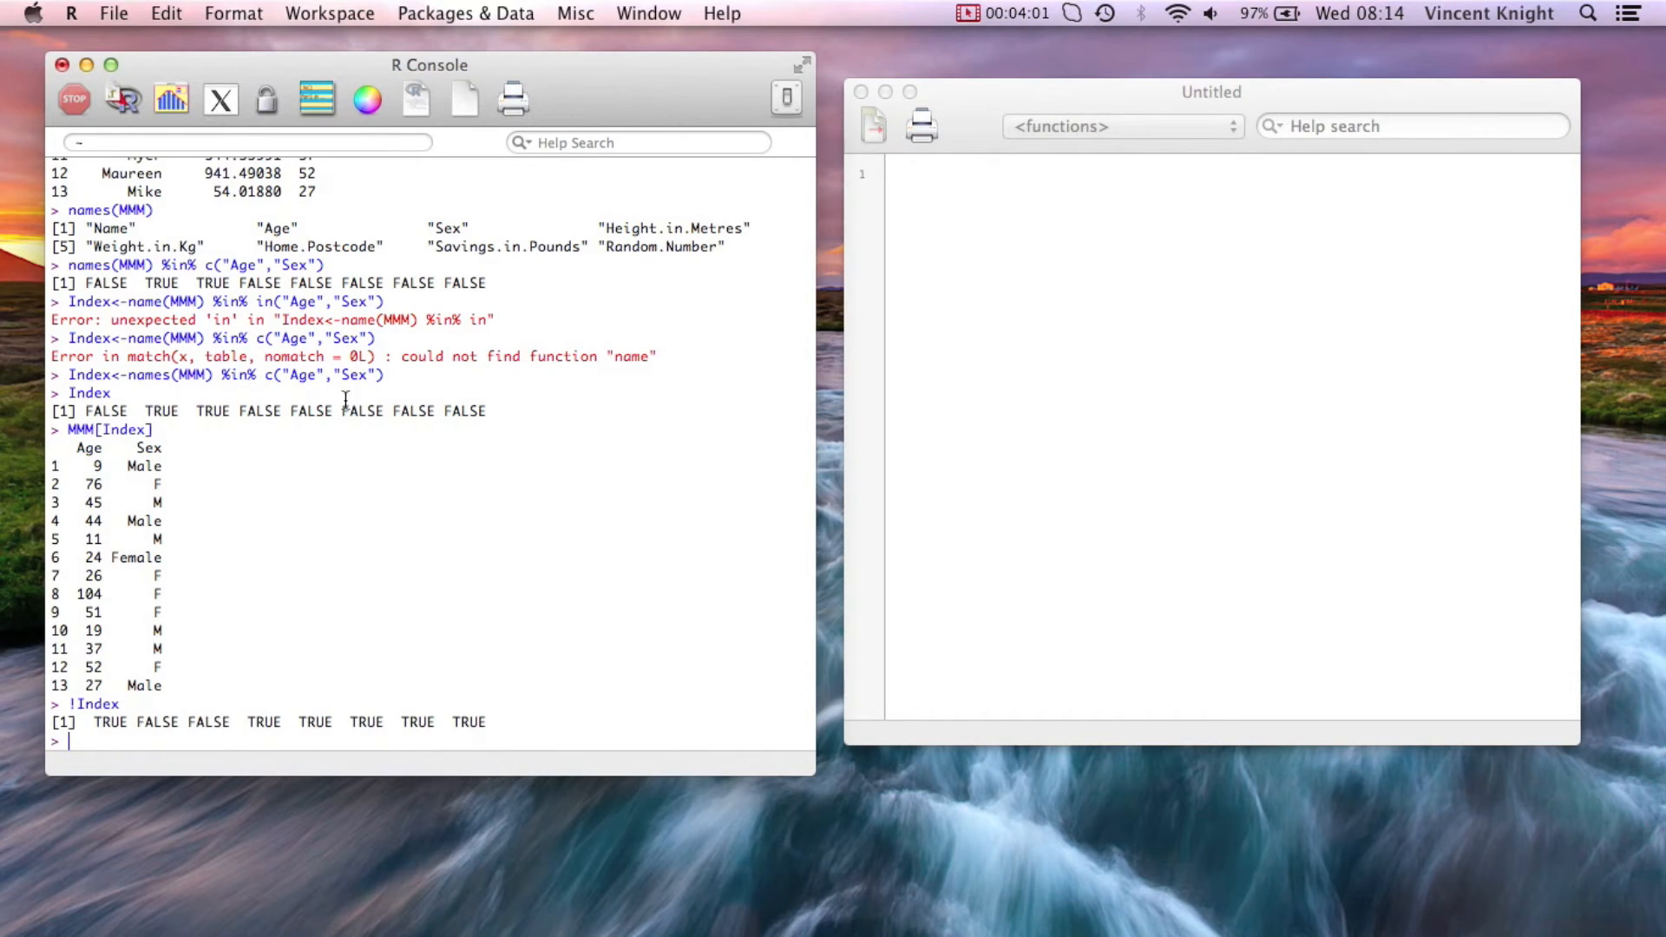
pyautogui.write('MMM[Index]')
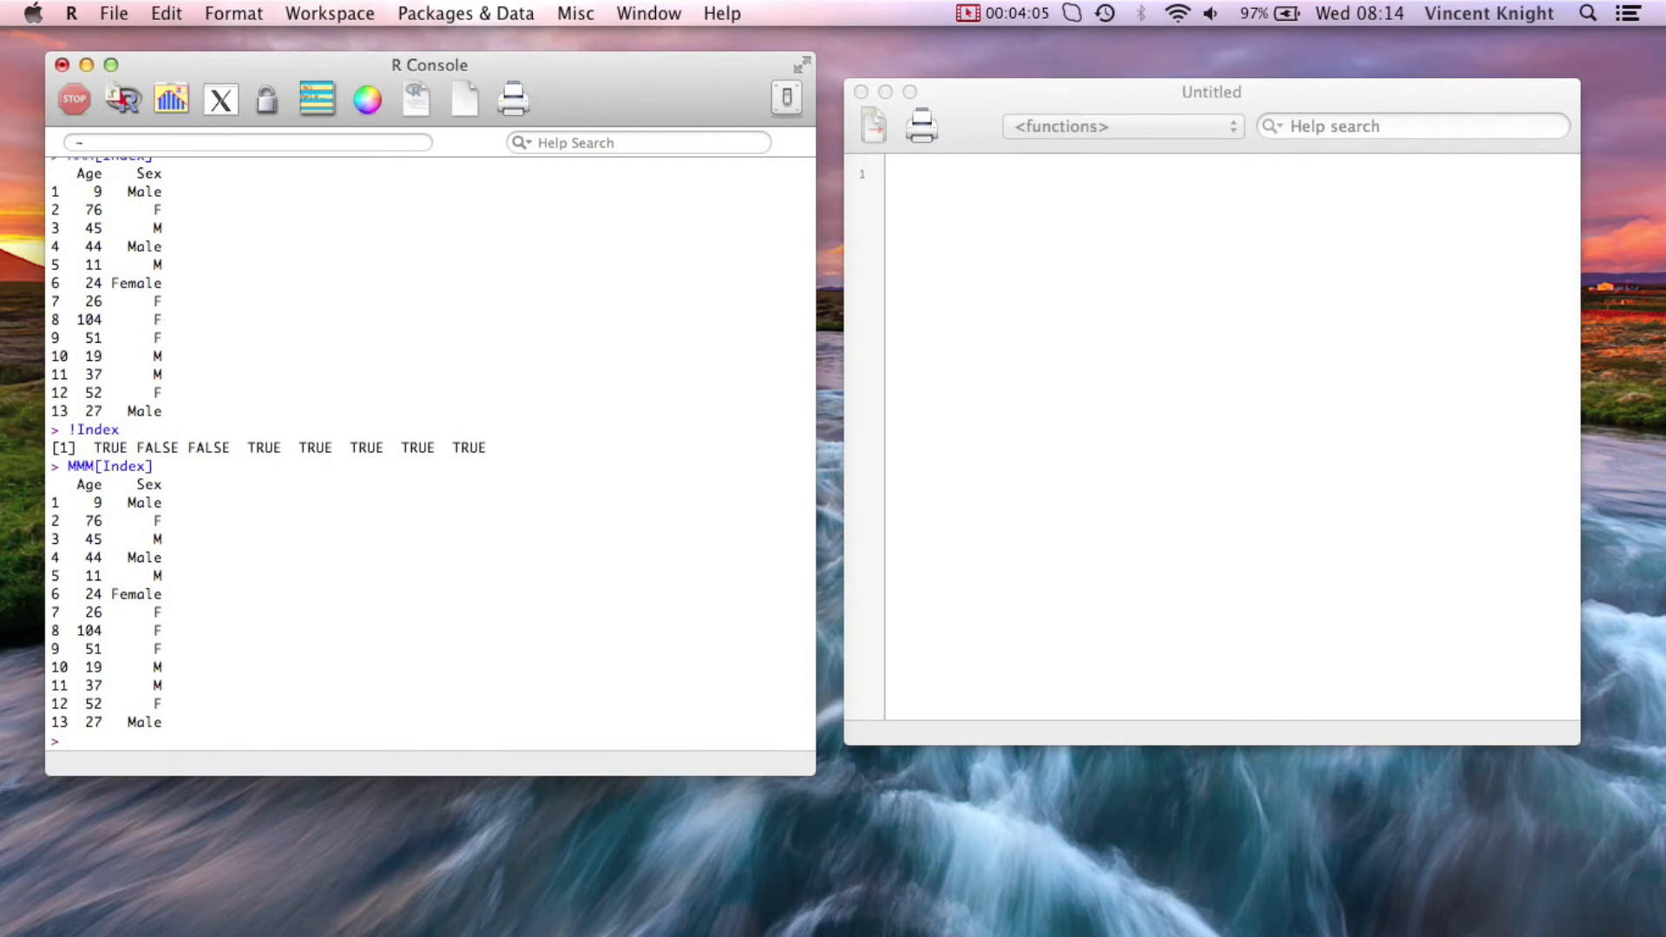
pyautogui.write('MMM[!Index]')
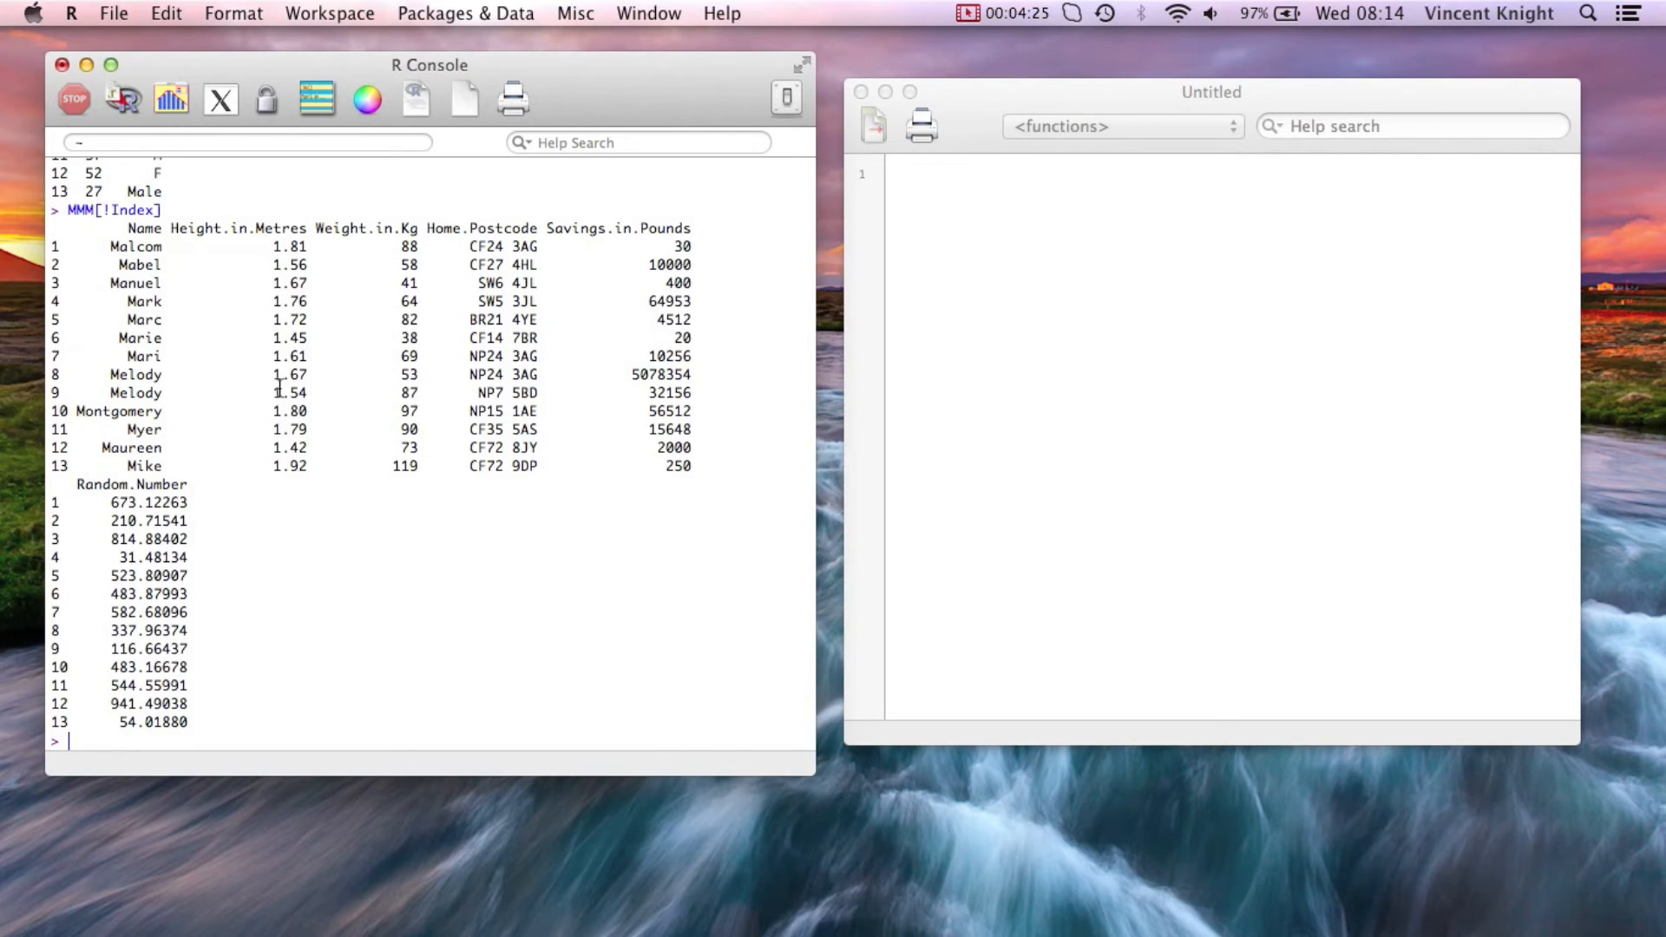
# Pull single cells MMM[1,1] (Malcom) and MMM[1,2] (9) by row and column position
pyautogui.write('MMM[')
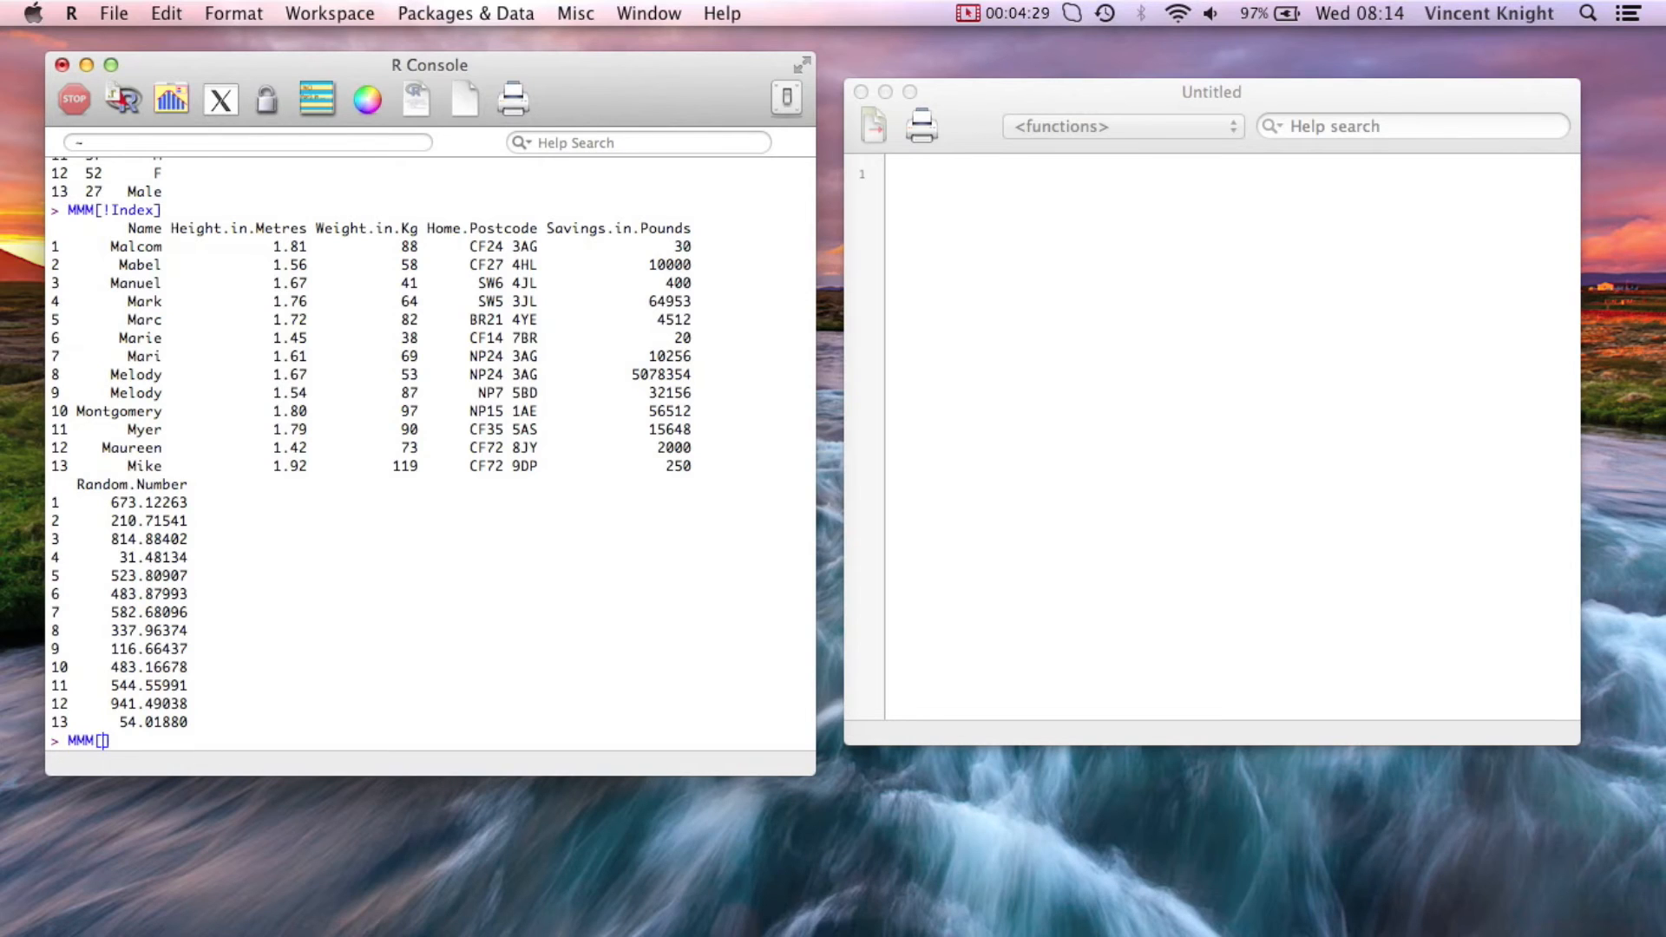
pyautogui.write('1,')
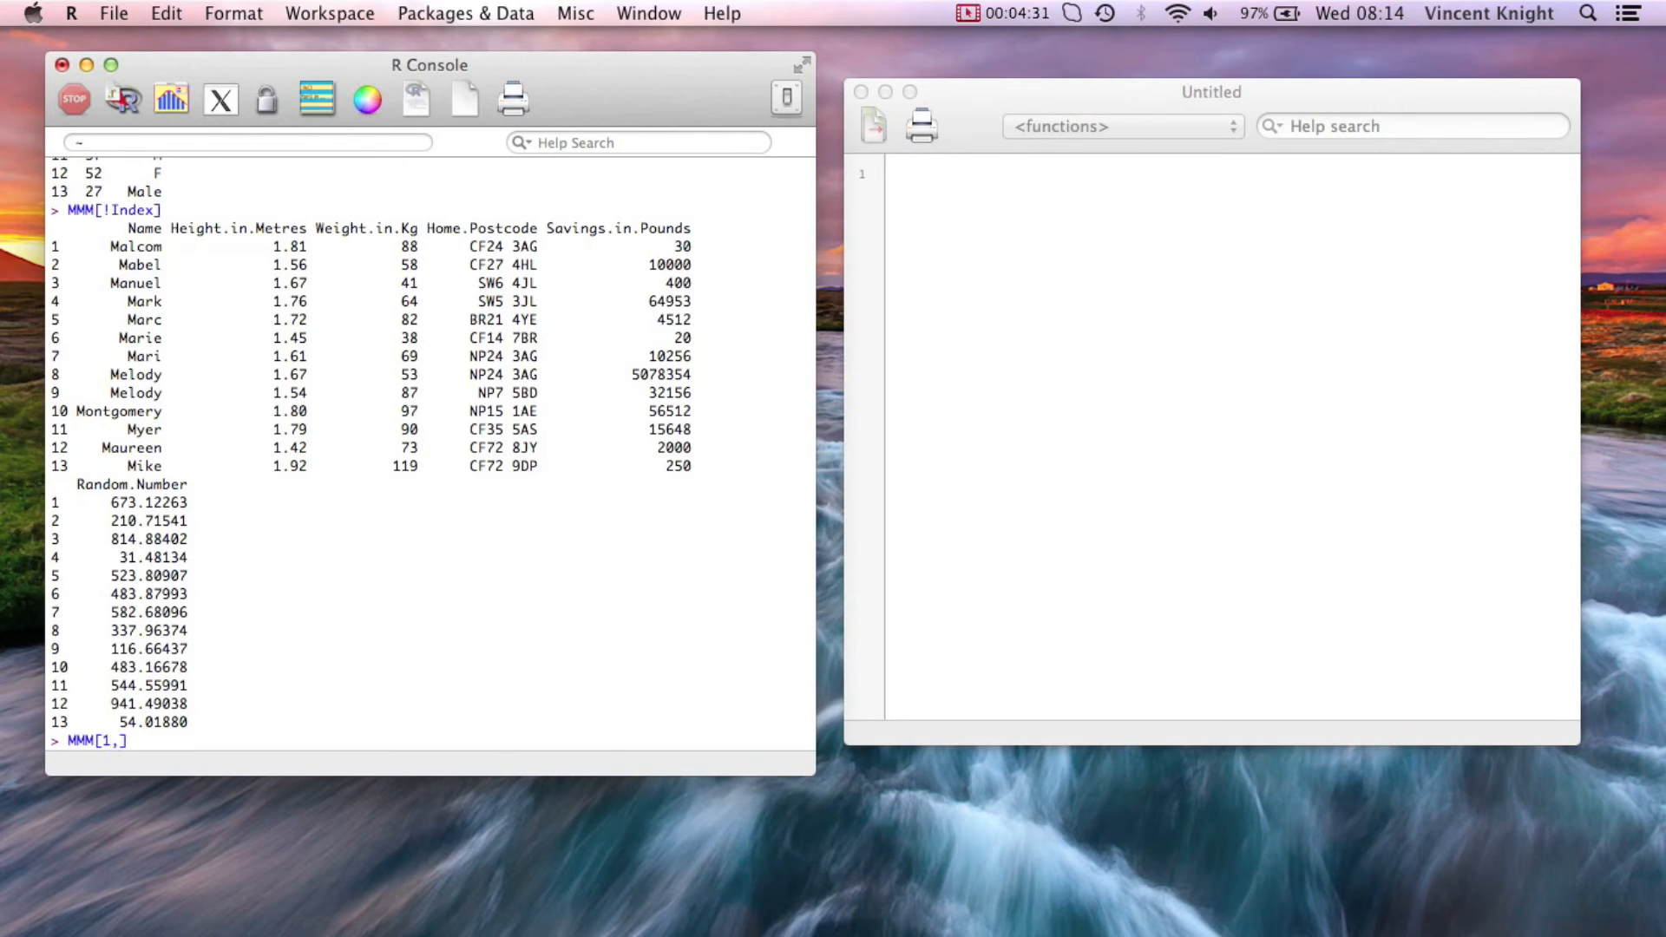
pyautogui.write(',1')
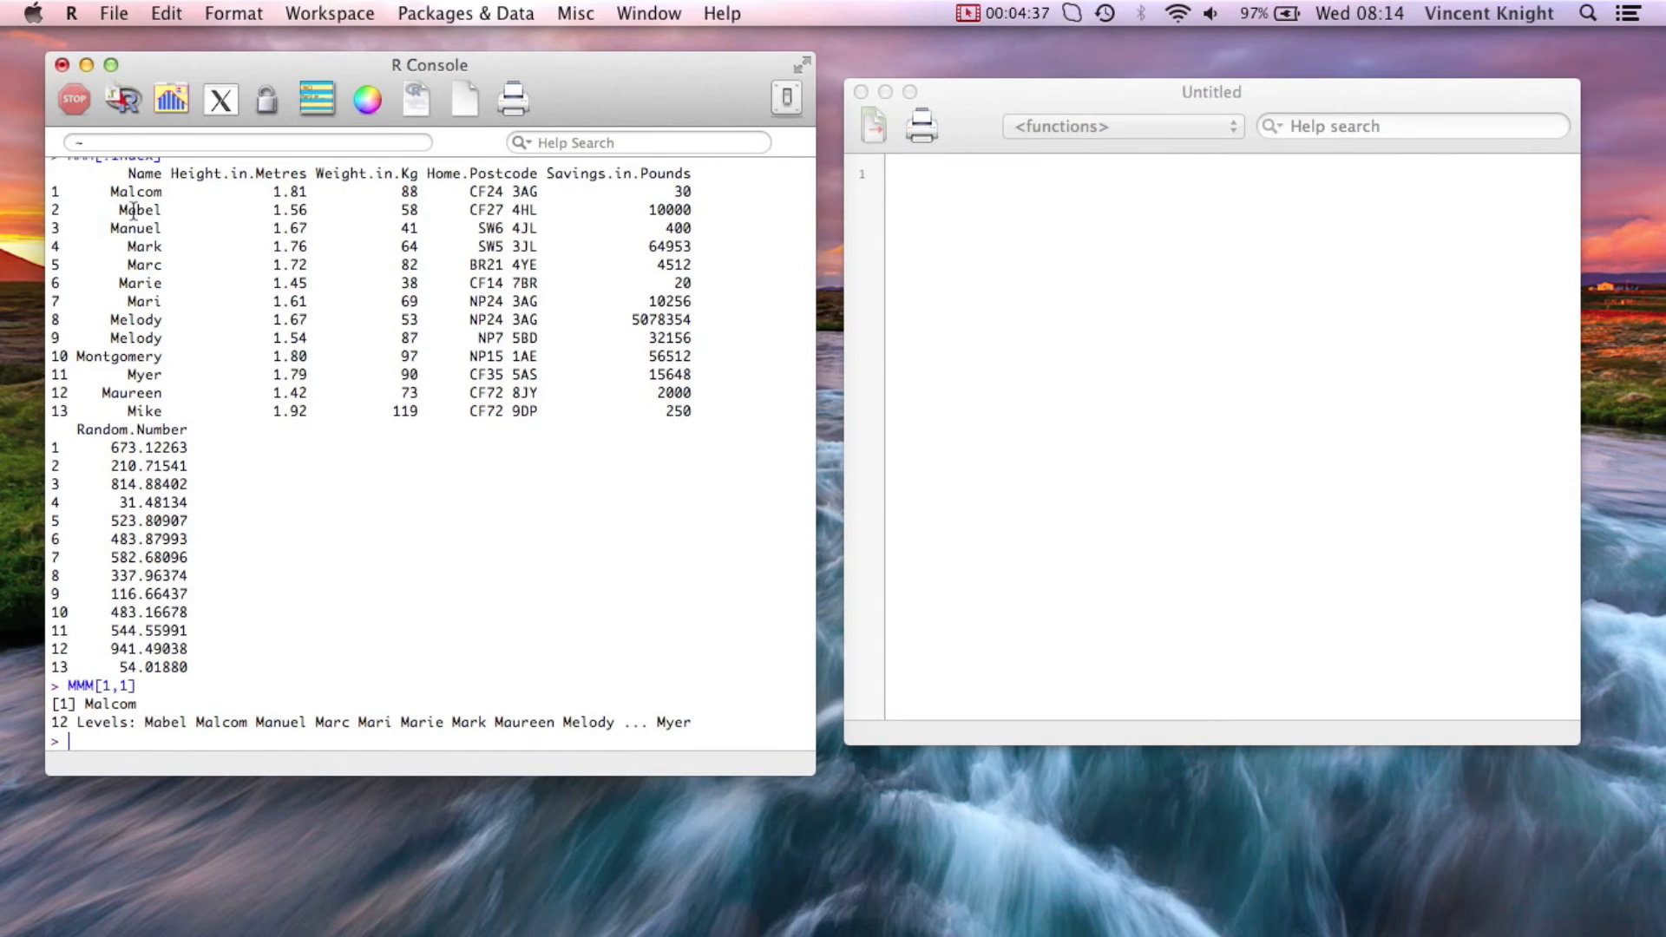
pyautogui.write('MMM[1,]')
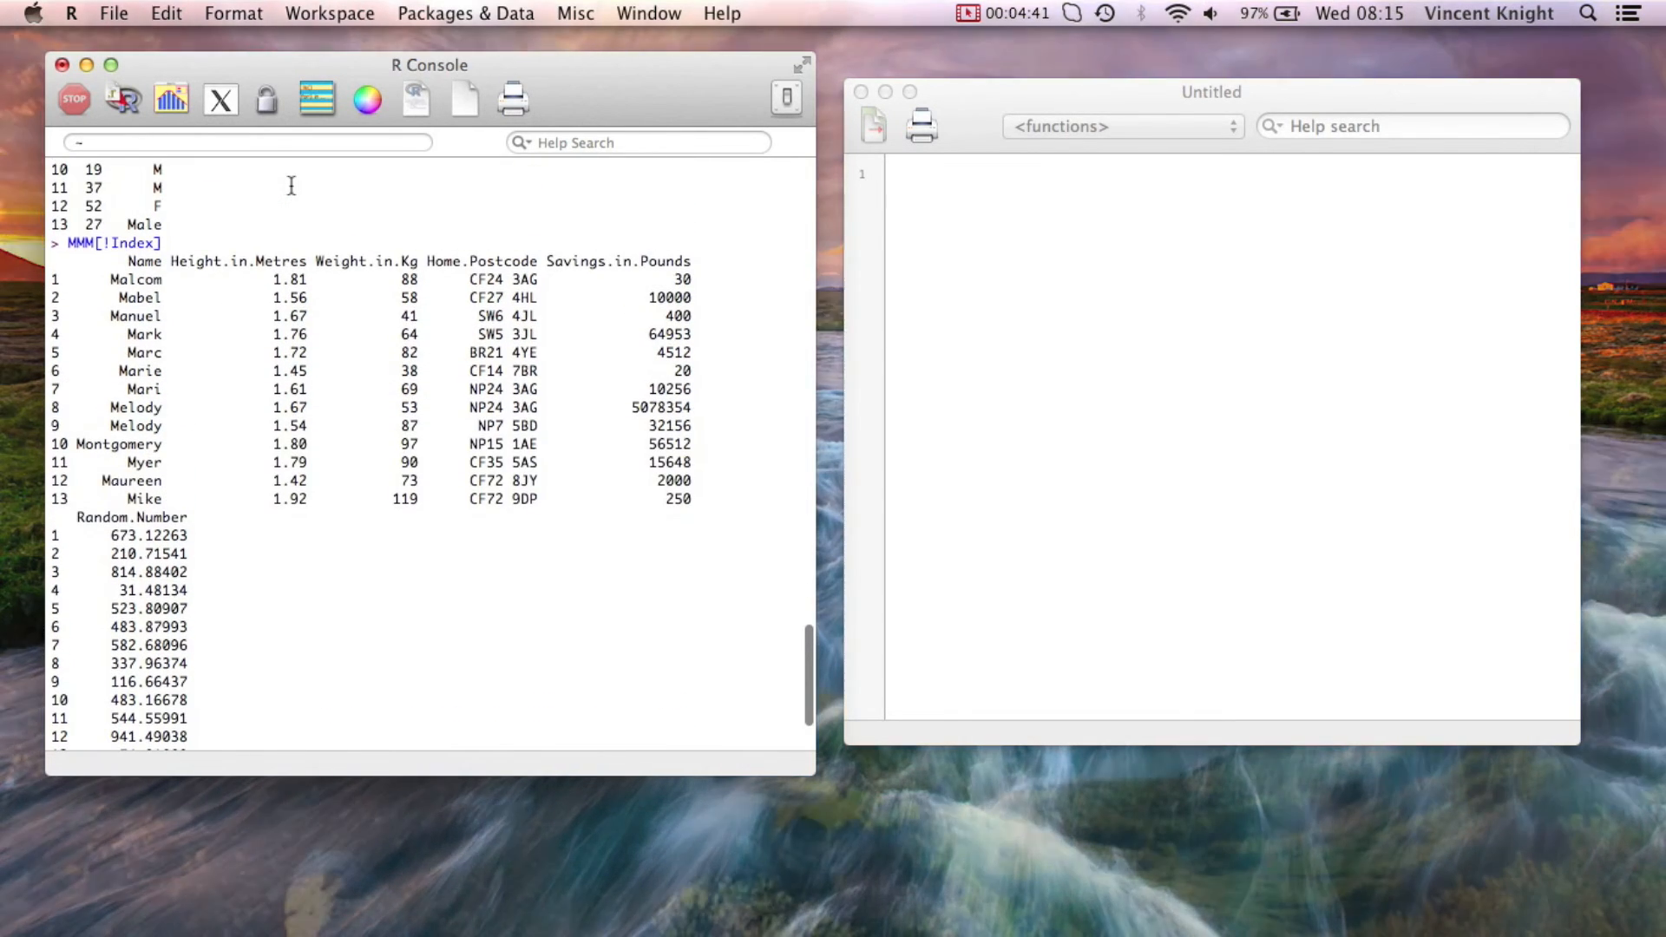
pyautogui.scroll(-3)
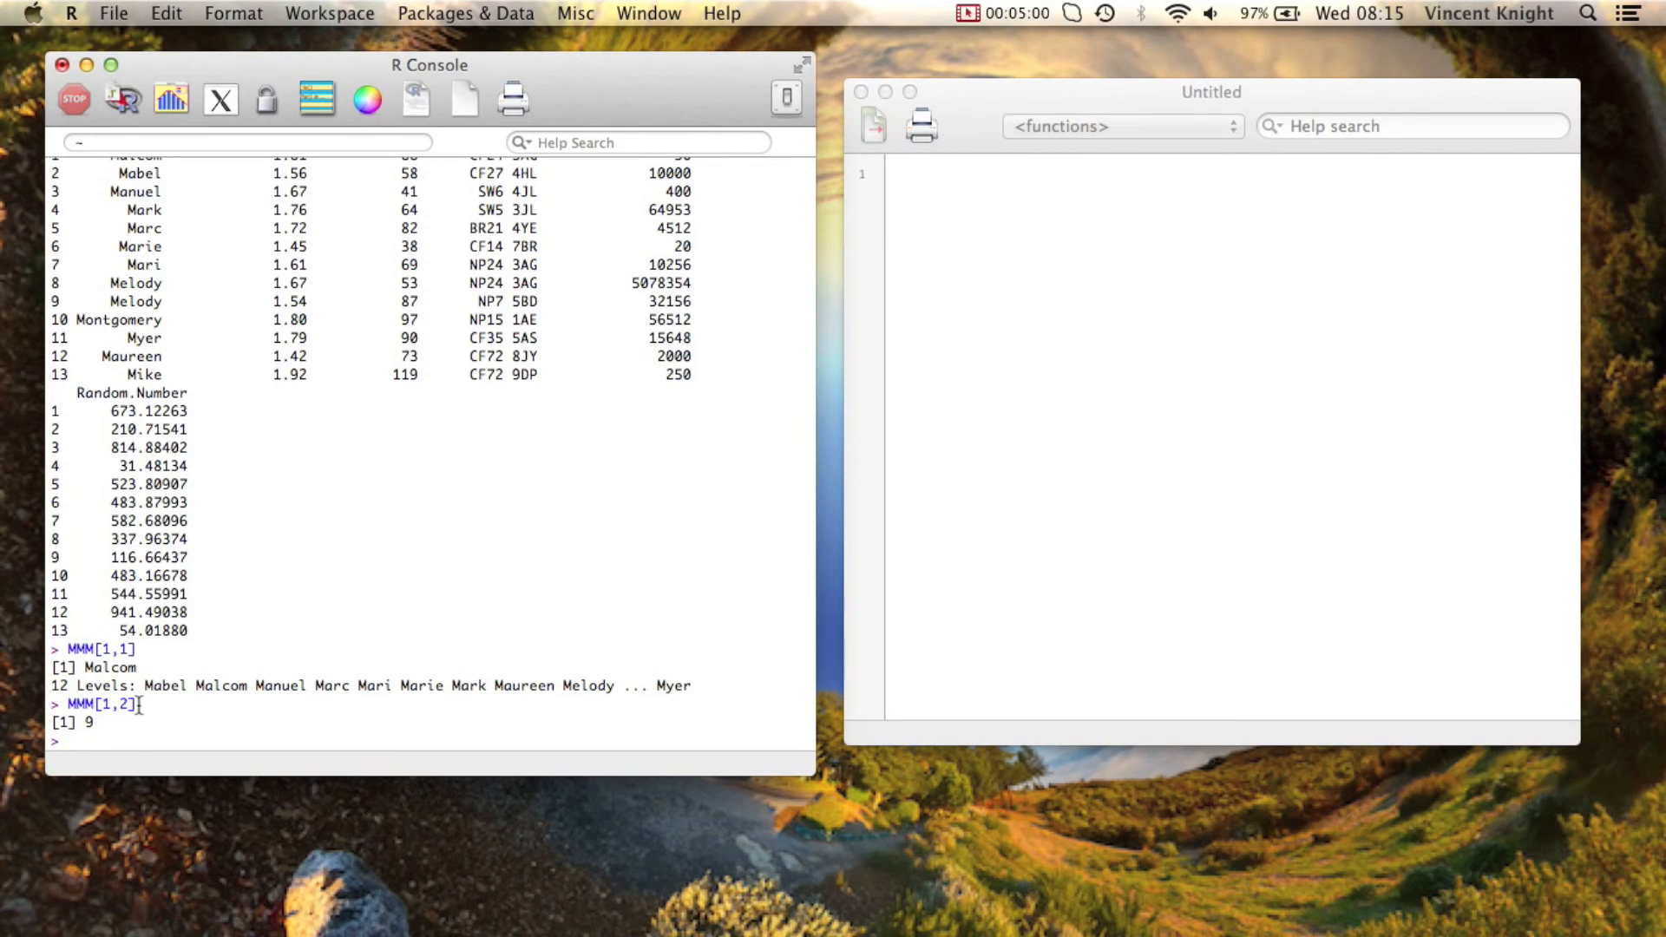
# Print Mari's seventh row with MMM[7,] and the ages column with MMM[,2]
pyautogui.write('MMM')
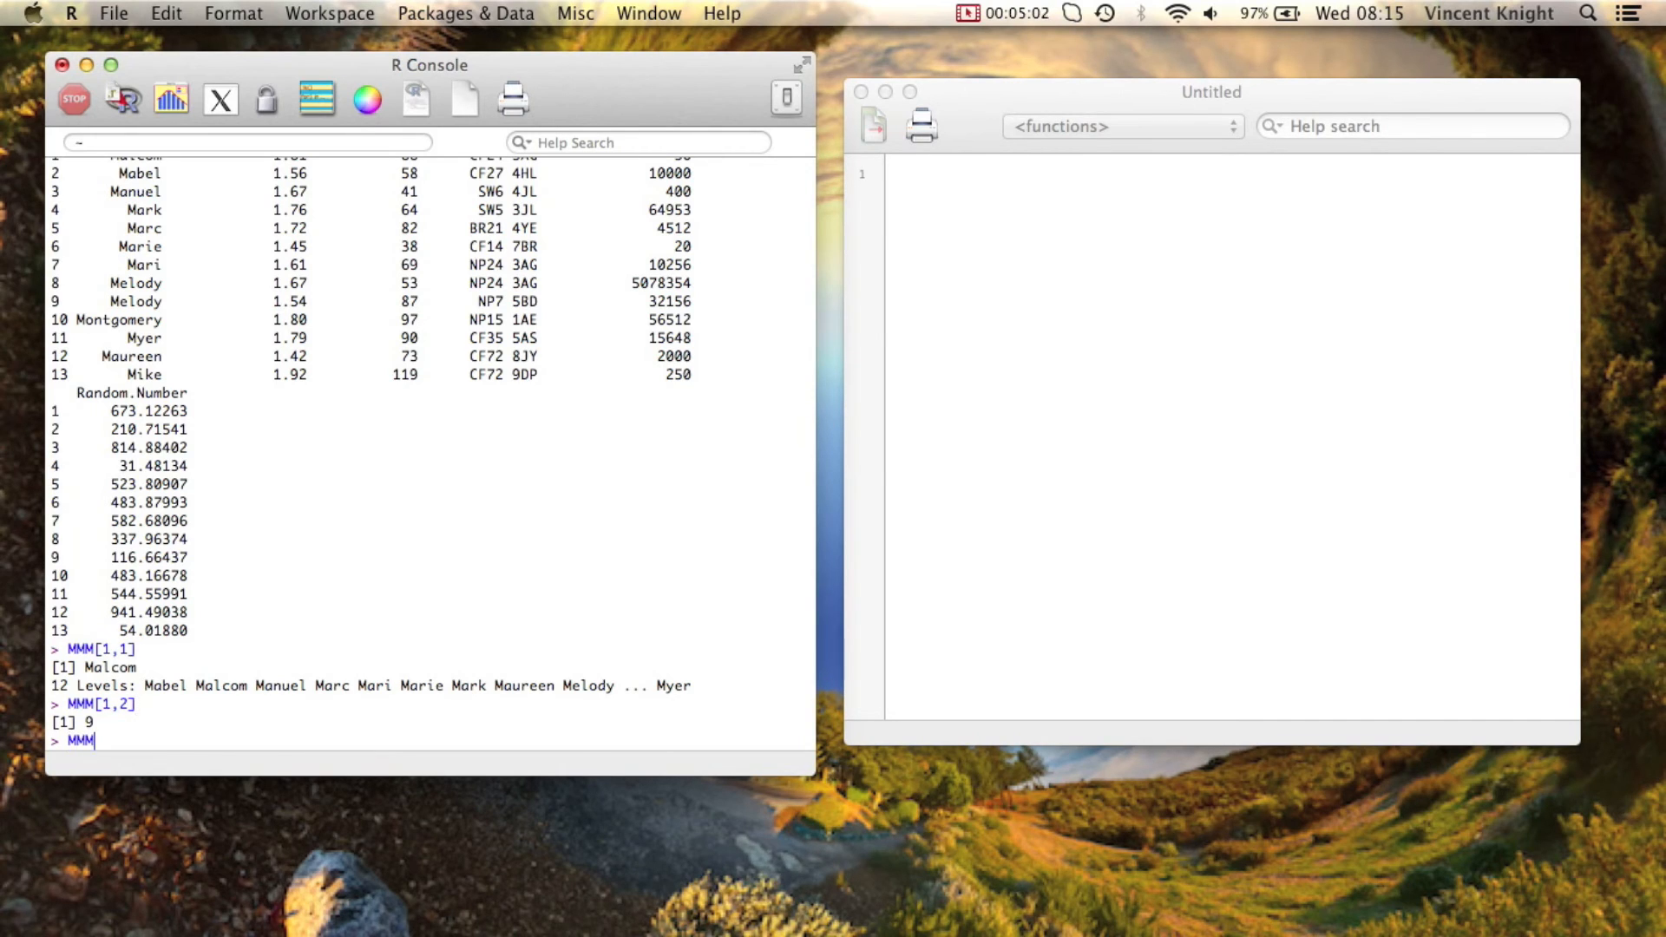
pyautogui.write('[]')
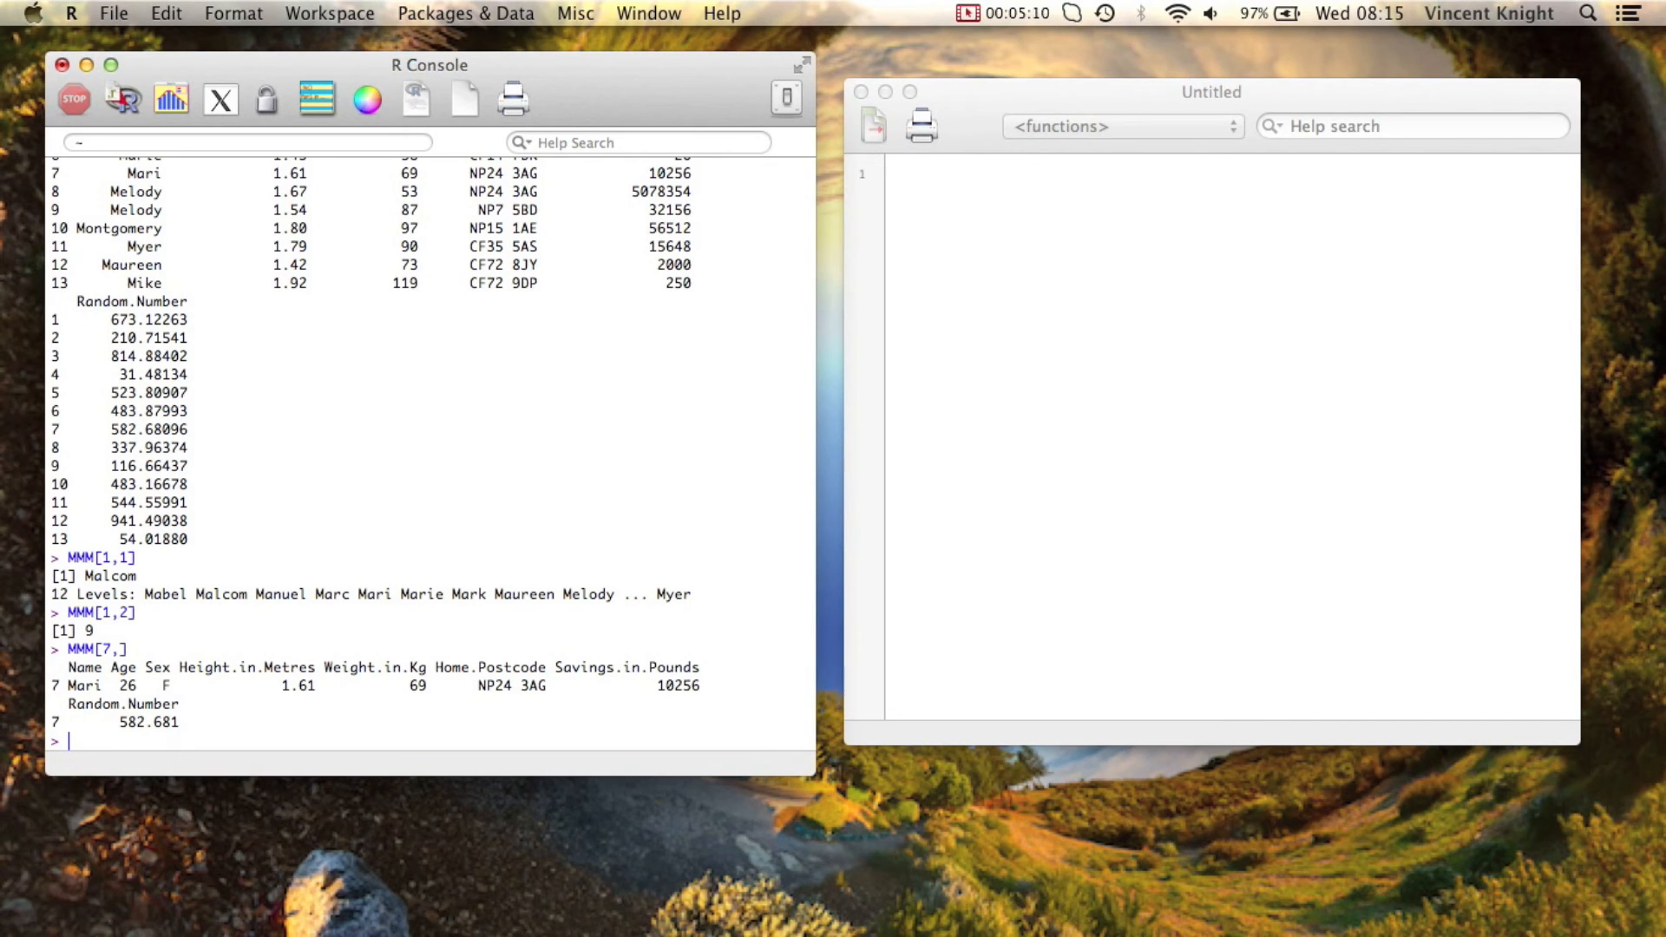
pyautogui.write('MMM[,]')
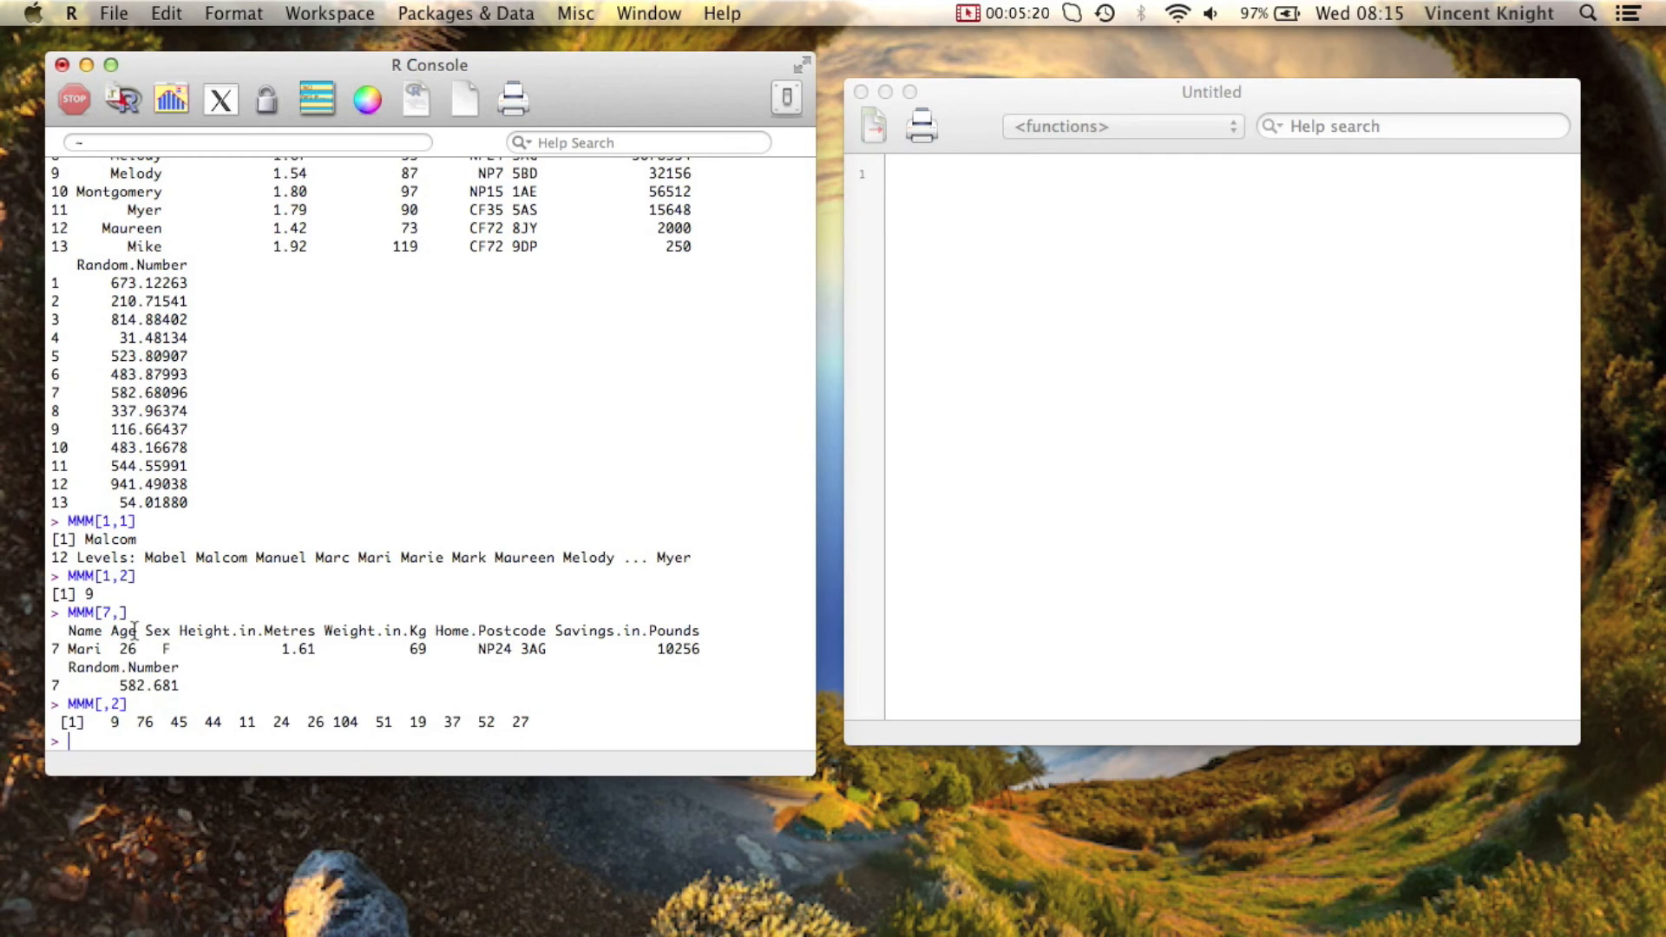
# Print JJJ$Age and its sort positions with order(JJJ$Age)
pyautogui.write('order')
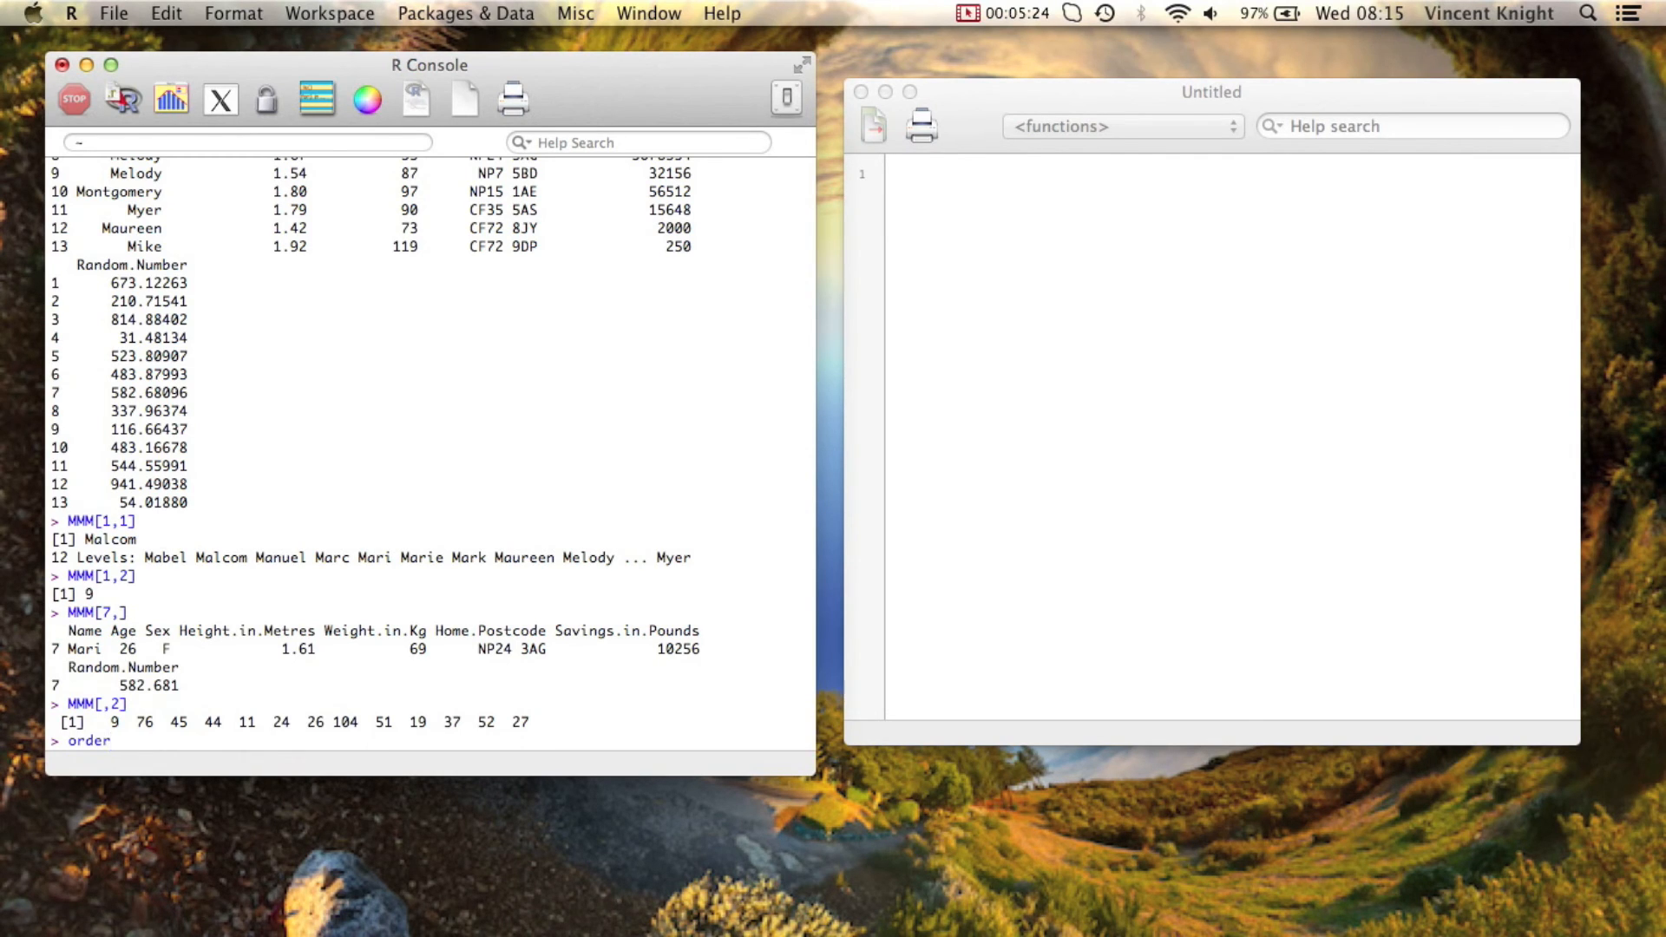
pyautogui.write('JJJ$Age')
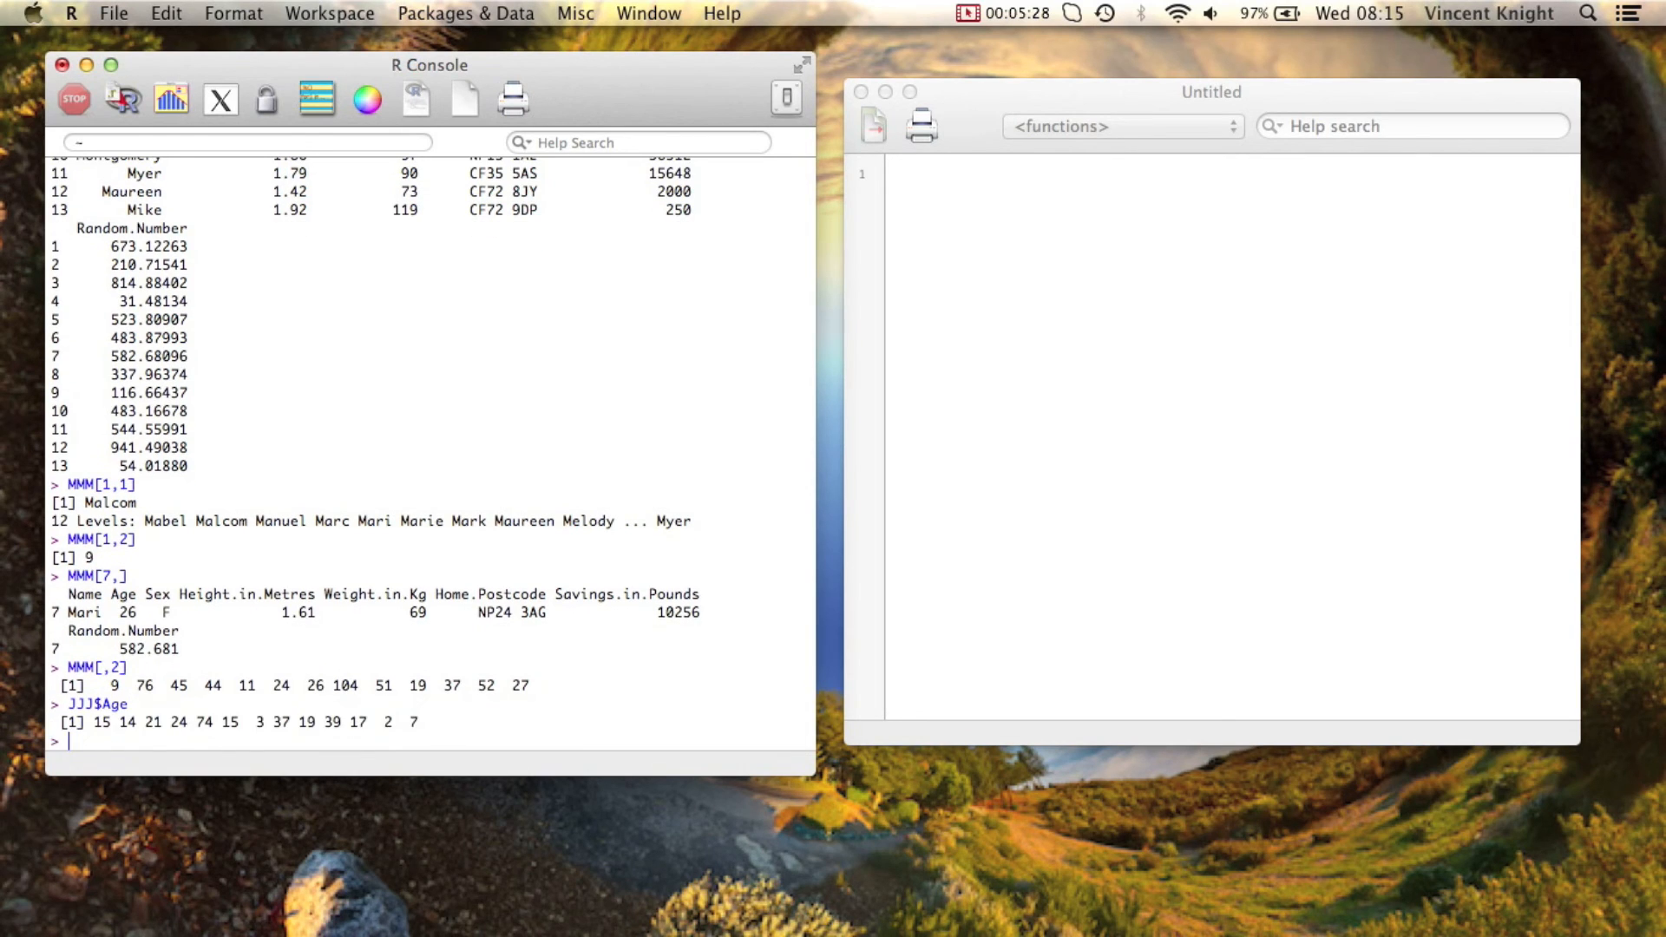
pyautogui.write('order')
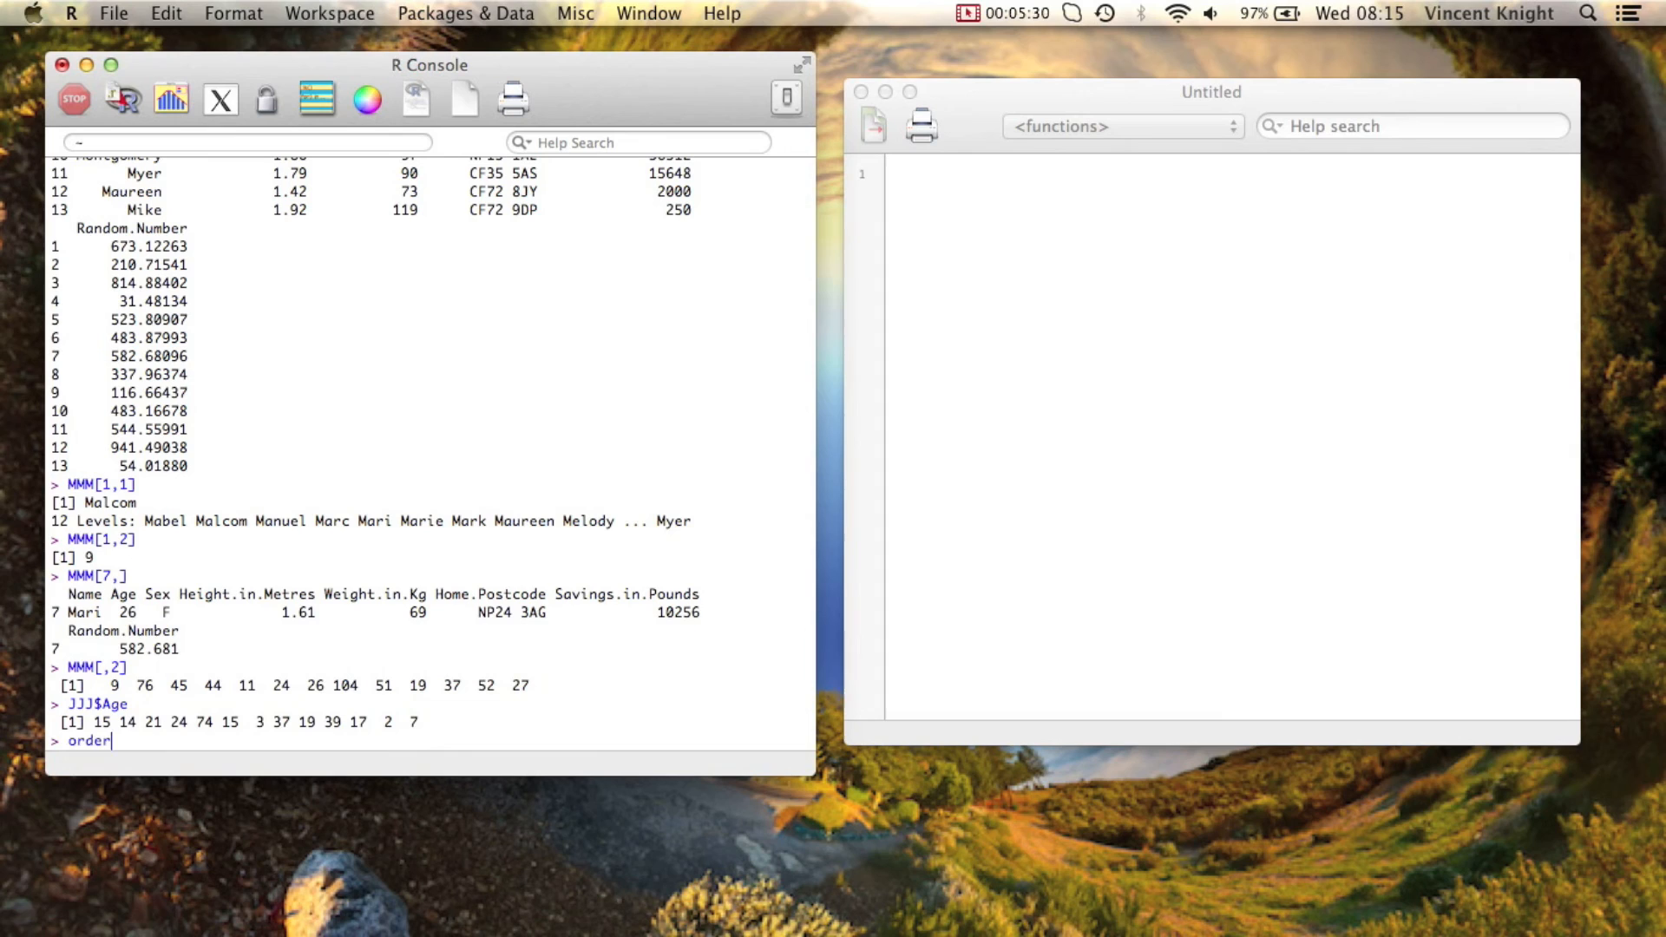
pyautogui.write('(JJJ$')
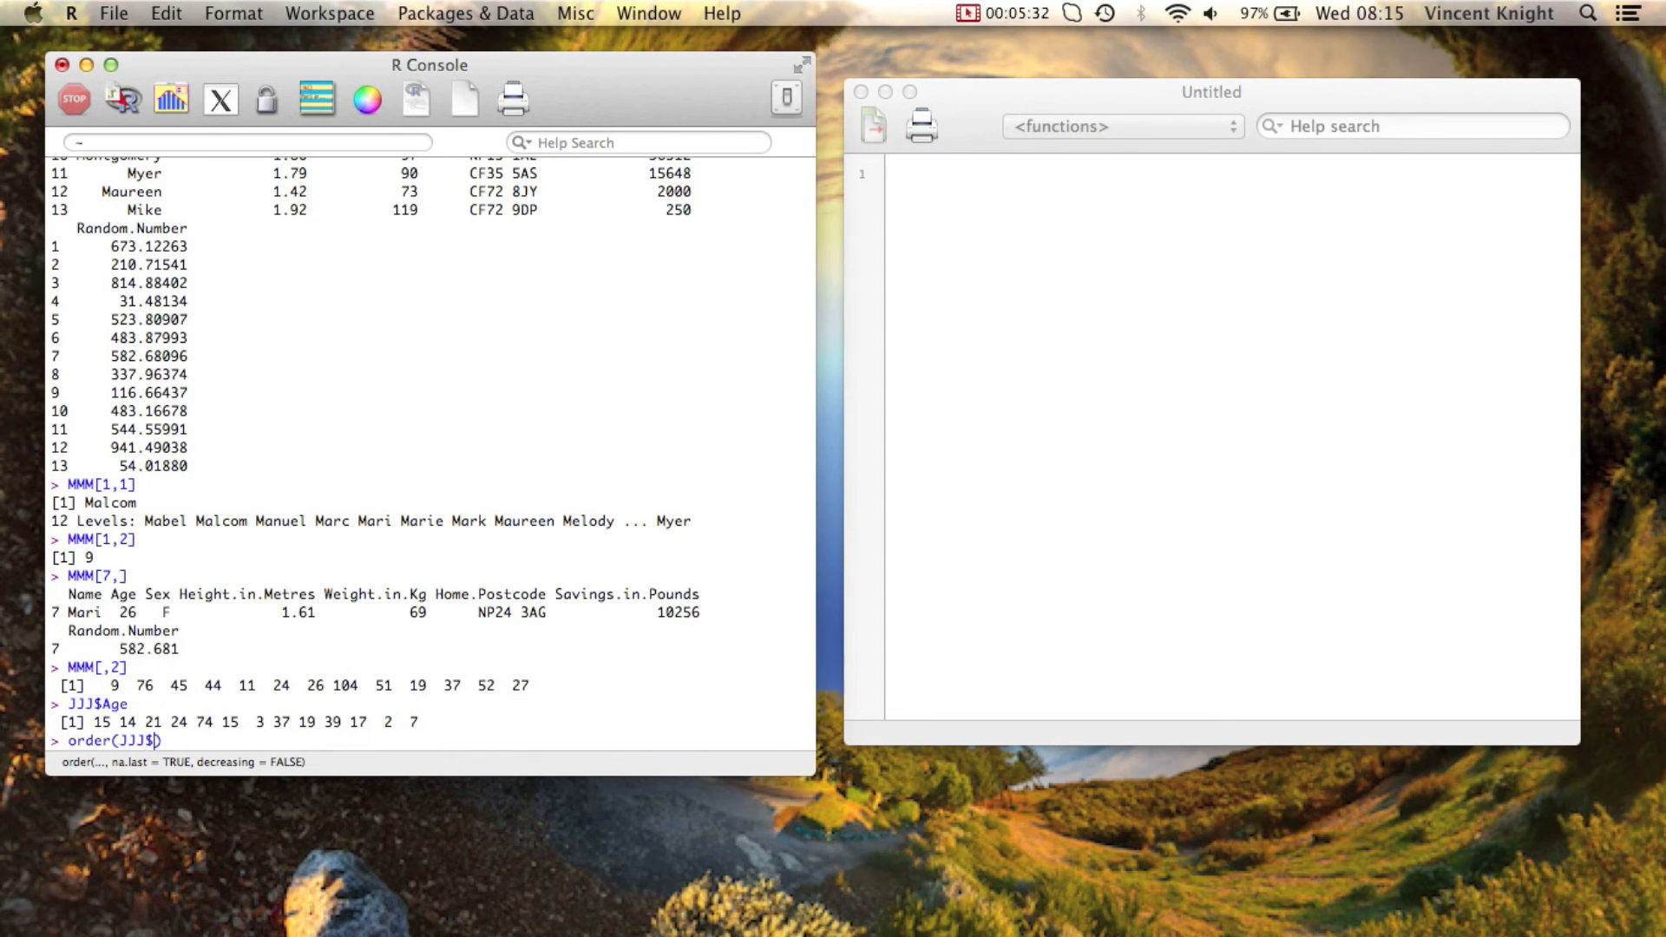
pyautogui.write('Age)')
pyautogui.write('JJJ[')
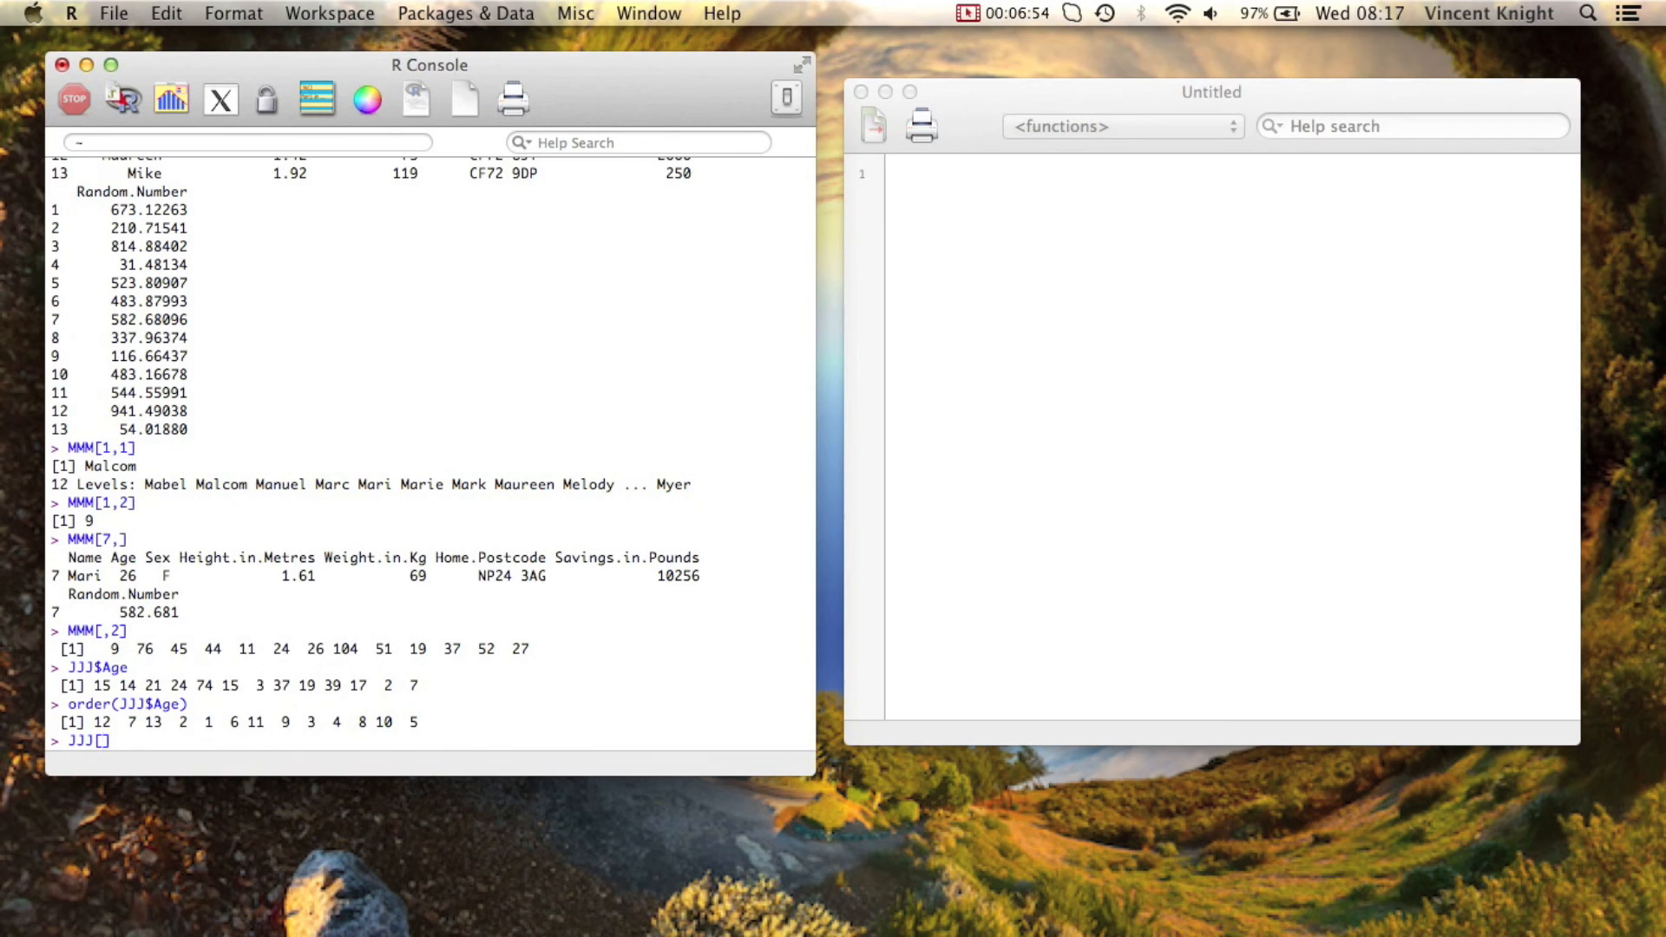
# Sort JJJ by age with JJJ[order(JJJ$Age),] after fixing the missing-comma error
pyautogui.write('order(J')
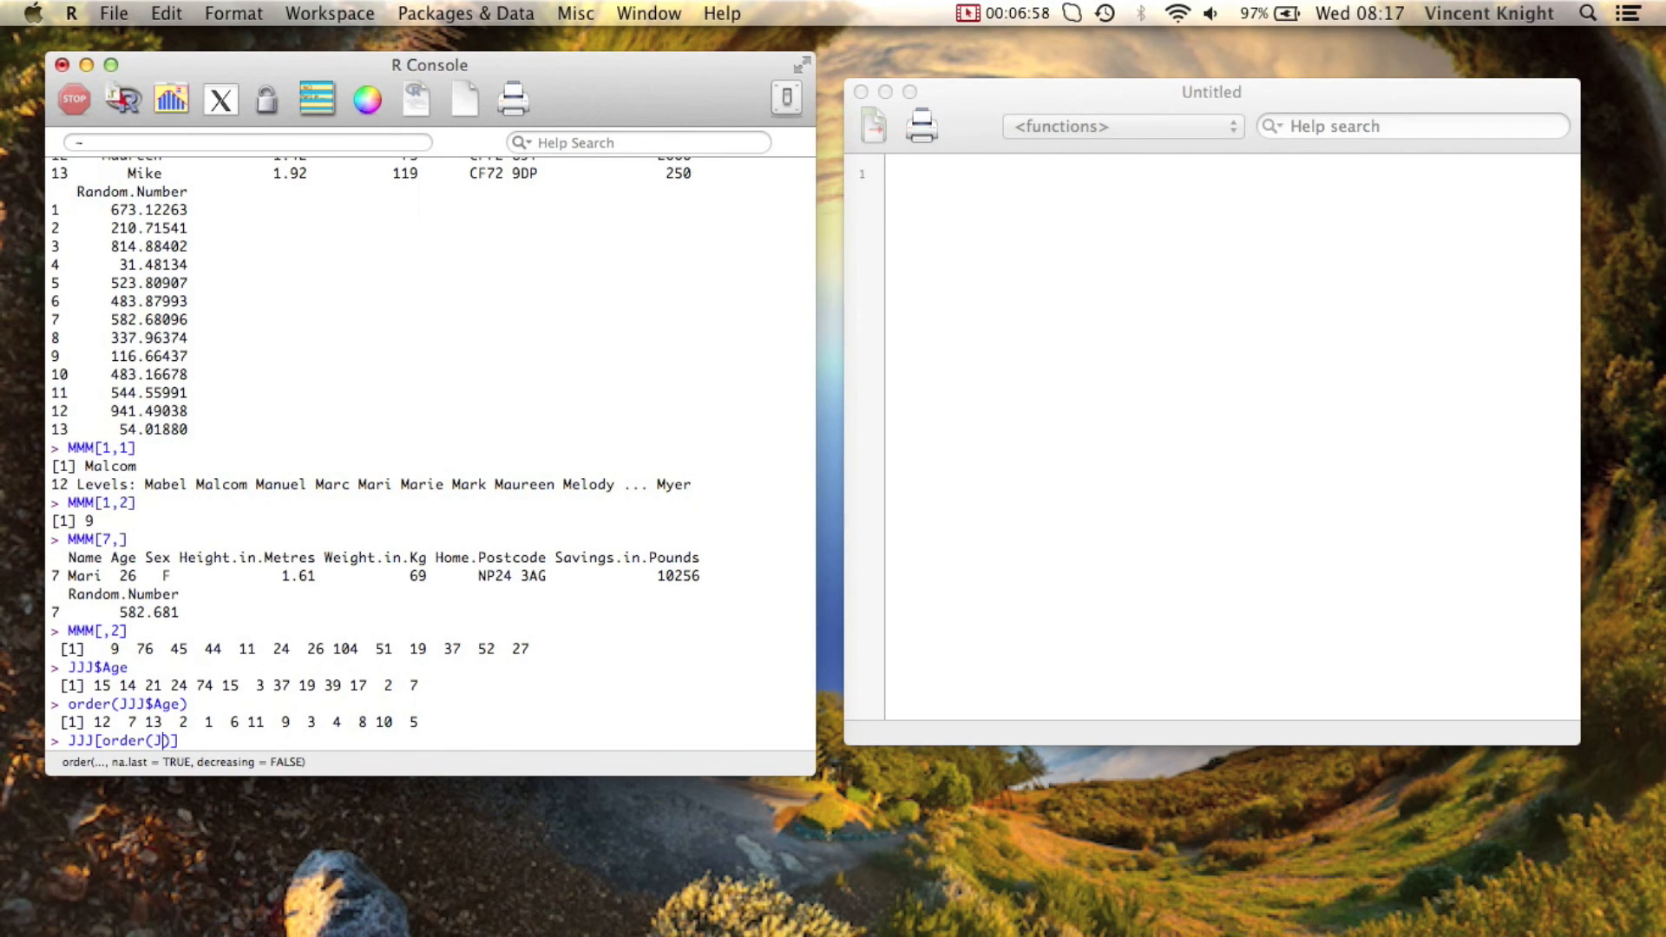
pyautogui.write('JJ$Age')
pyautogui.press('Return')
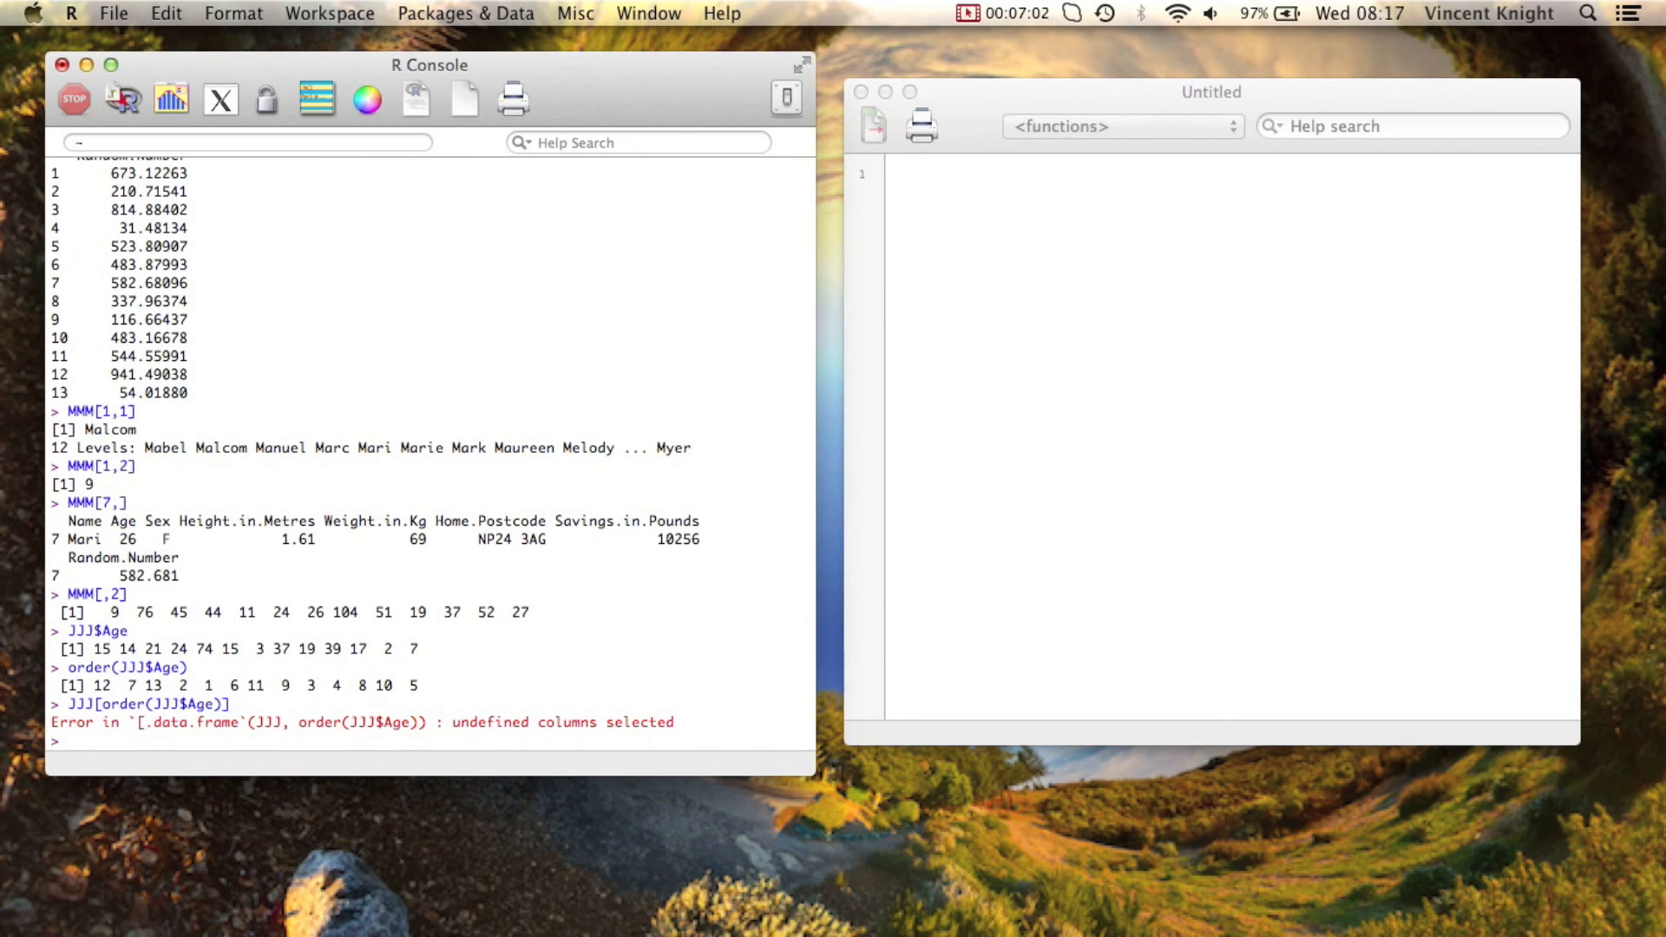
pyautogui.write('JJJ[order(JJJ$Age)]')
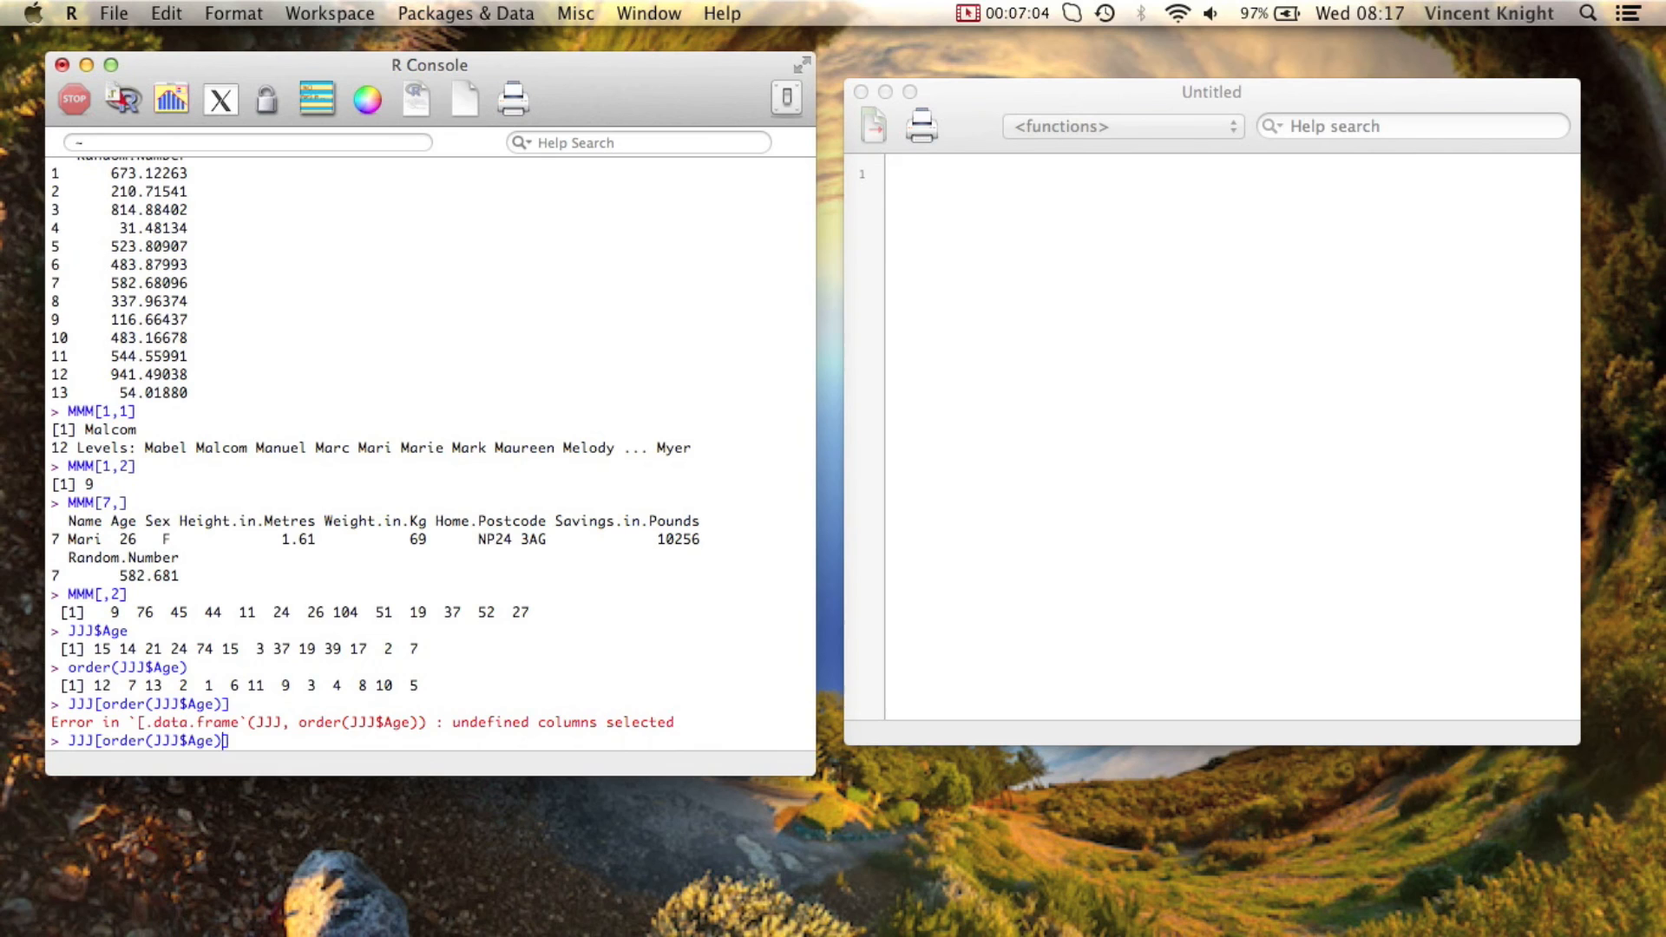
pyautogui.write(',')
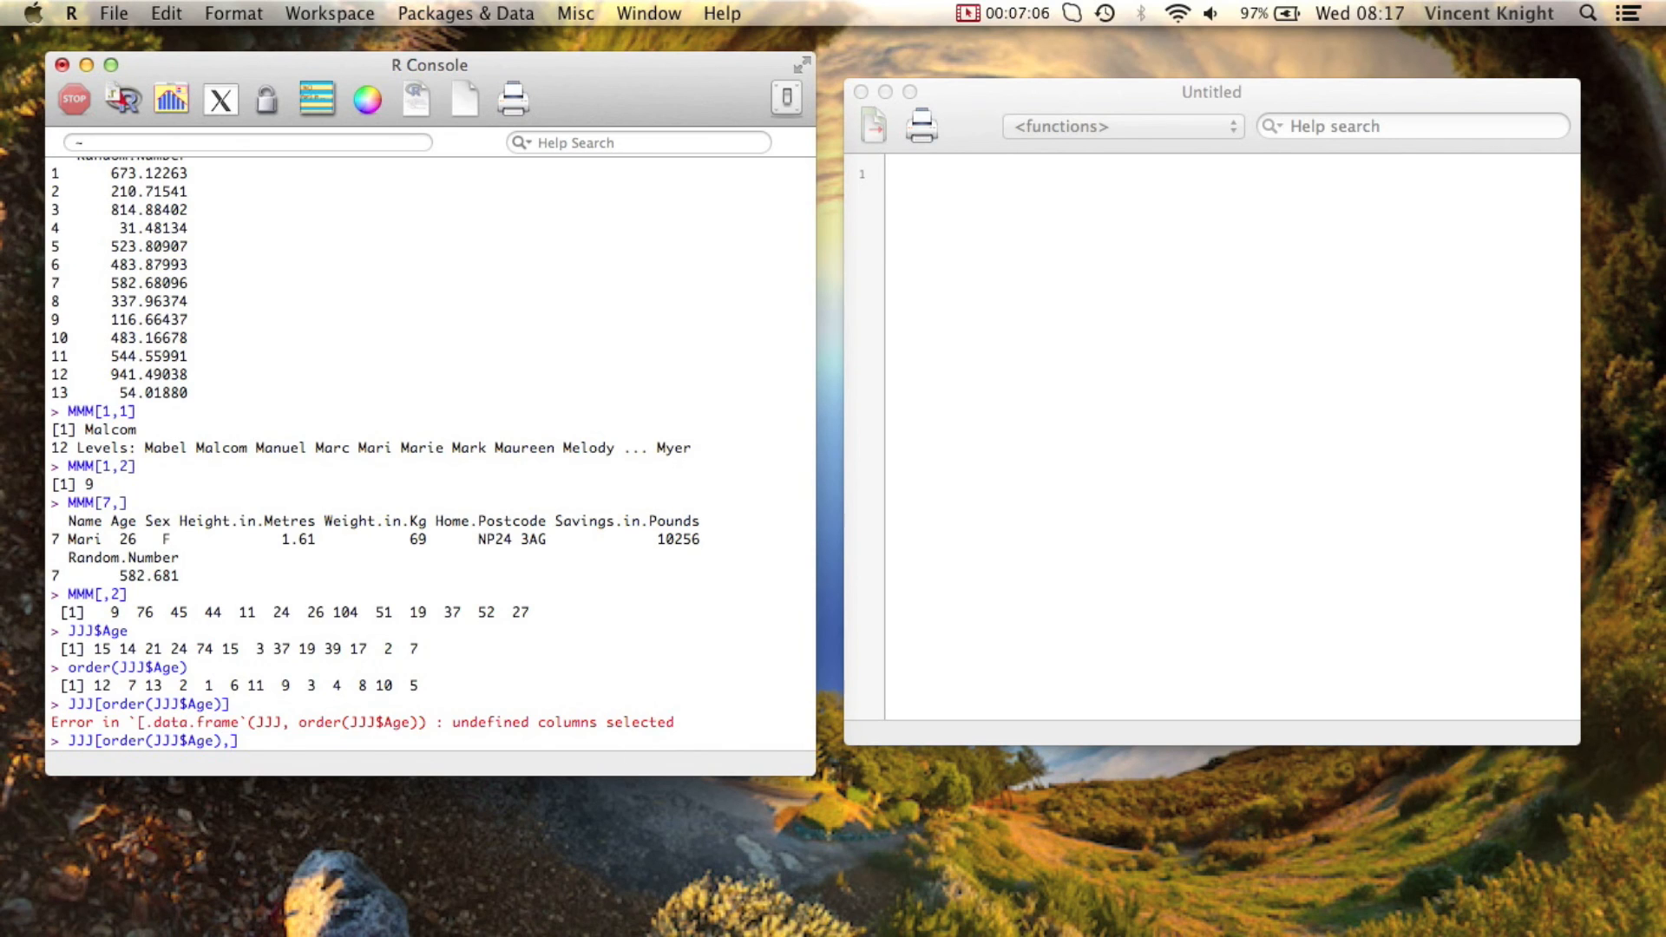
pyautogui.press('return')
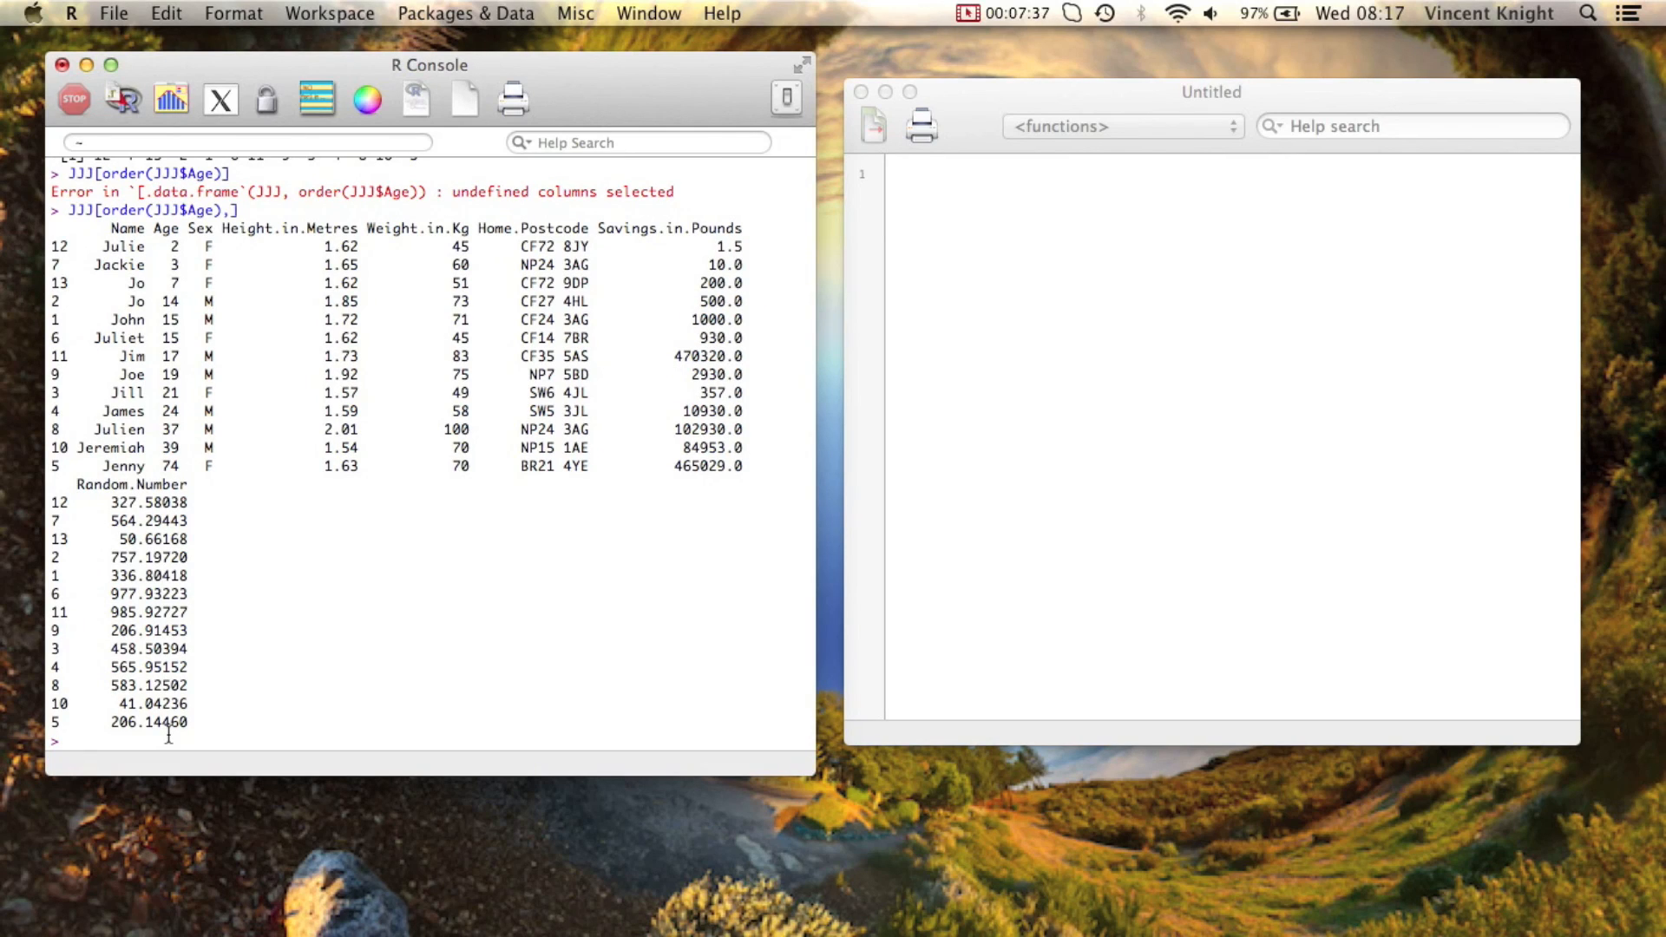
# Write the filter JJJ[JJJ$Age<=18,] for rows aged 18 or less, not yet run
pyautogui.write('JJJ')
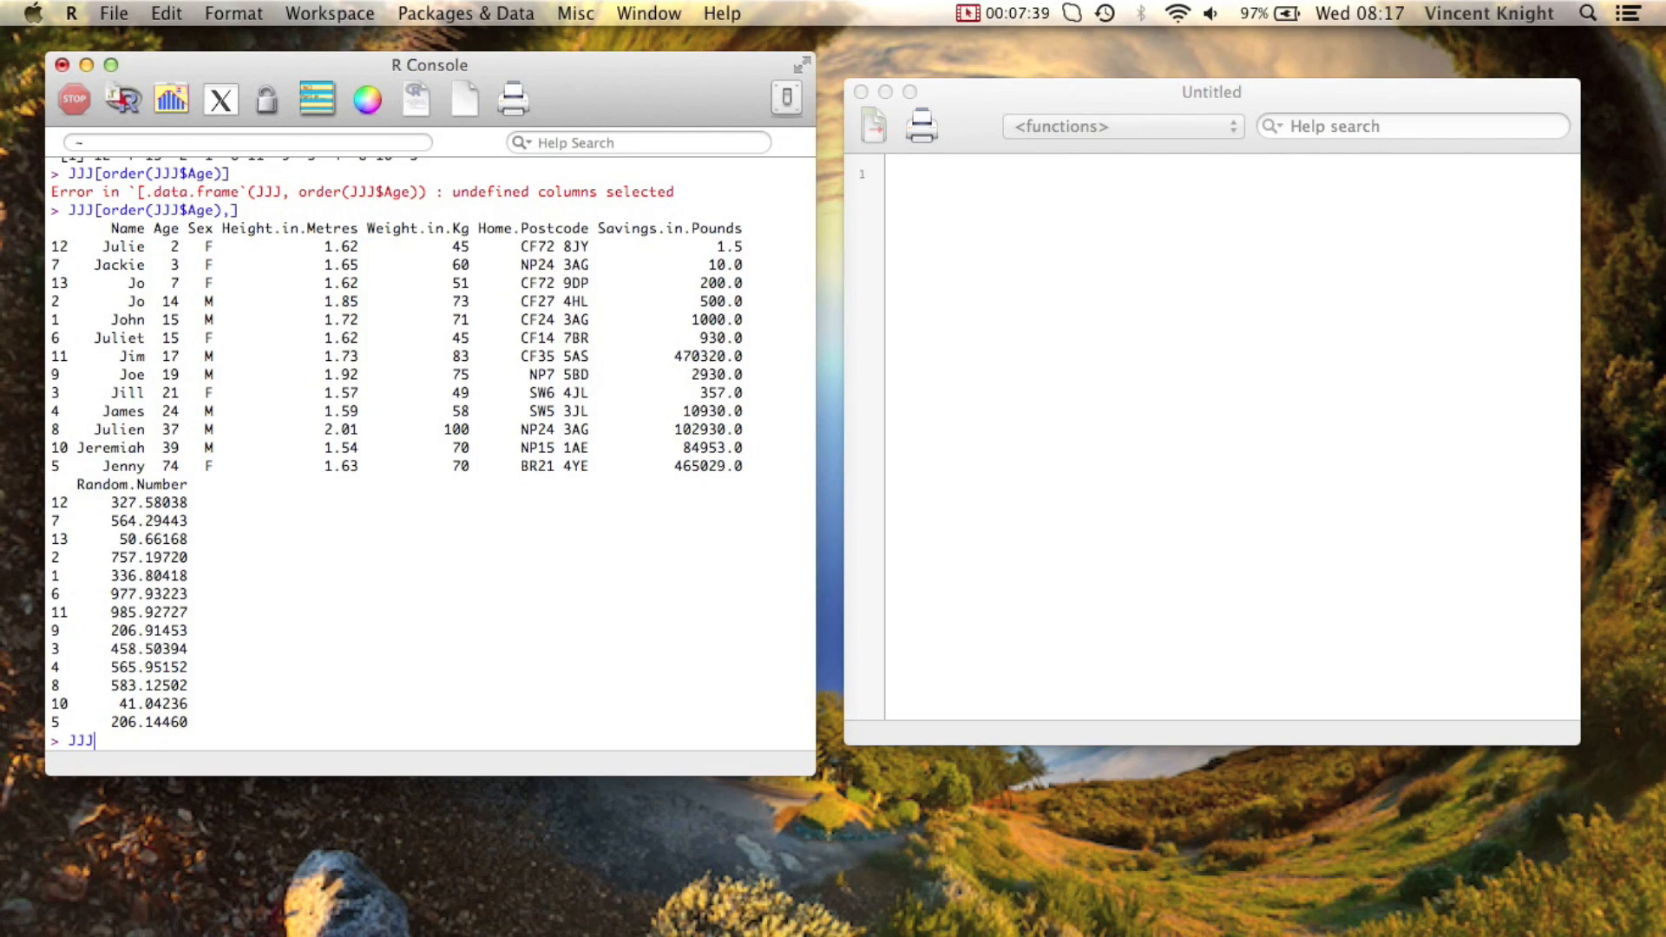
pyautogui.write('[]')
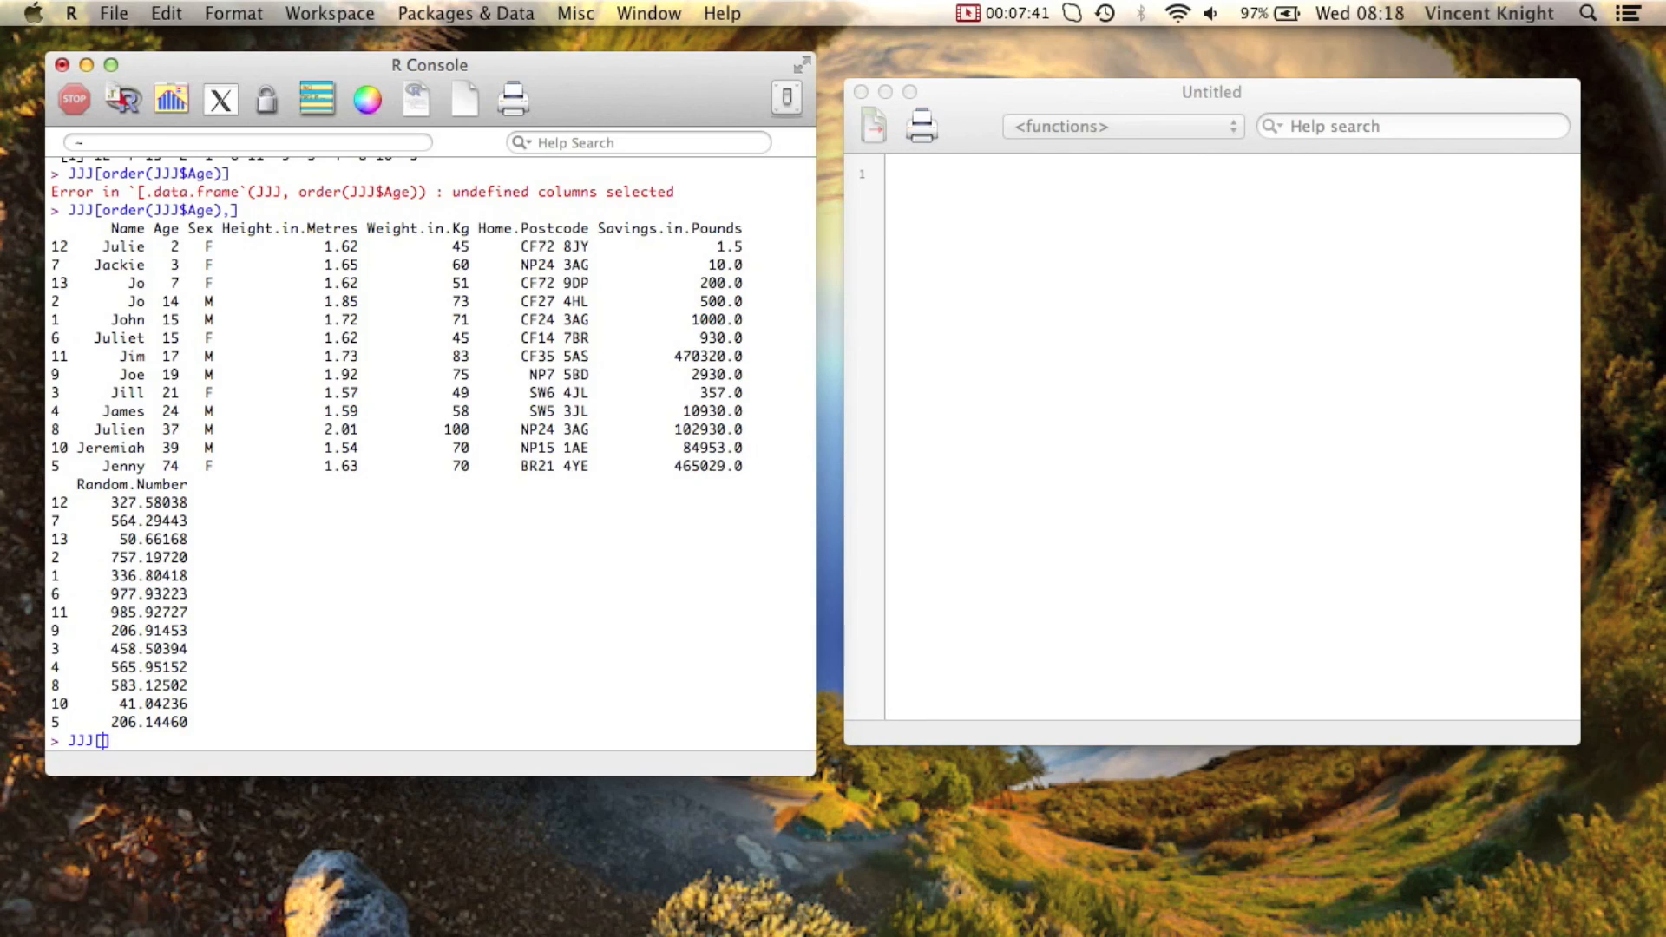
pyautogui.write('JJJ$Age<=18')
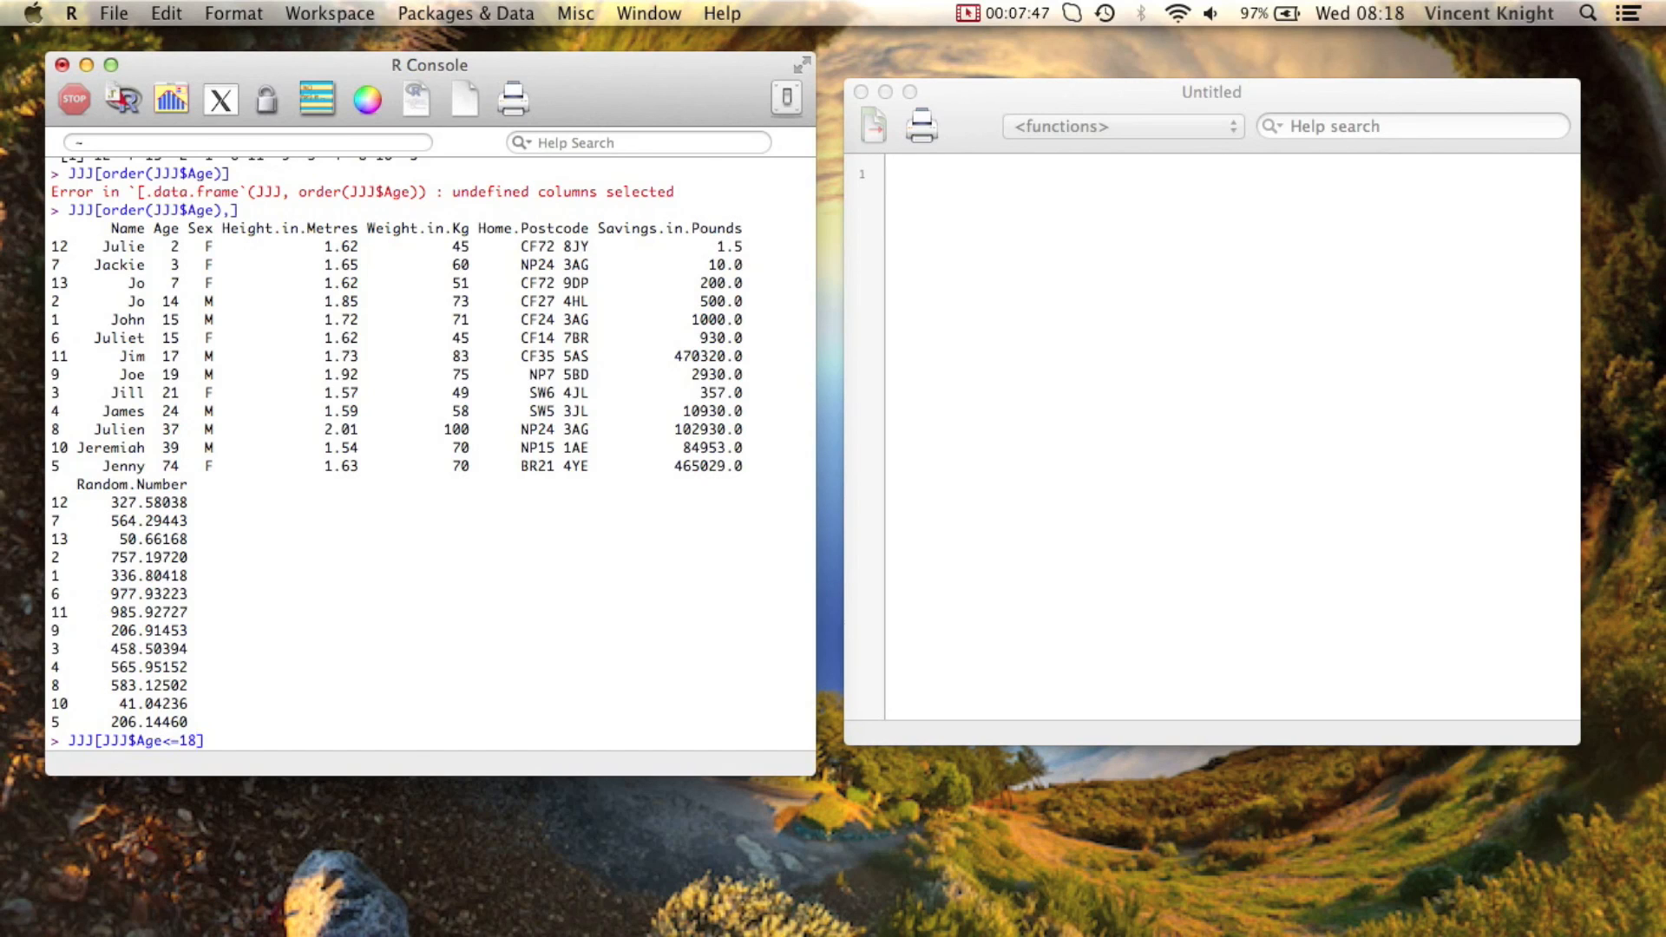
pyautogui.write(',')
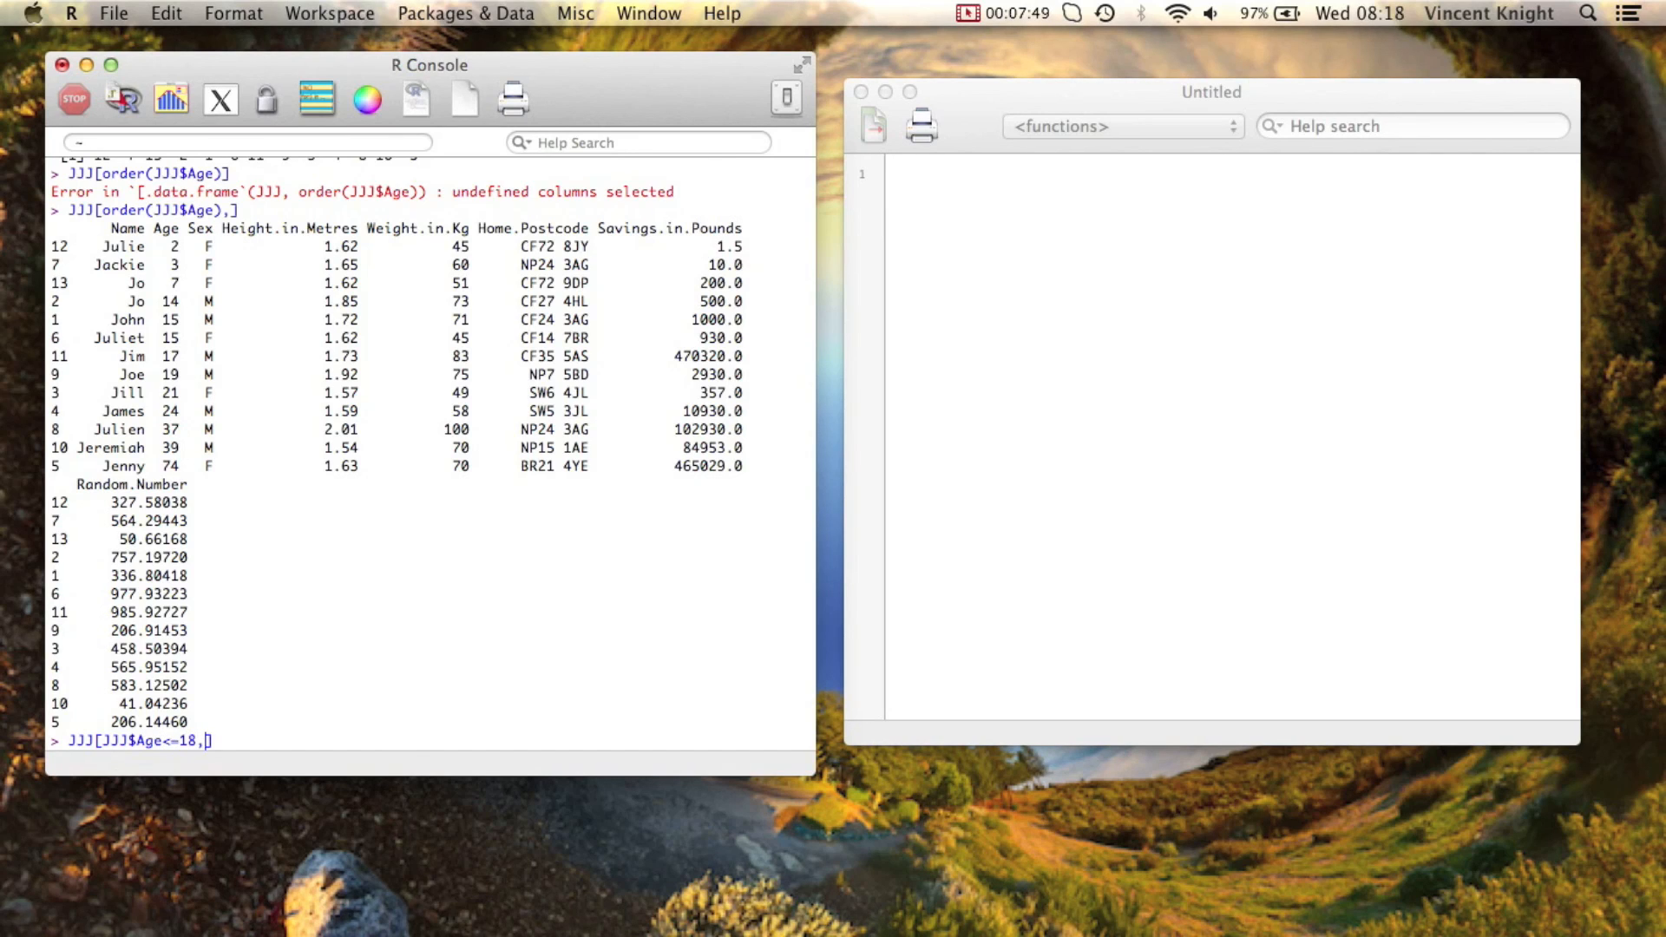